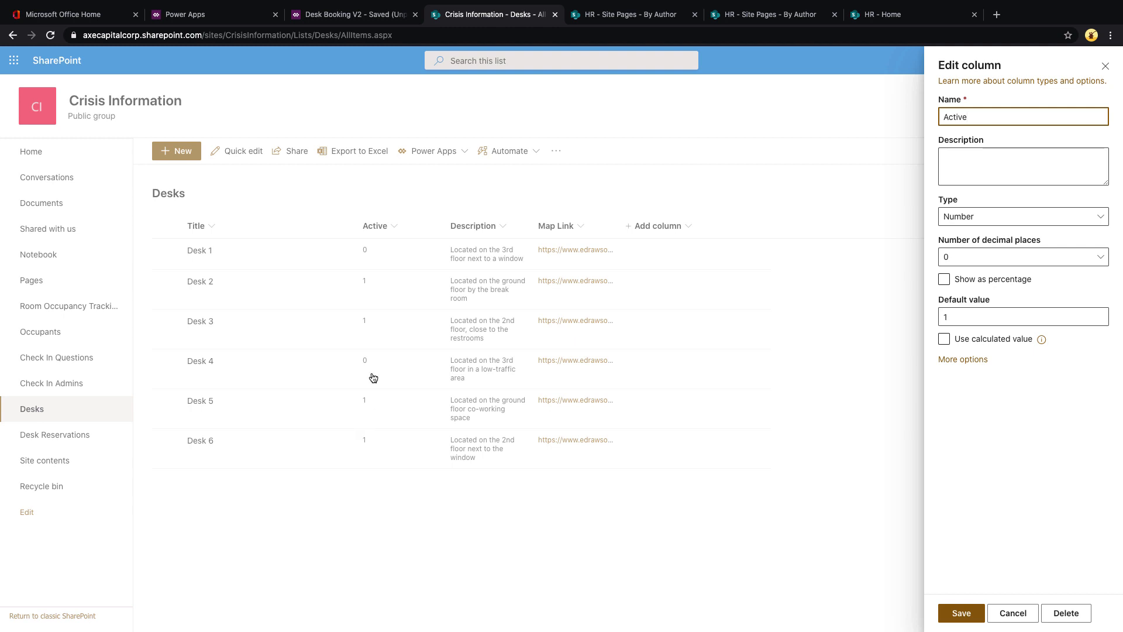
mouse_move(399, 334)
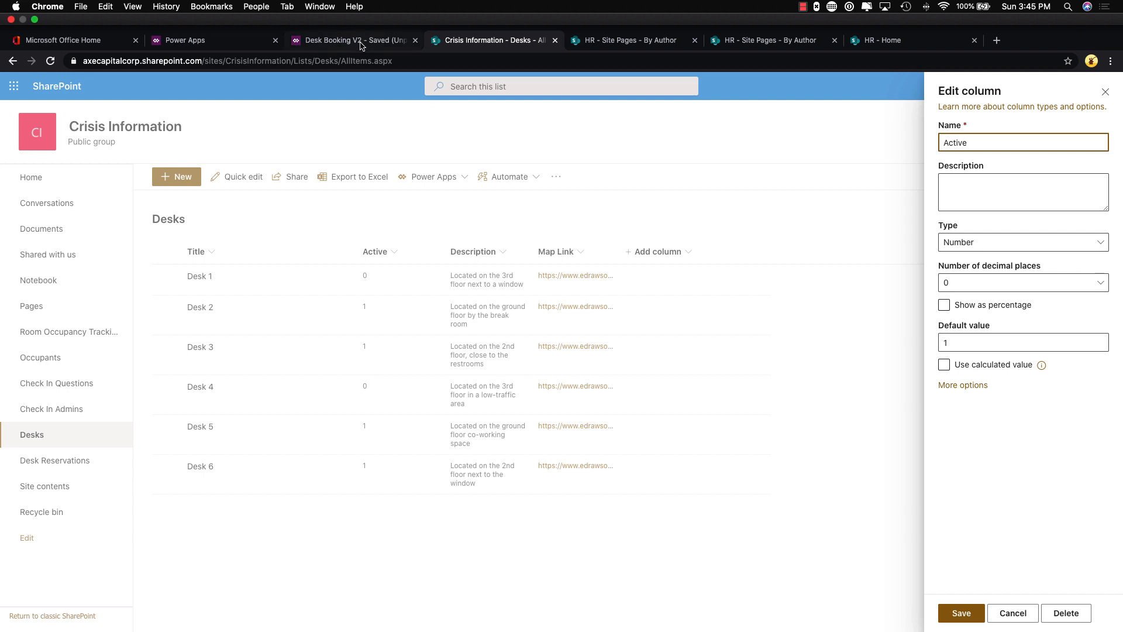
Step: Append && Active = 1 after the Not(...) clause in galleryAvailDesk's Items formula
left_click(351, 41)
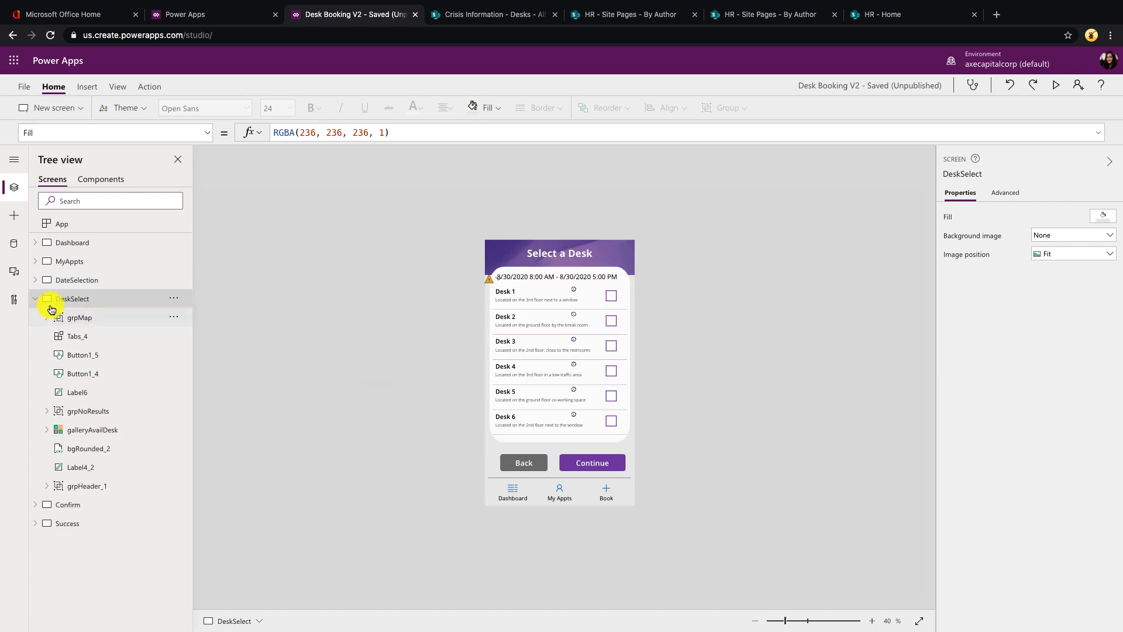
left_click(92, 429)
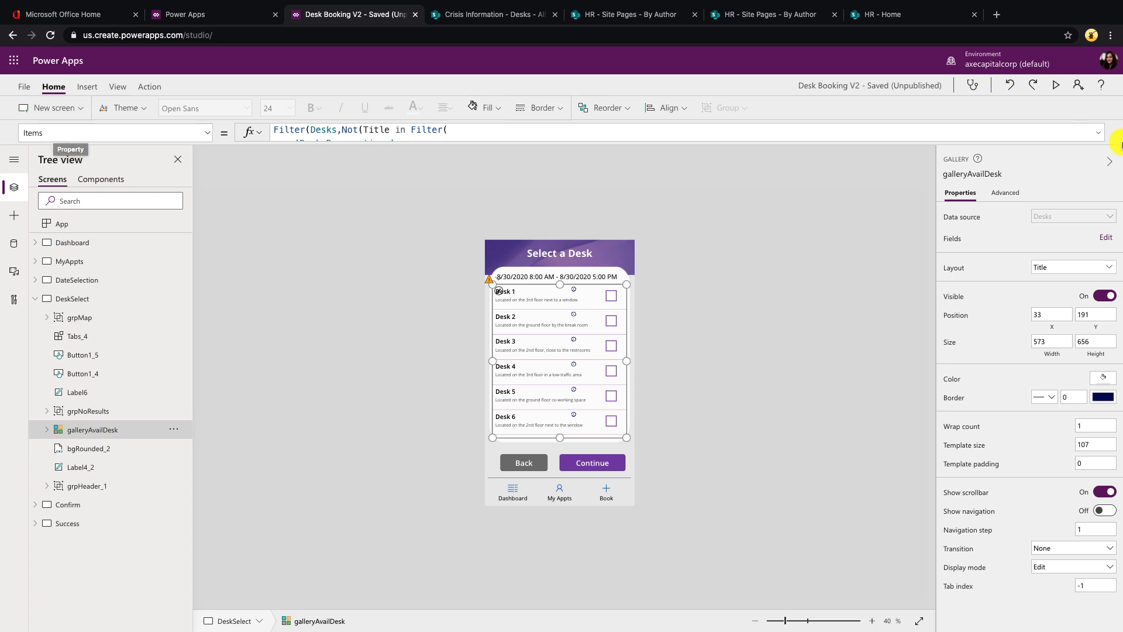
left_click(645, 130)
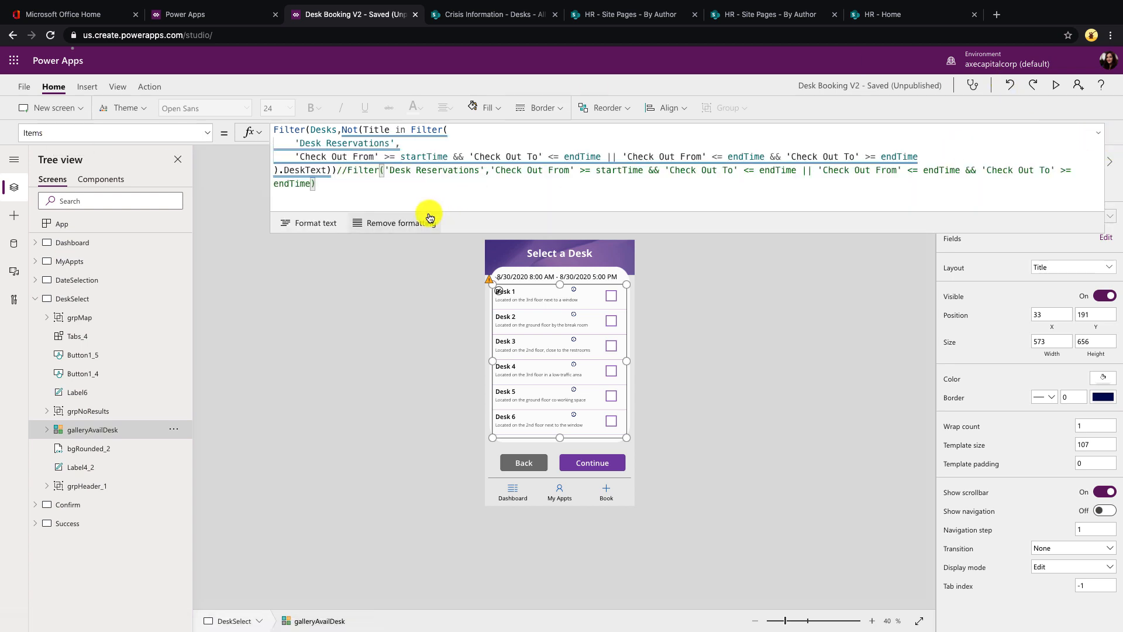
left_click(309, 223)
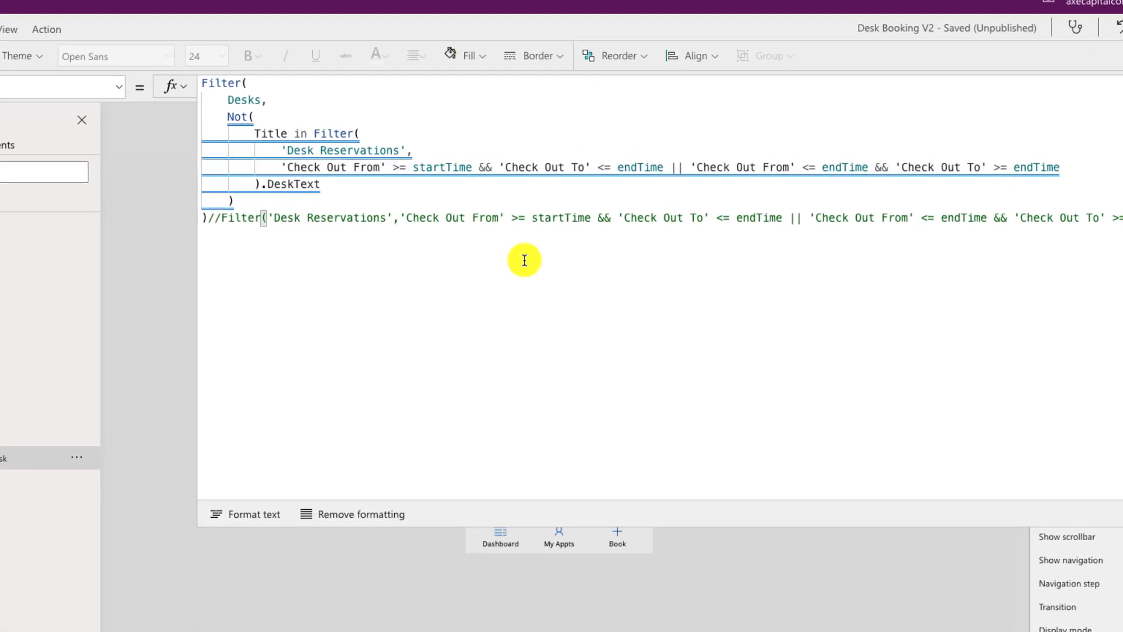
left_click(250, 202)
type(" &&")
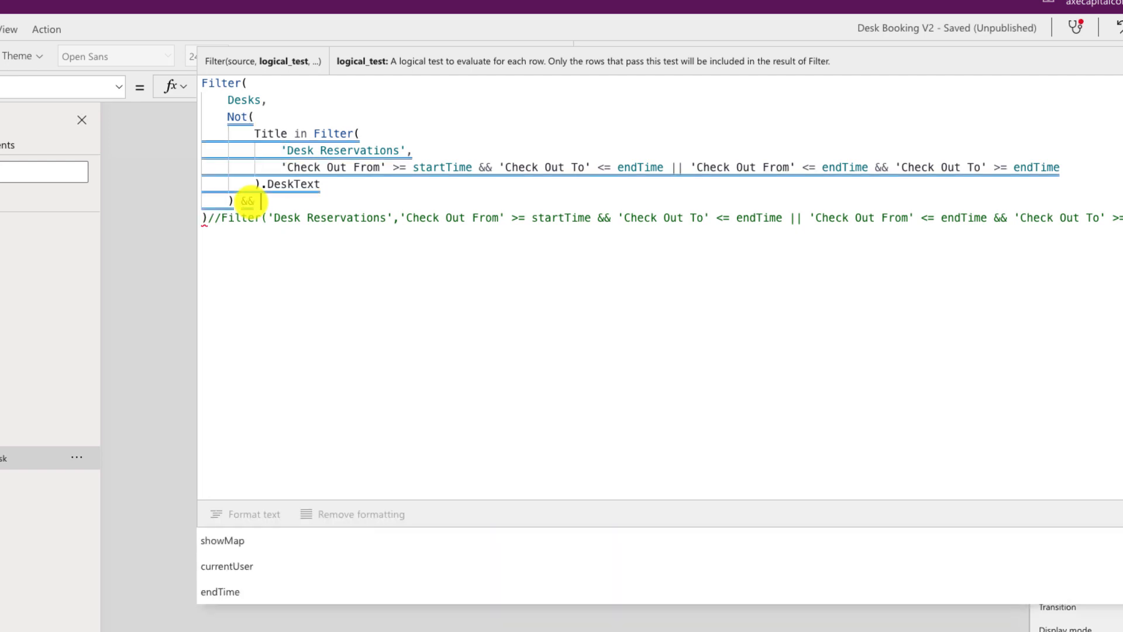
type("Active =")
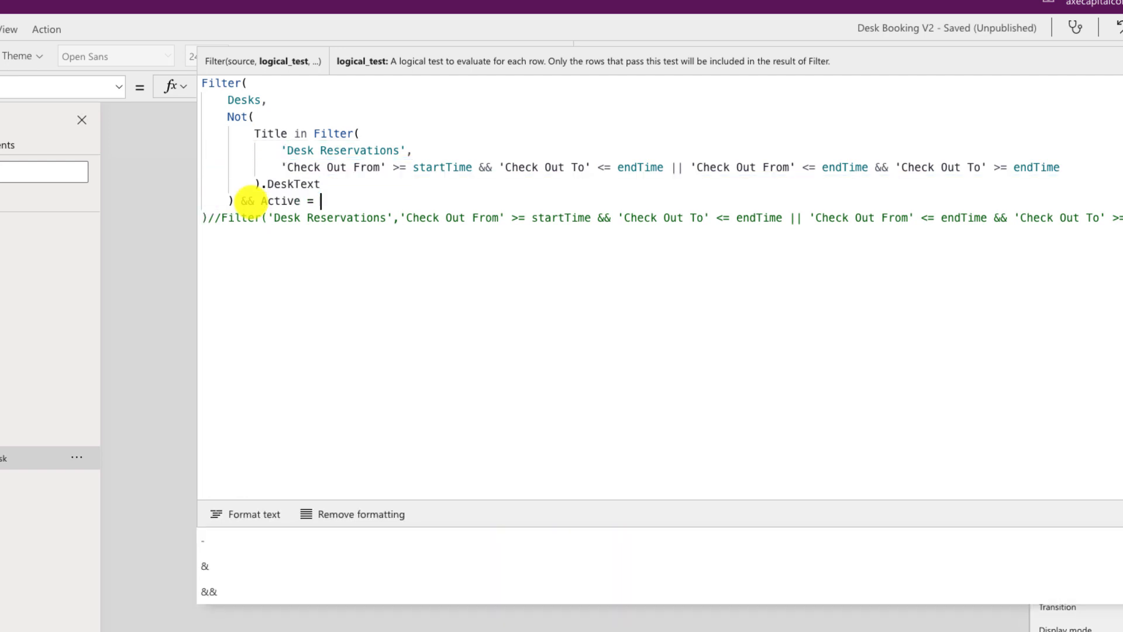
type("1")
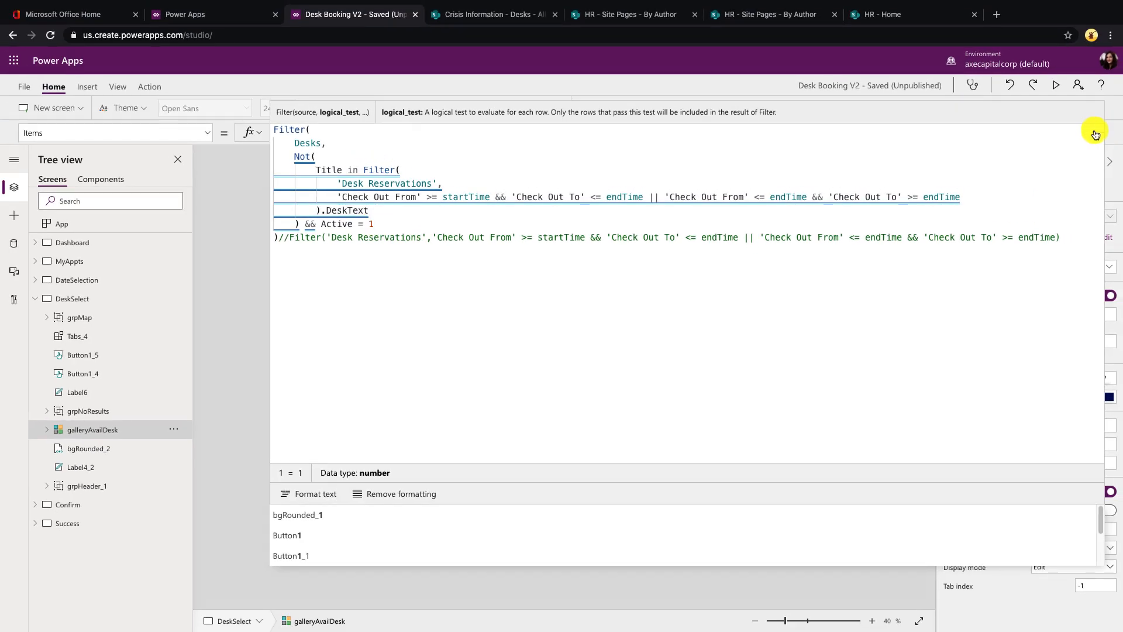
Step: Refresh the Desks data source from the Data panel, then return to Tree view
left_click(13, 243)
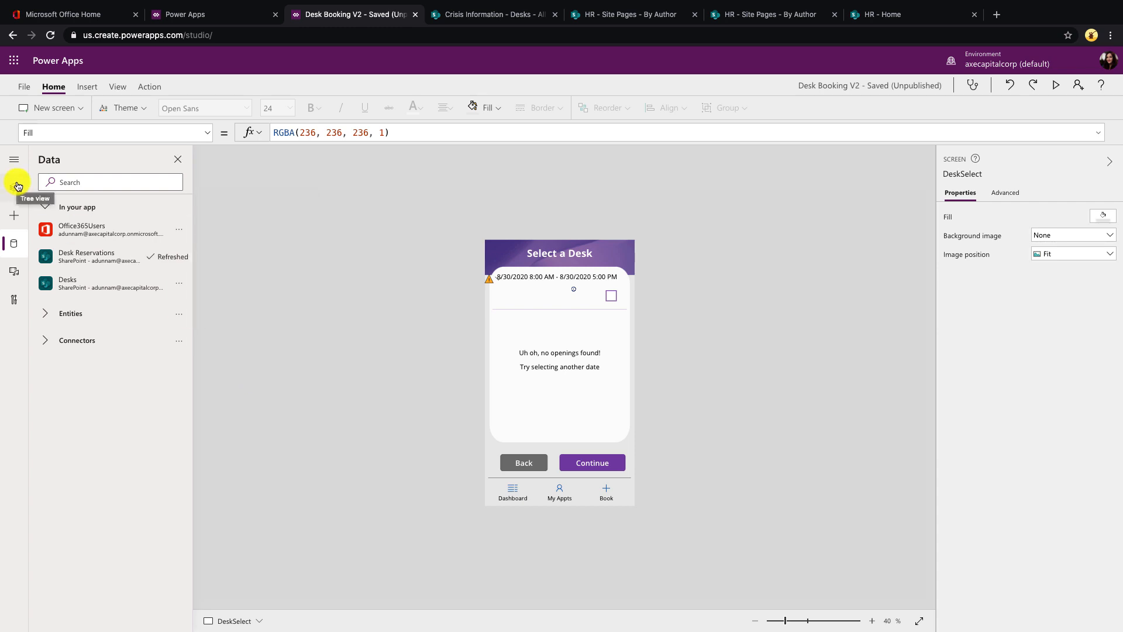
left_click(13, 187)
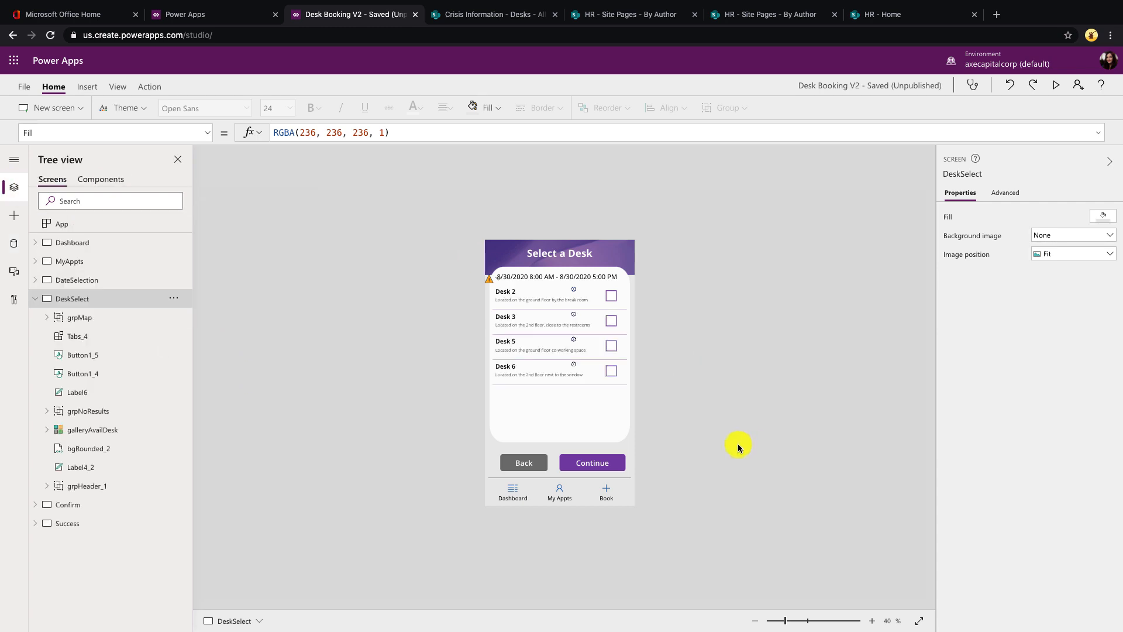
mouse_move(585, 398)
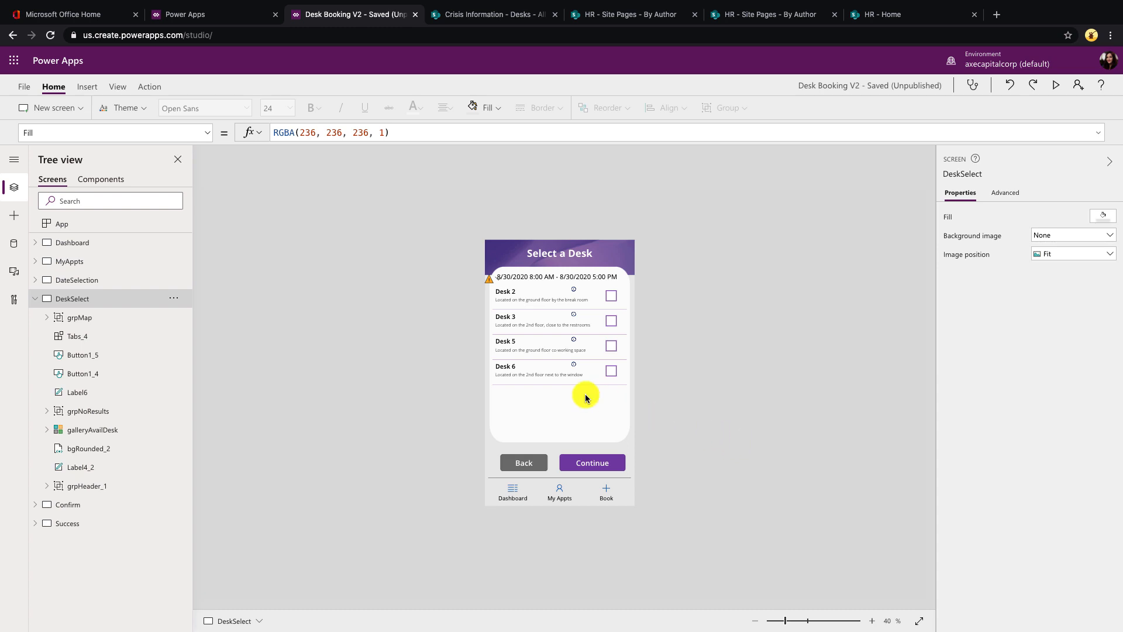
mouse_move(514, 296)
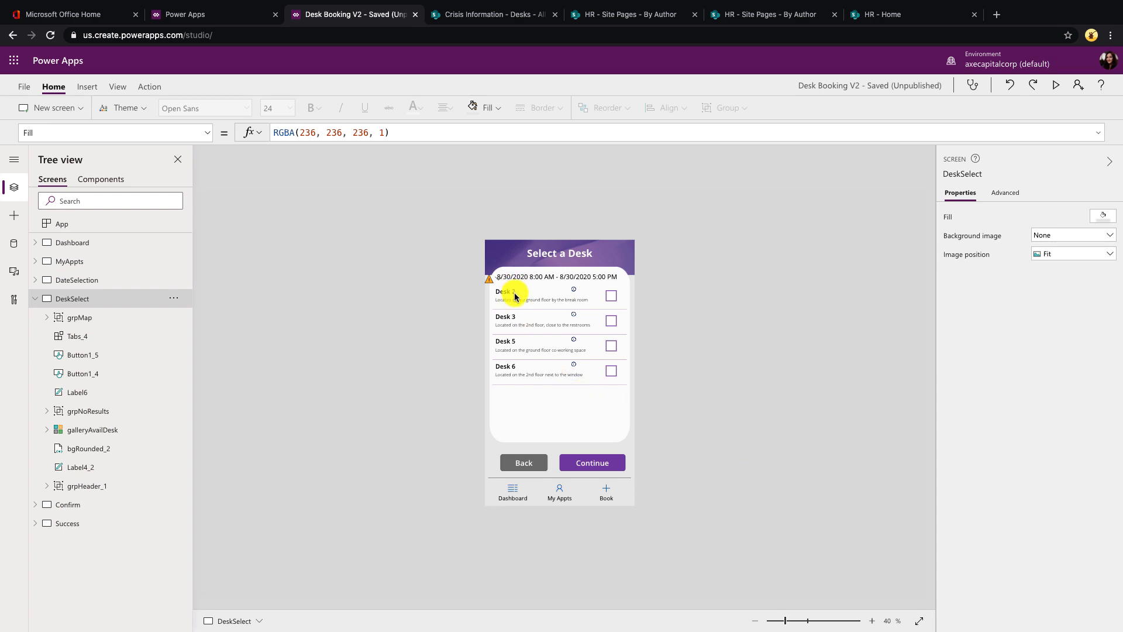
mouse_move(516, 401)
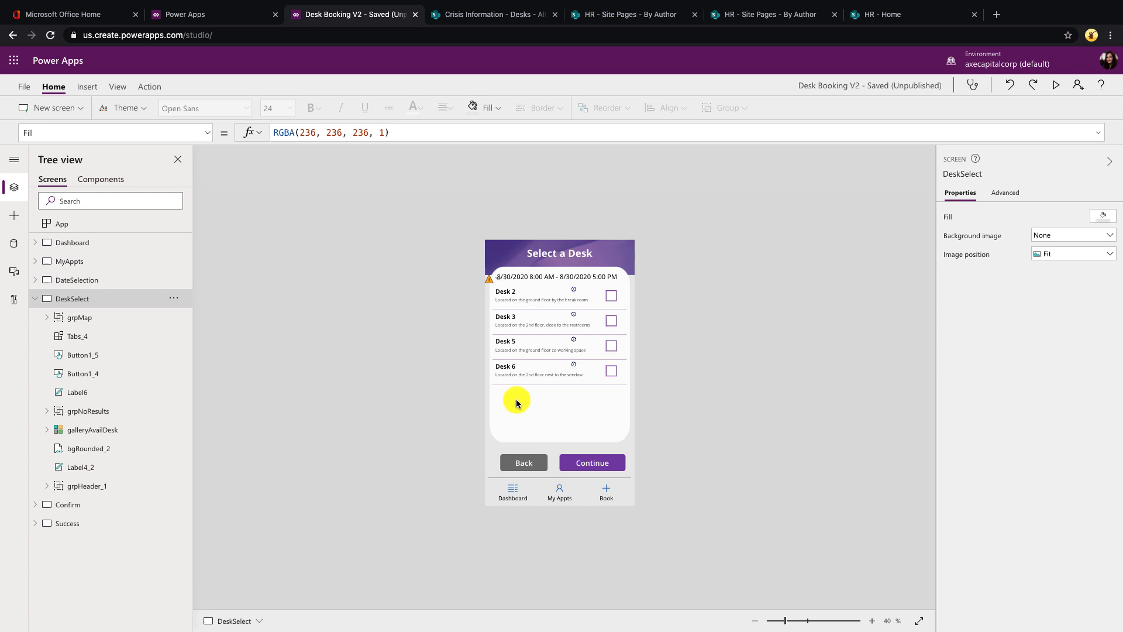
mouse_move(525, 339)
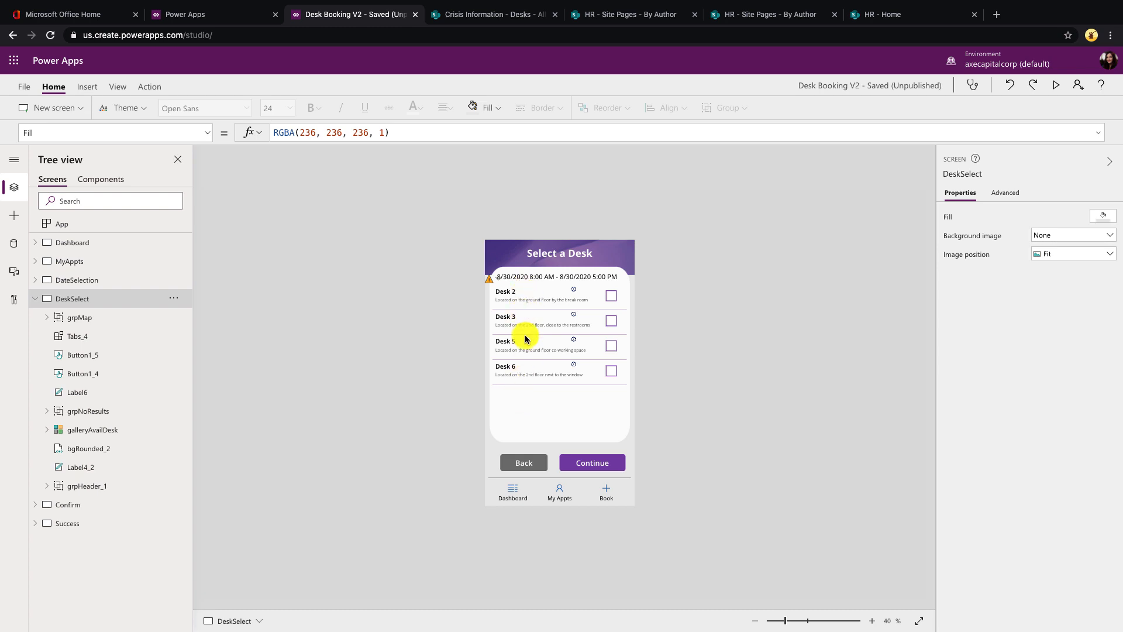
mouse_move(479, 20)
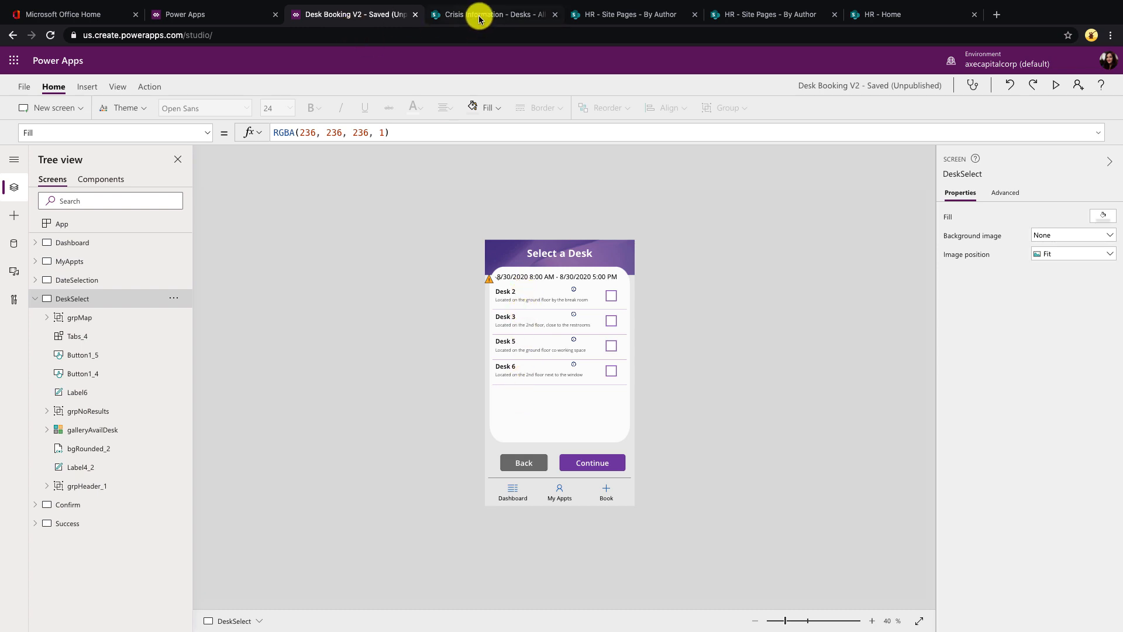
left_click(493, 14)
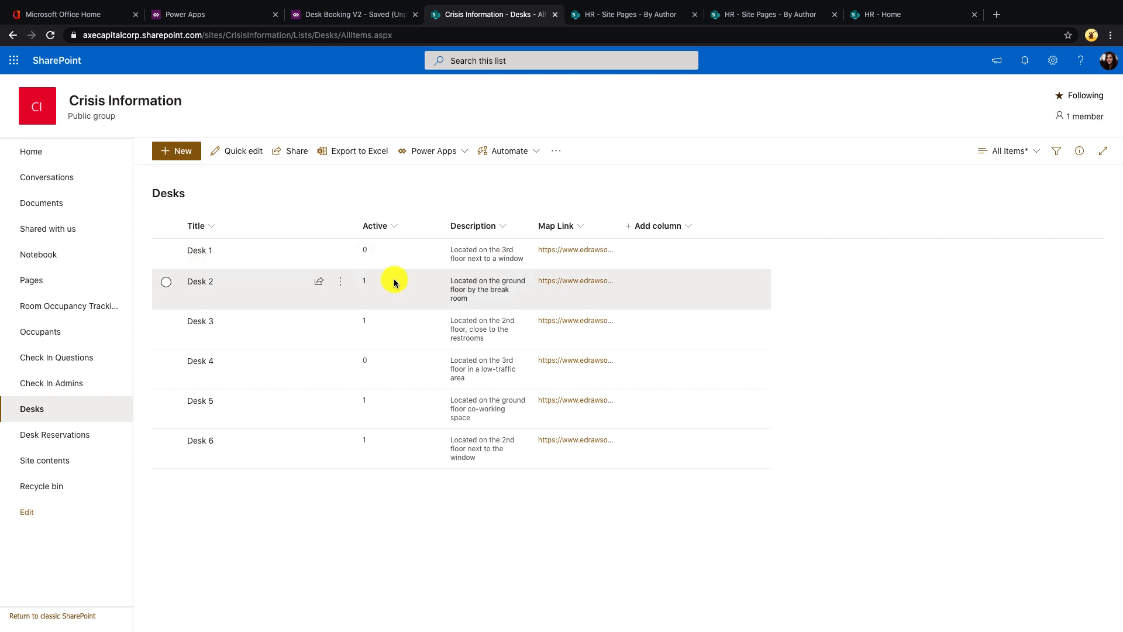
mouse_move(394, 460)
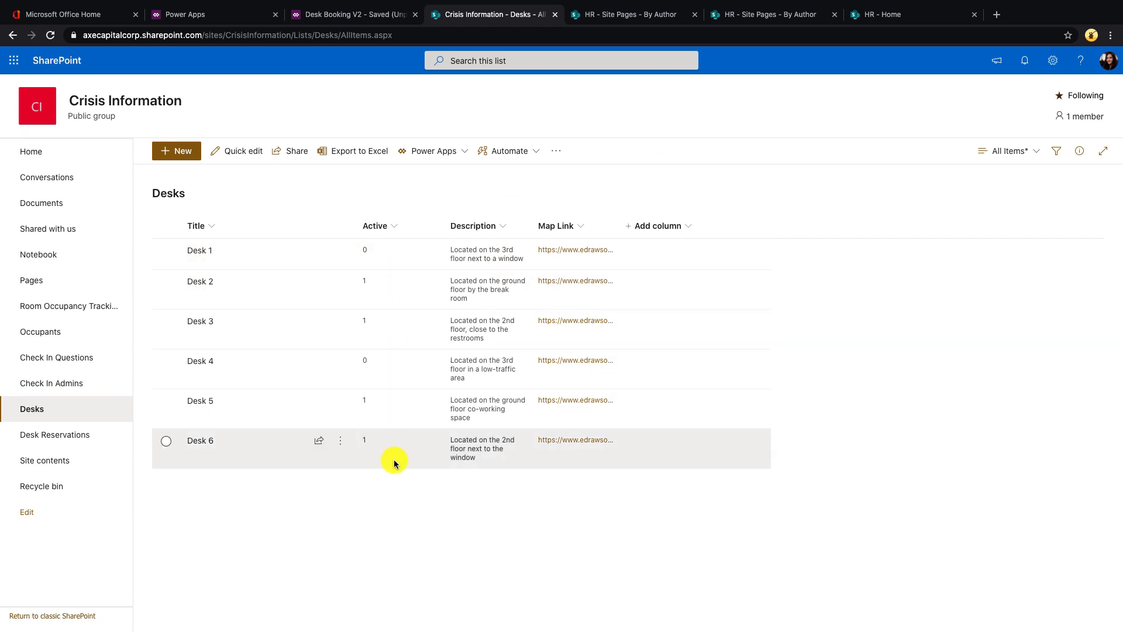
mouse_move(365, 22)
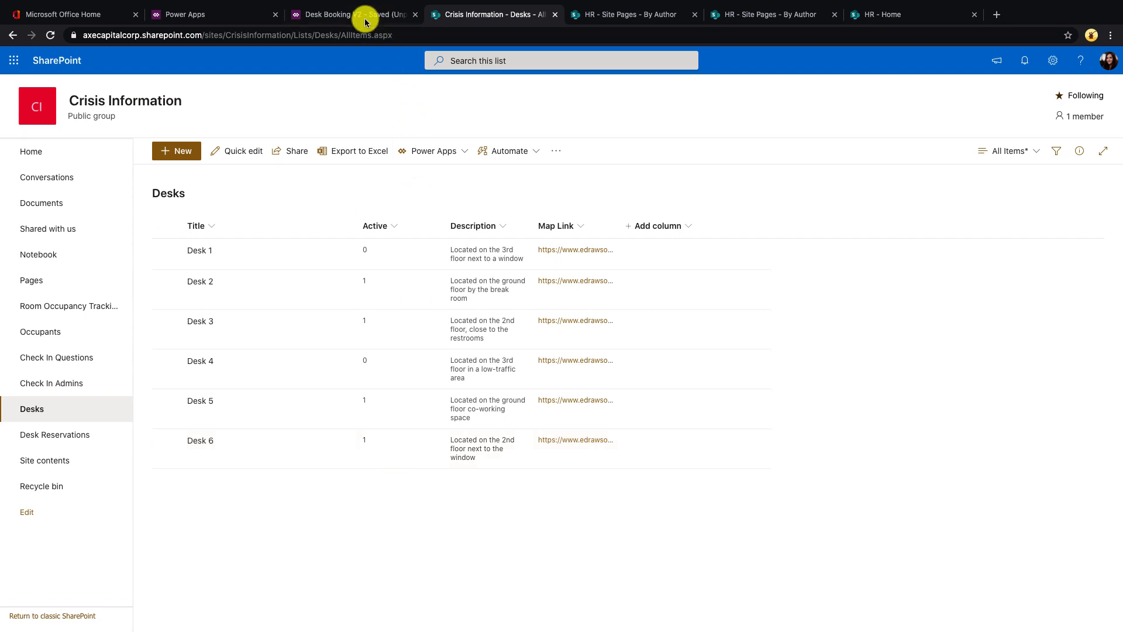
mouse_move(365, 14)
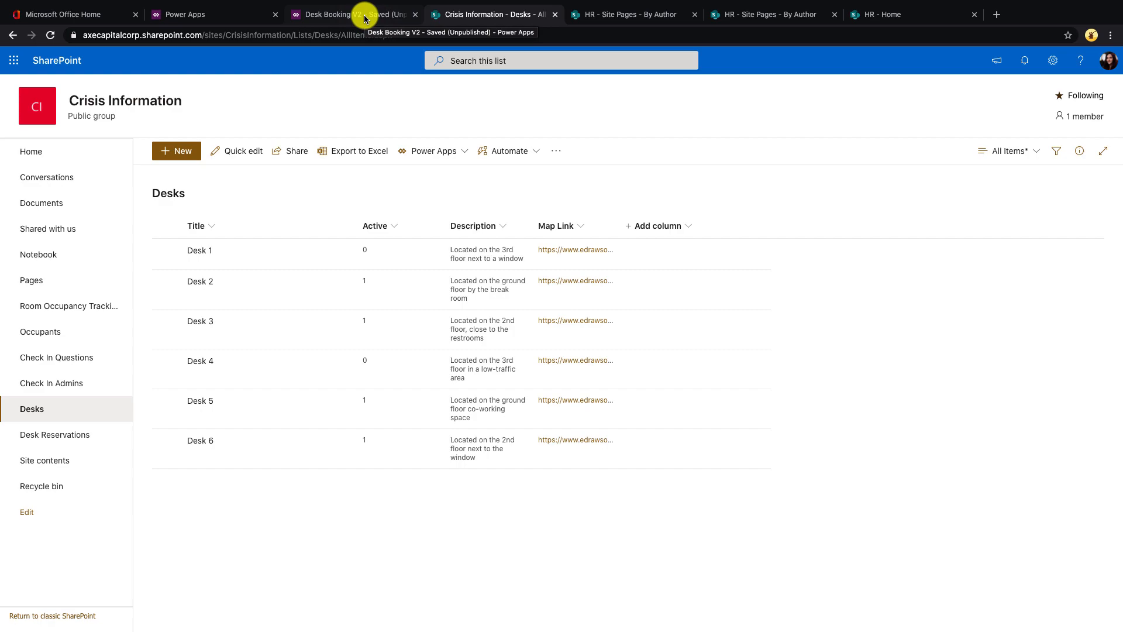
Step: Preview the Select a Date calendar, picking August 17 and then August 21
left_click(351, 14)
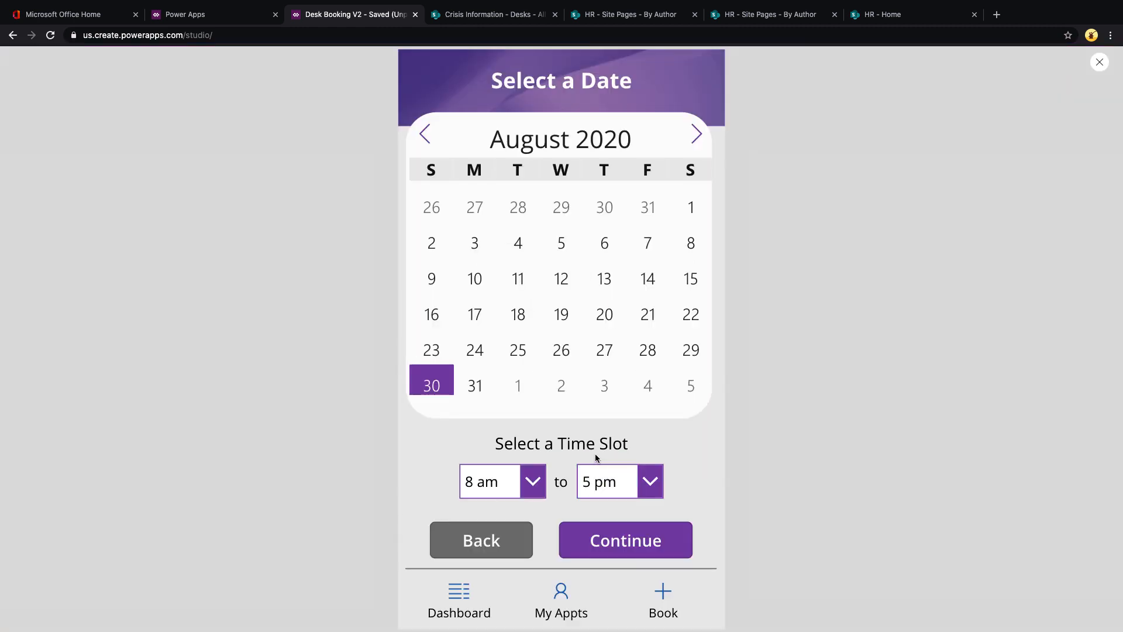
left_click(475, 314)
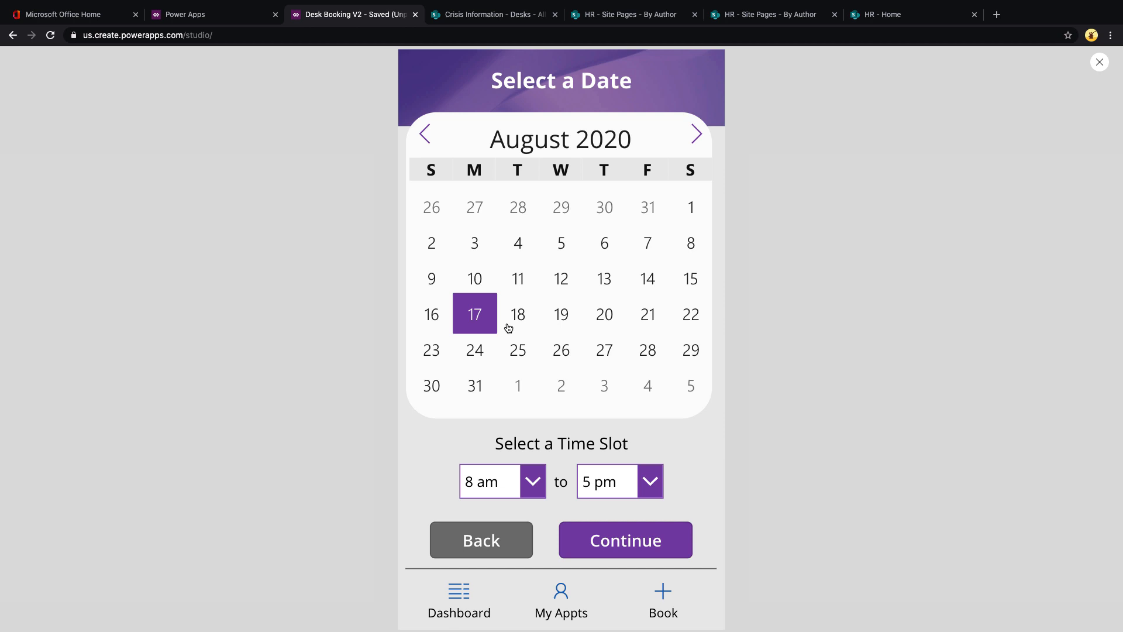
mouse_move(647, 309)
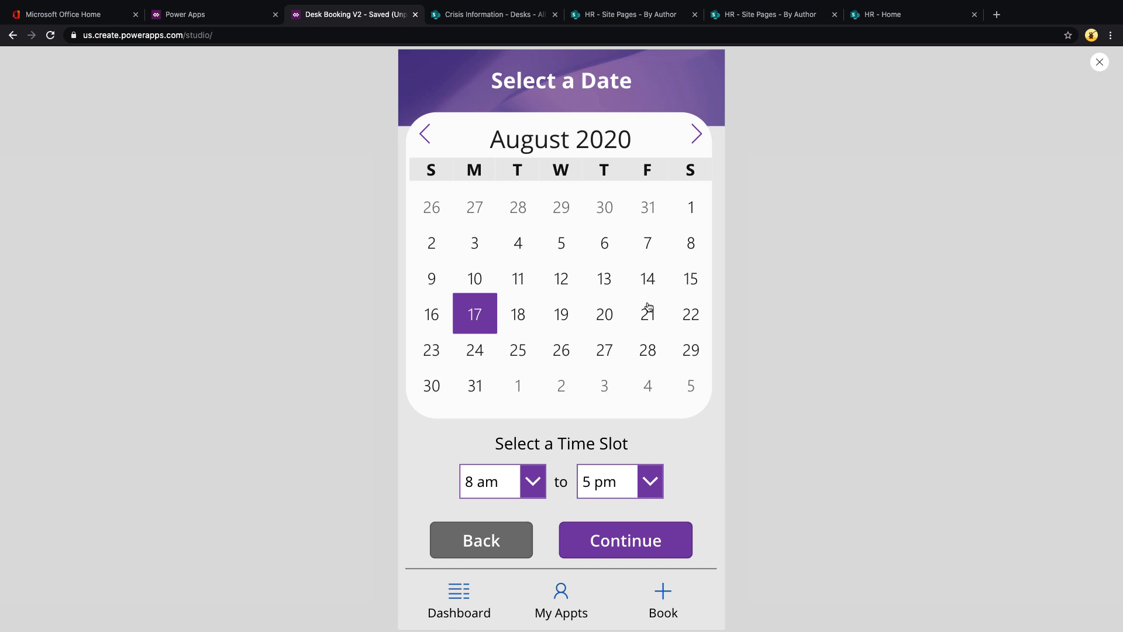
left_click(647, 313)
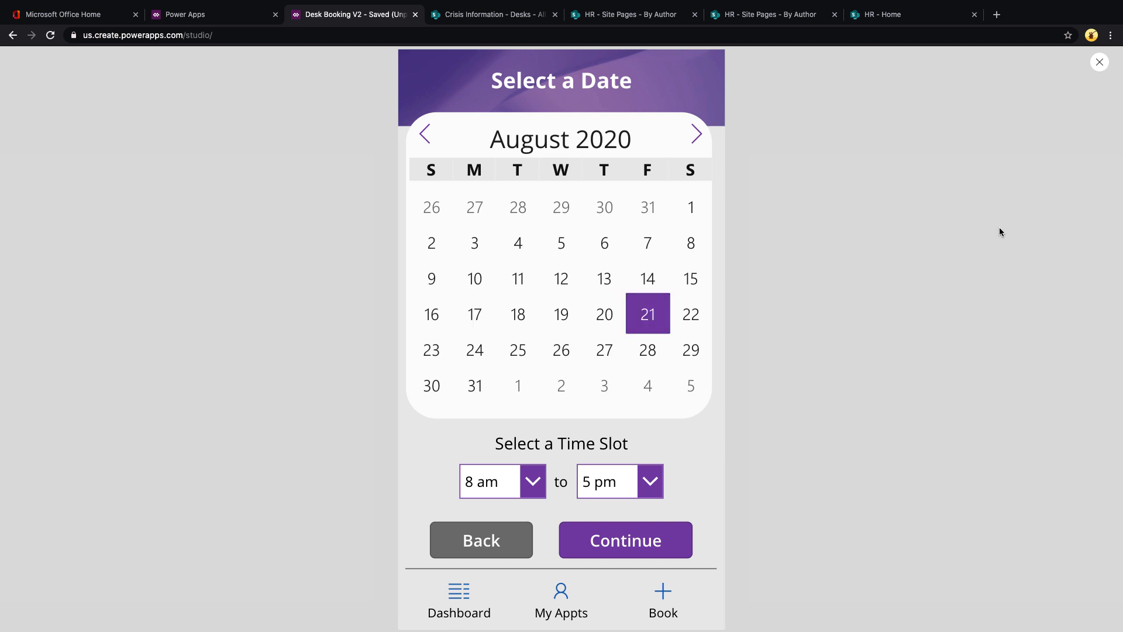
mouse_move(1098, 63)
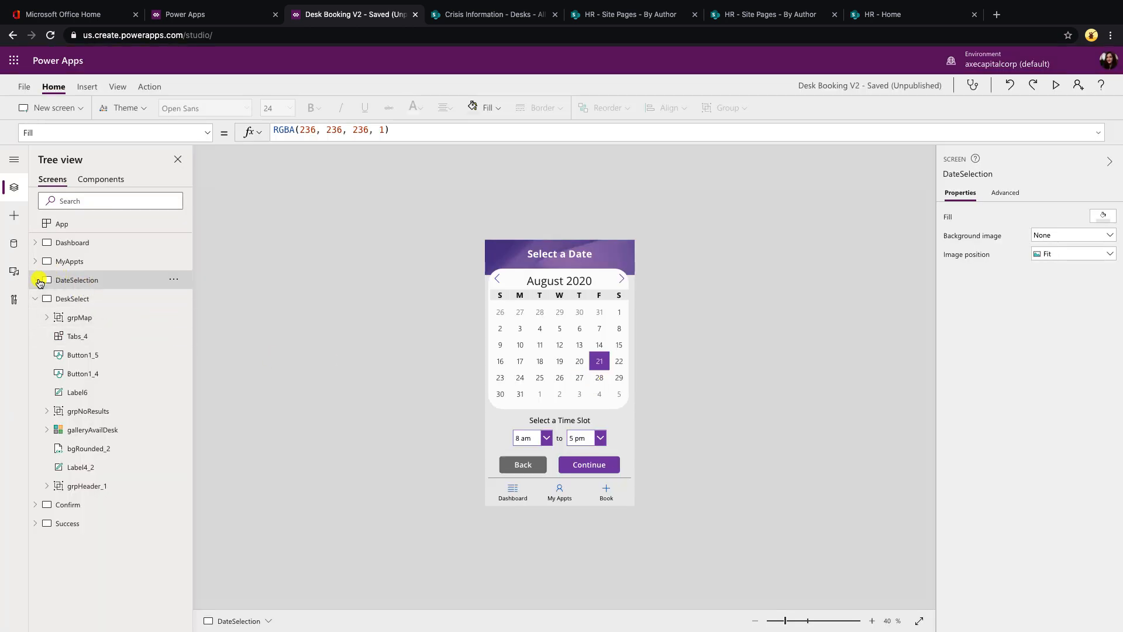
Step: Turn on Select Range for Calendar_1 on the DateSelection screen
left_click(34, 280)
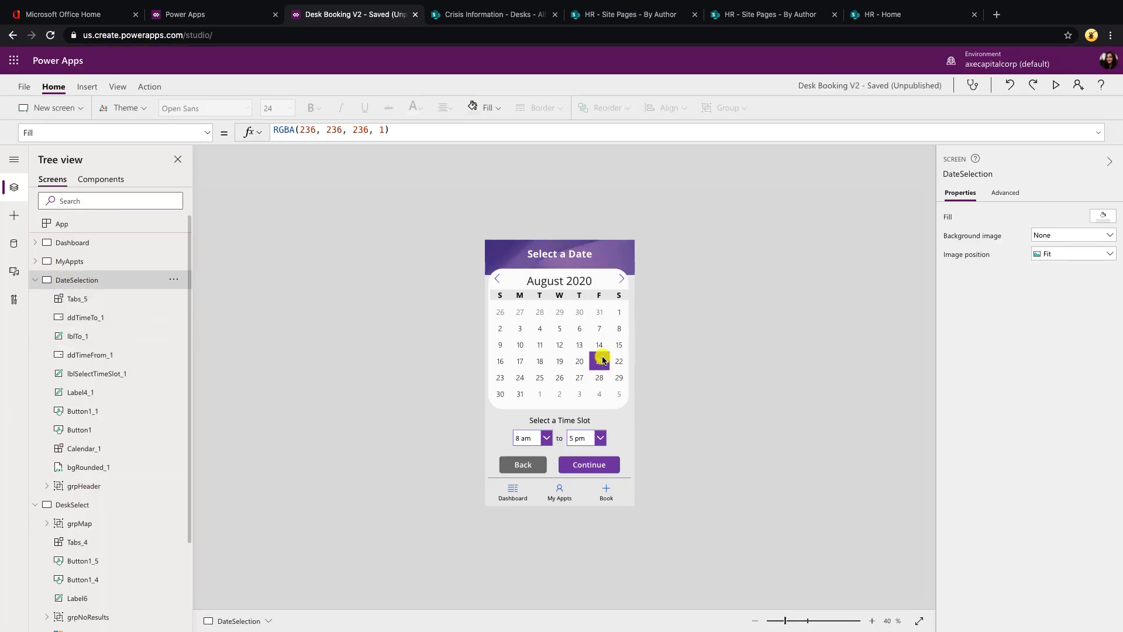
left_click(77, 448)
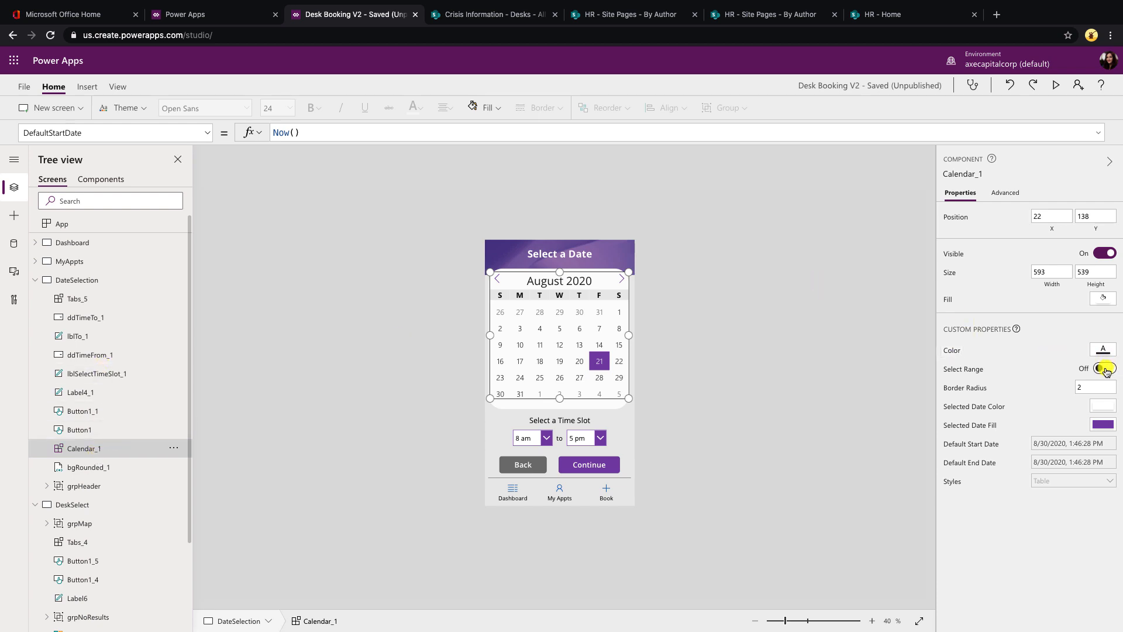
left_click(1104, 368)
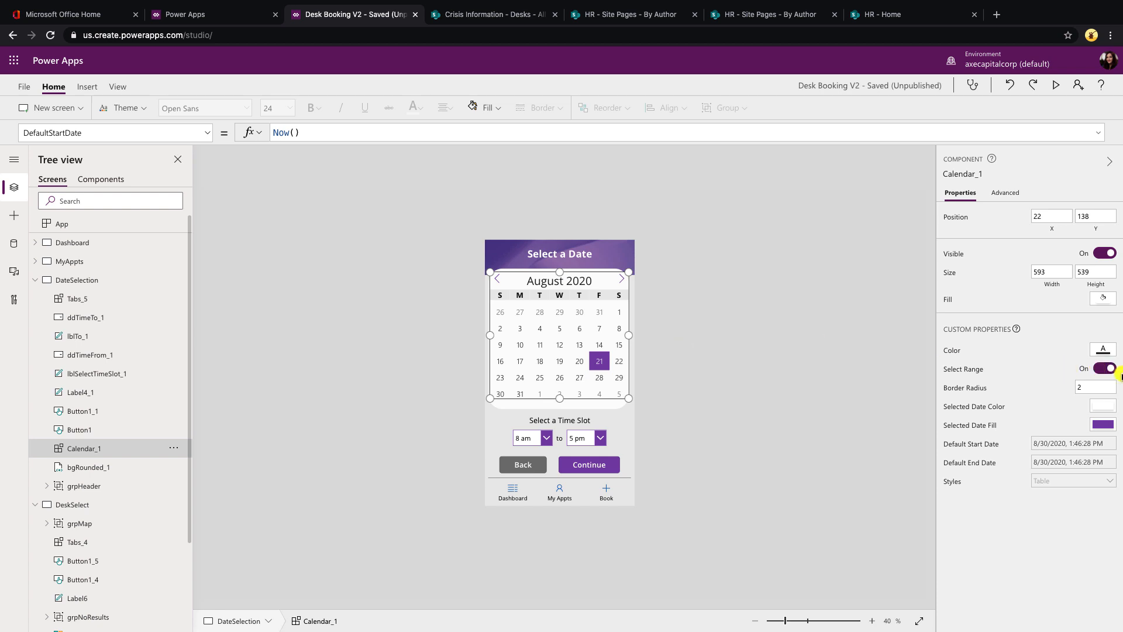
mouse_move(1074, 109)
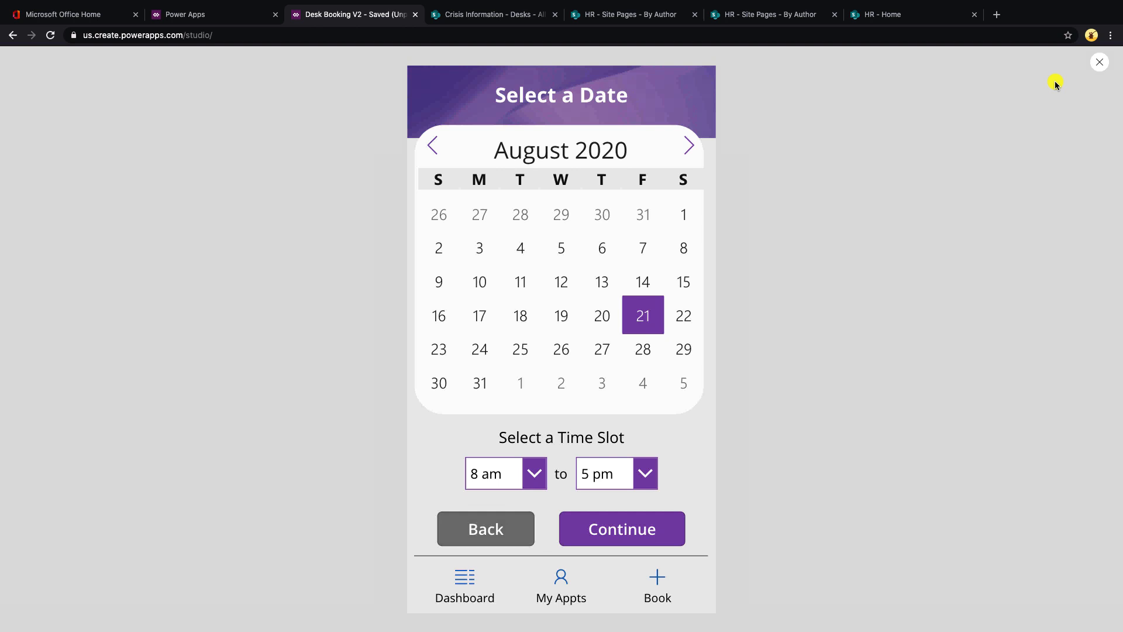
Step: Select August 17 through 21 on the previewed calendar
left_click(475, 314)
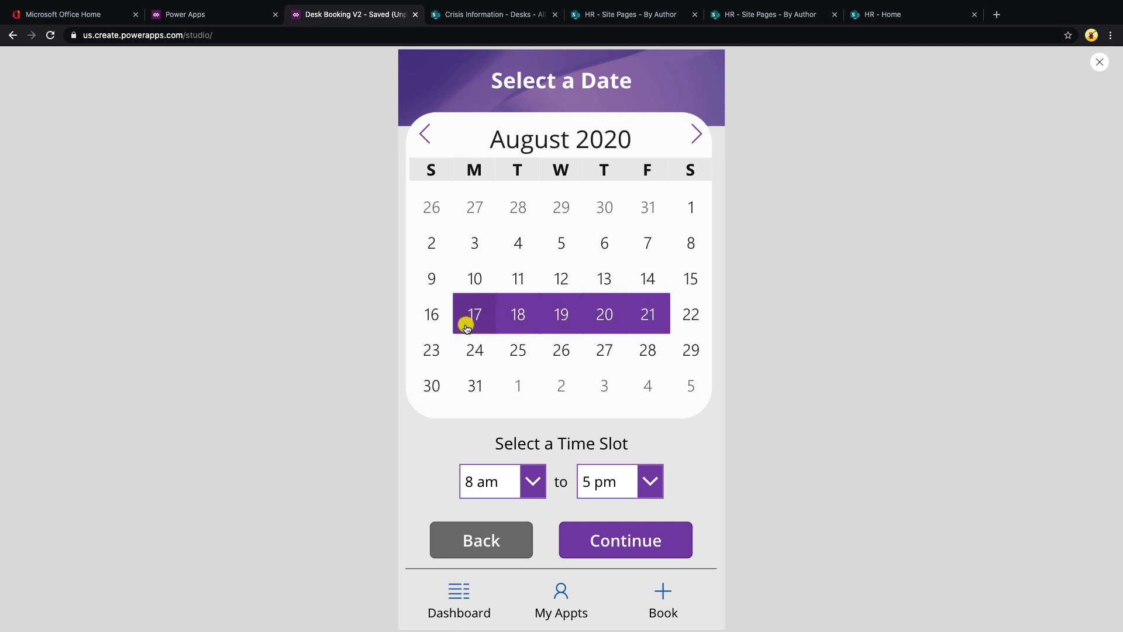
mouse_move(648, 314)
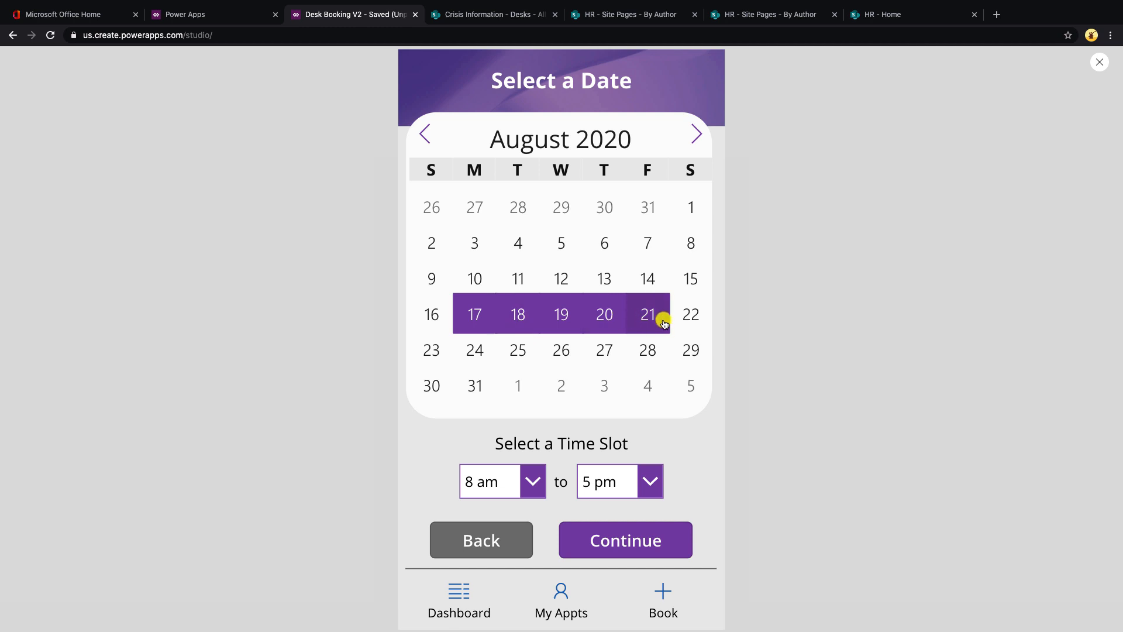
mouse_move(690, 351)
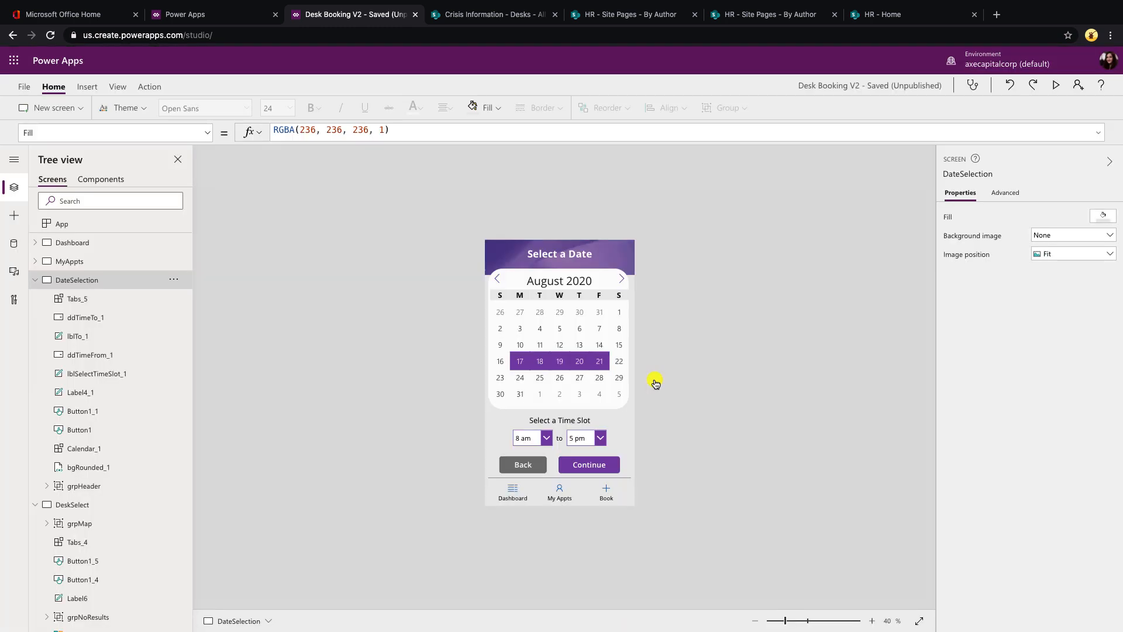
mouse_move(497, 440)
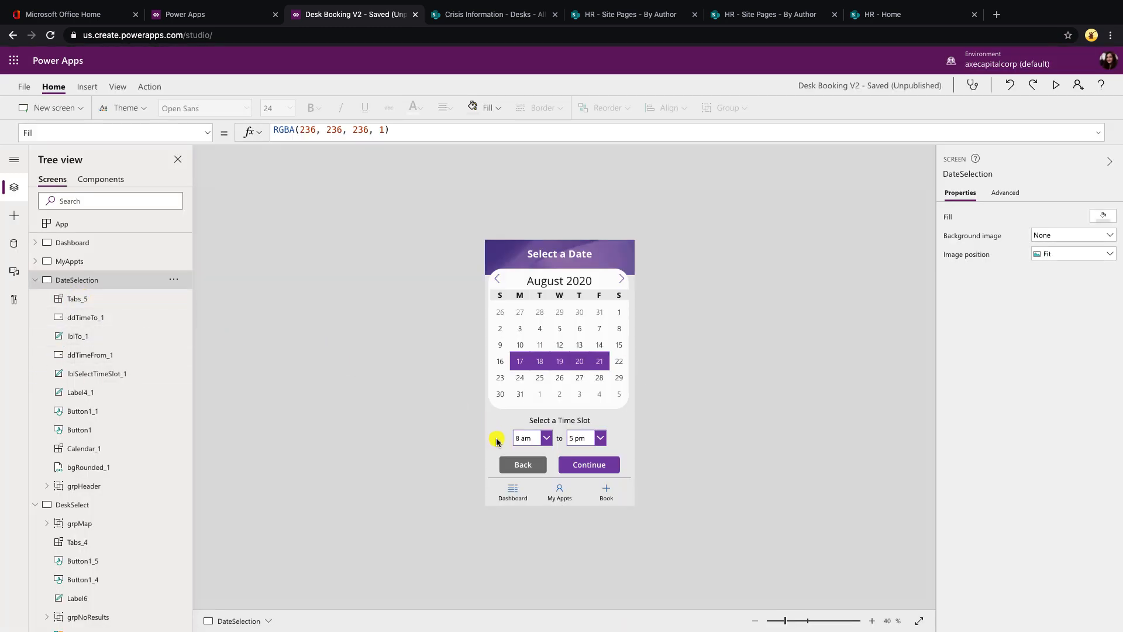
Step: Add Set(selectedEndDate, Calendar_1.EndDate) to the Continue button's OnSelect formula
left_click(588, 464)
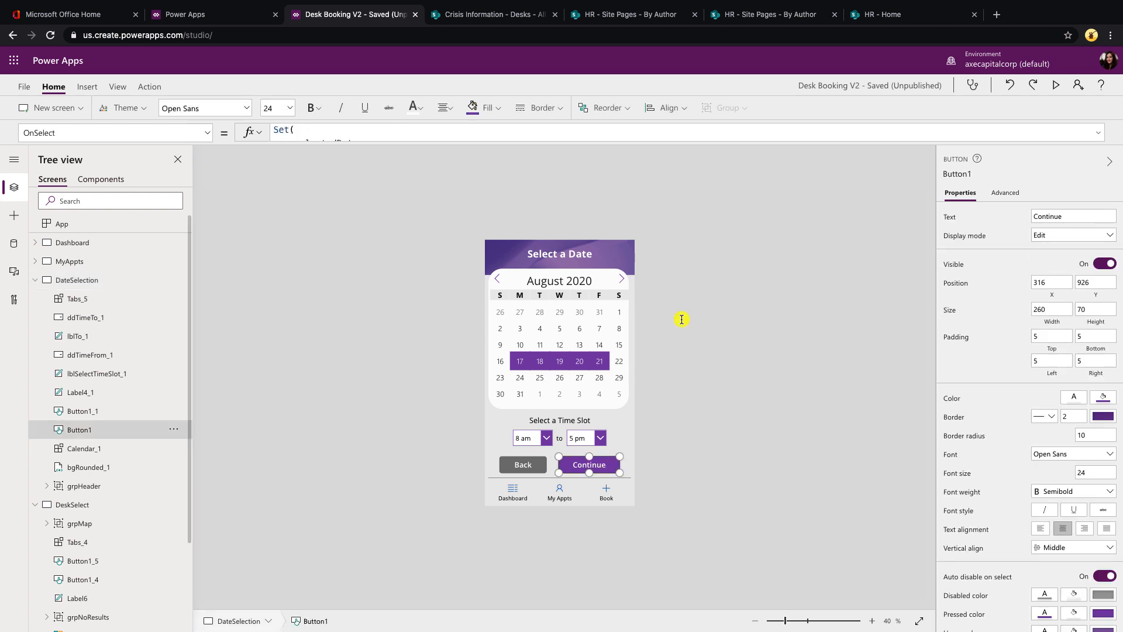
mouse_move(147, 147)
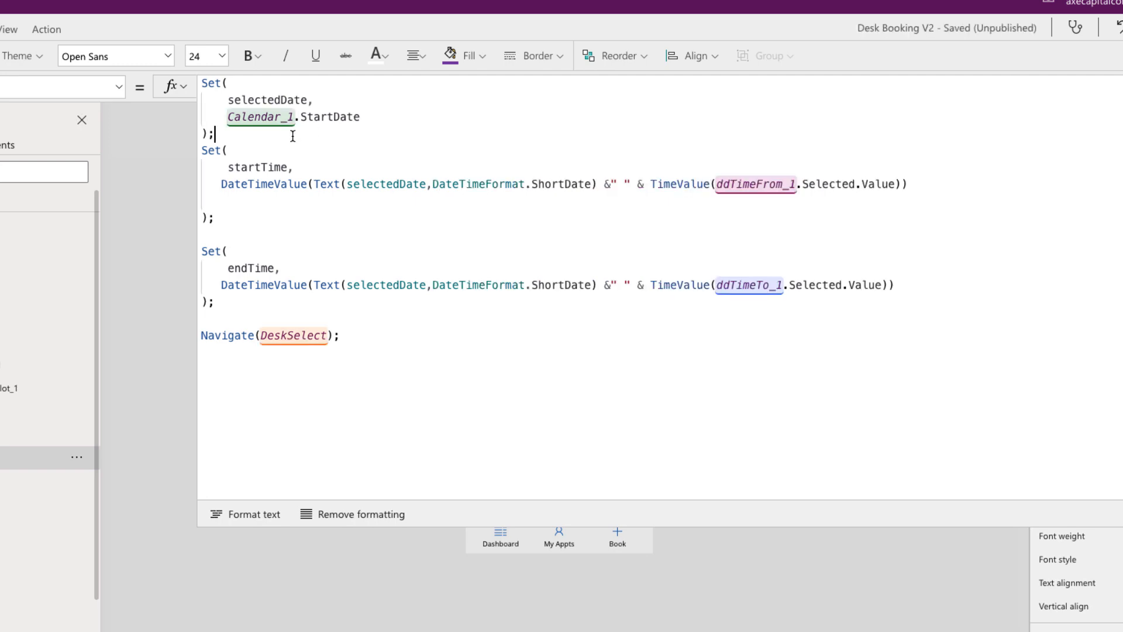
type("s")
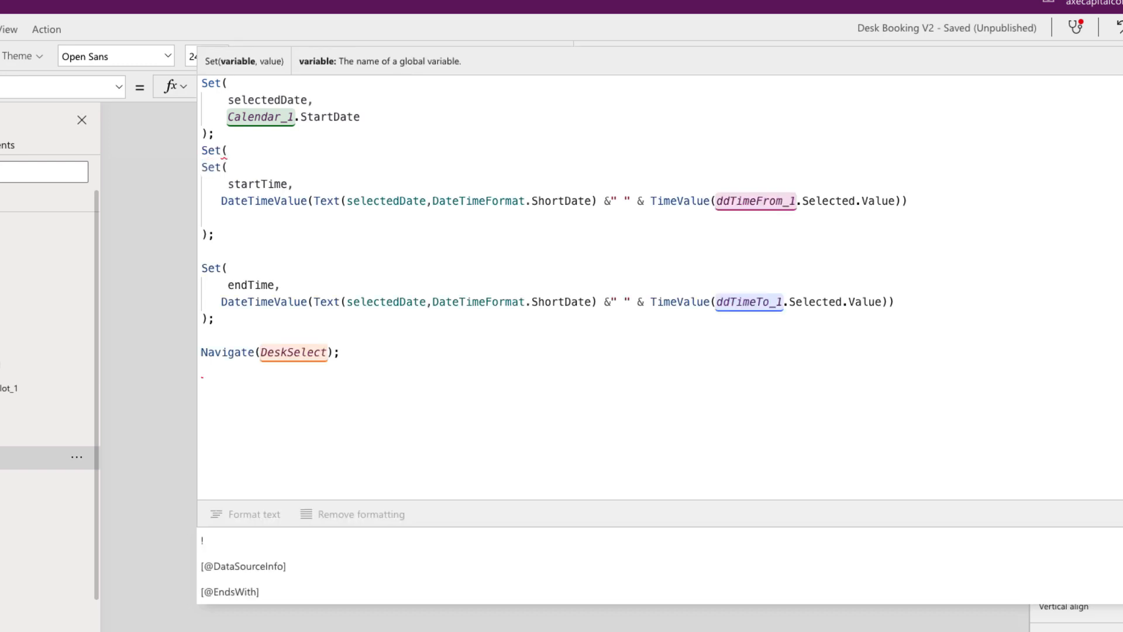
type("selectedEndDate,")
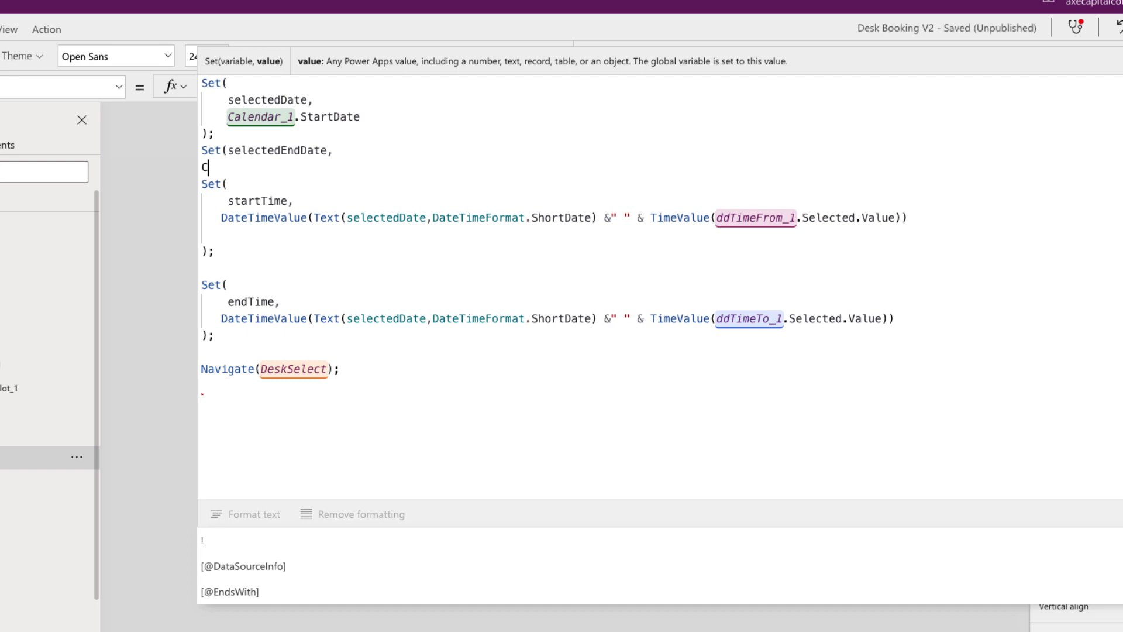
type("Calendar_1")
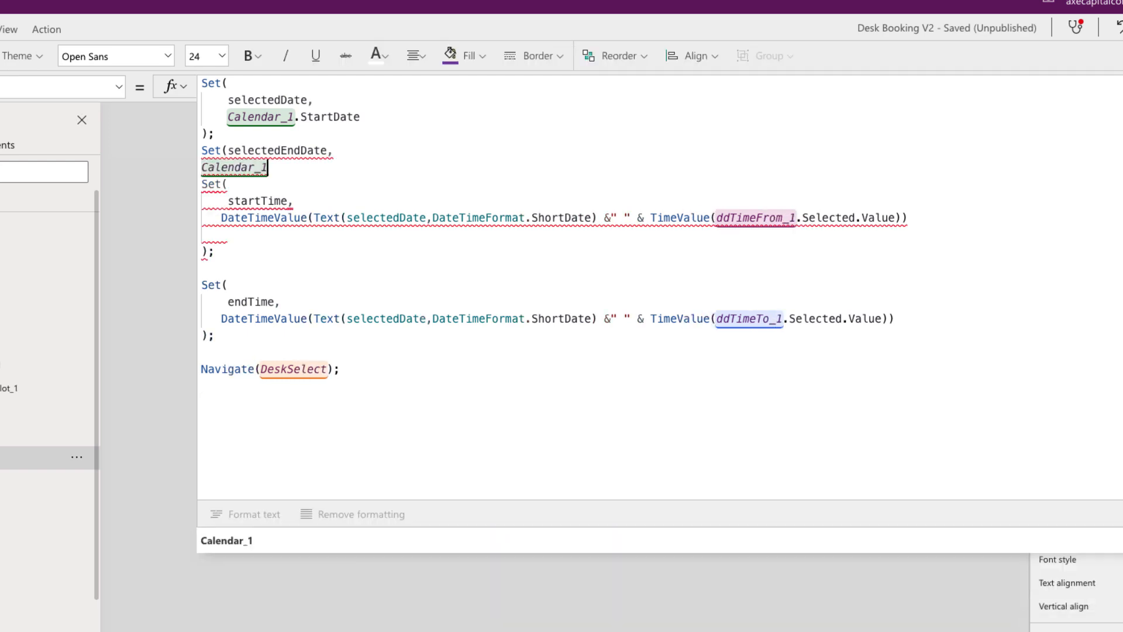
type(".)")
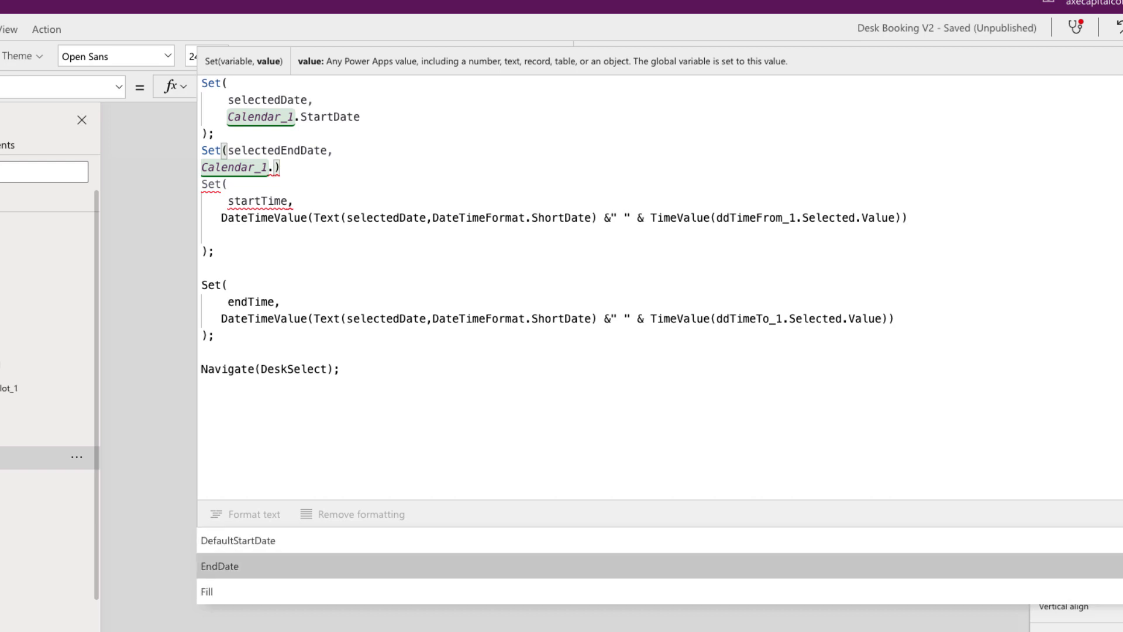
type("EndDate")
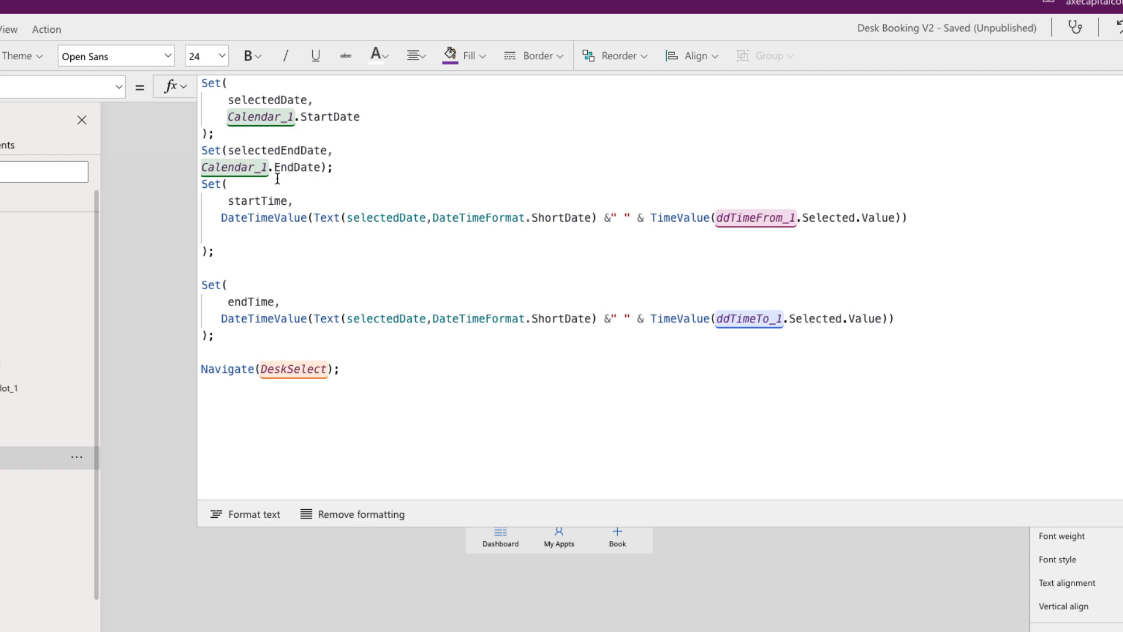
mouse_move(275, 199)
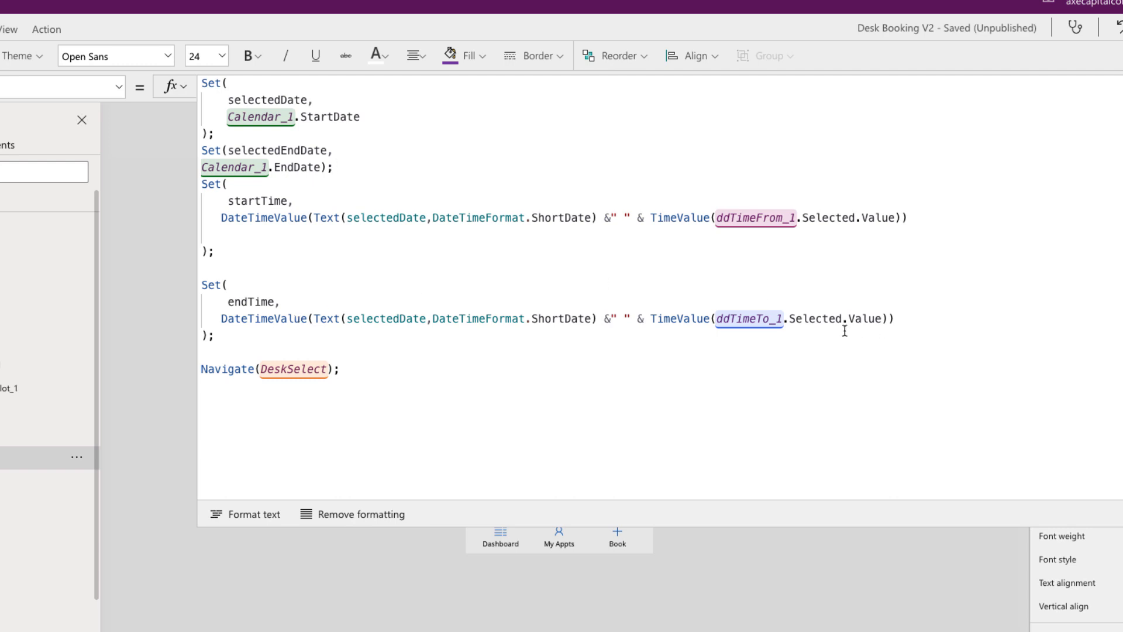
mouse_move(499, 345)
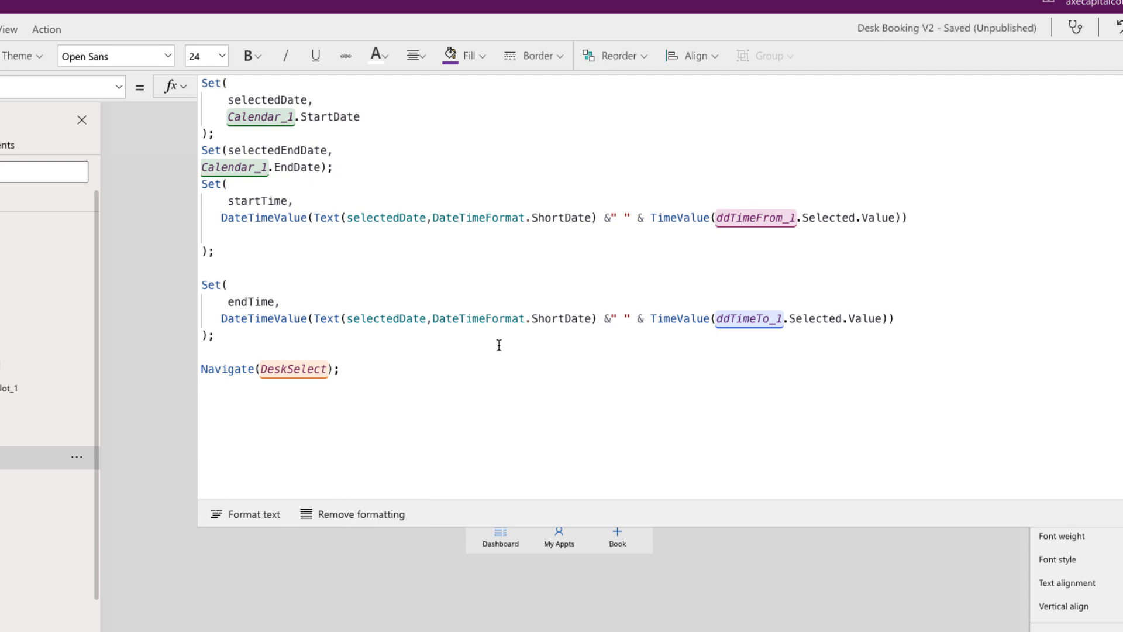
mouse_move(618, 341)
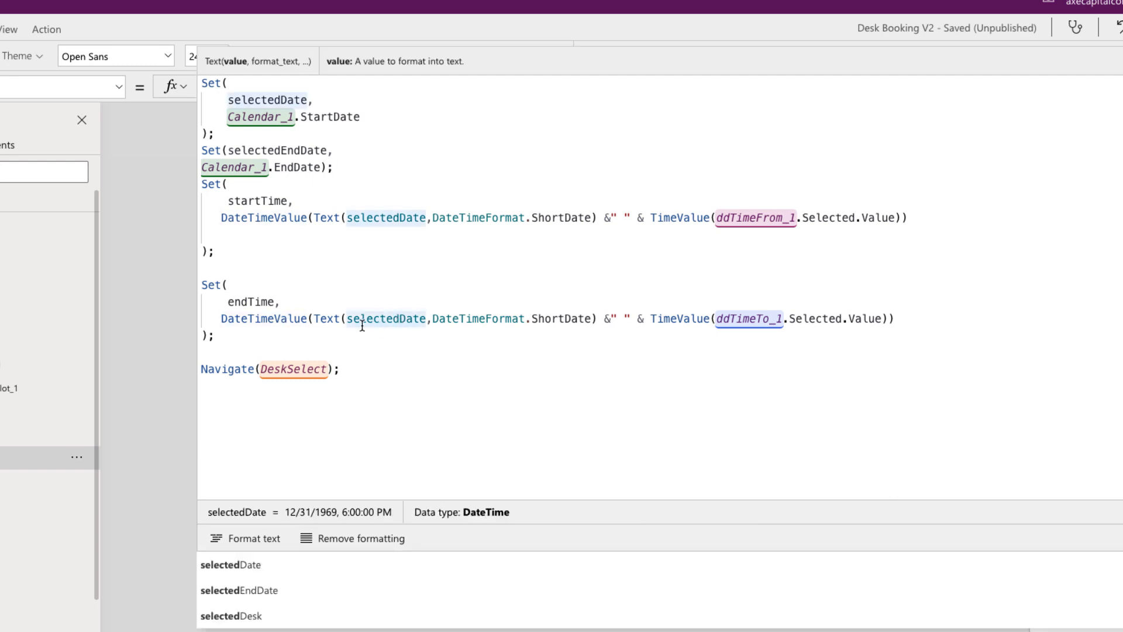
mouse_move(439, 330)
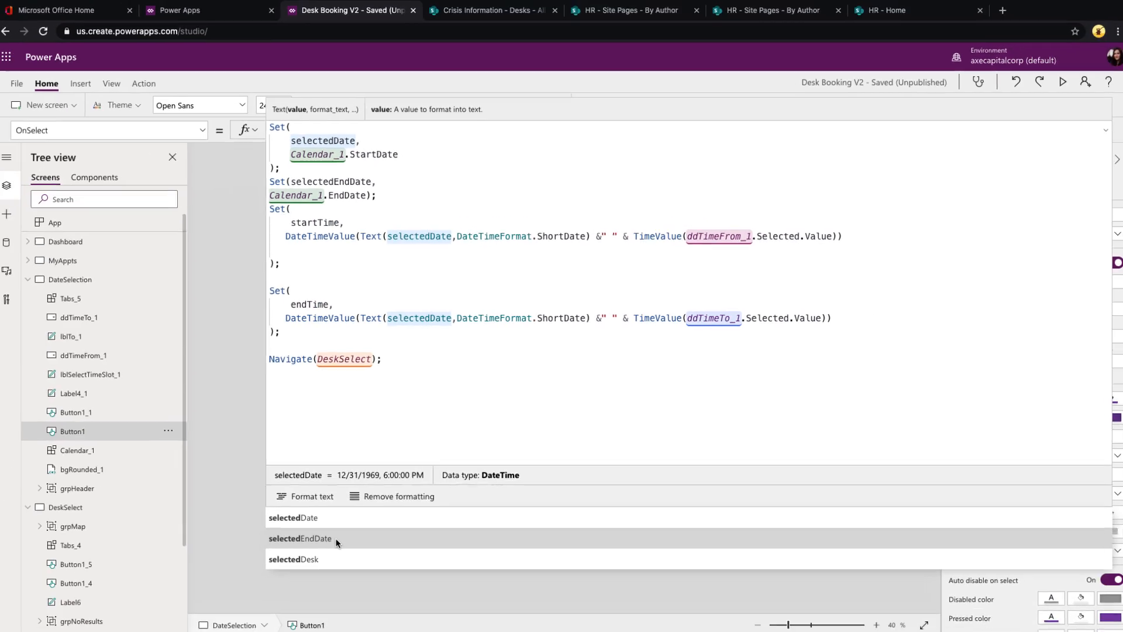
left_click(76, 279)
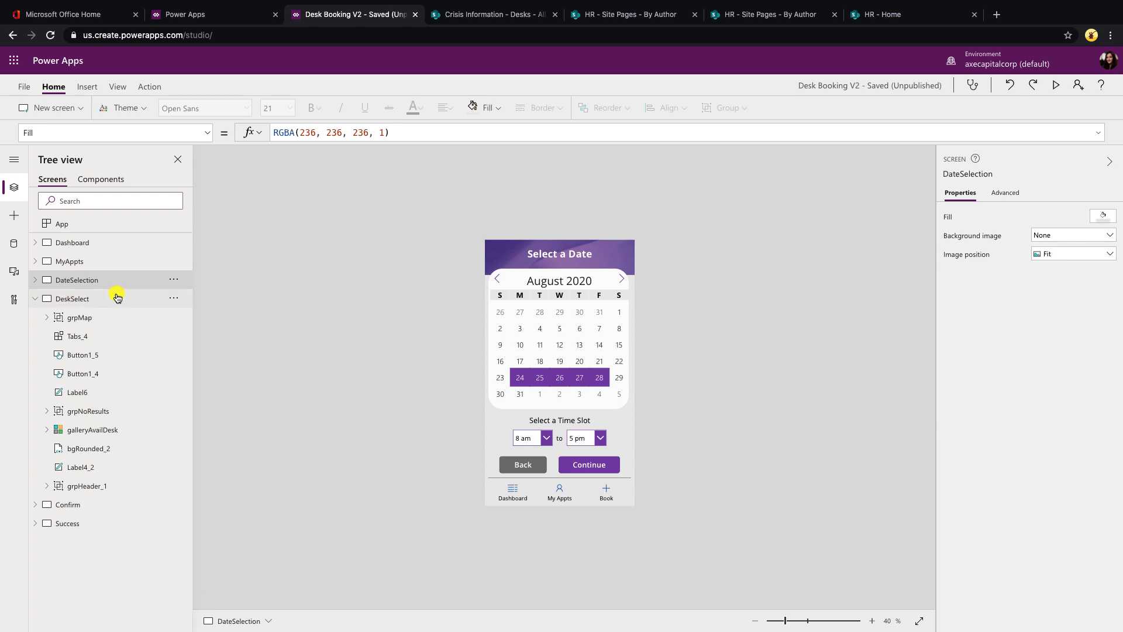
Step: Replace the second selectedDate in Label6's Text formula with selectedEndDate
left_click(71, 299)
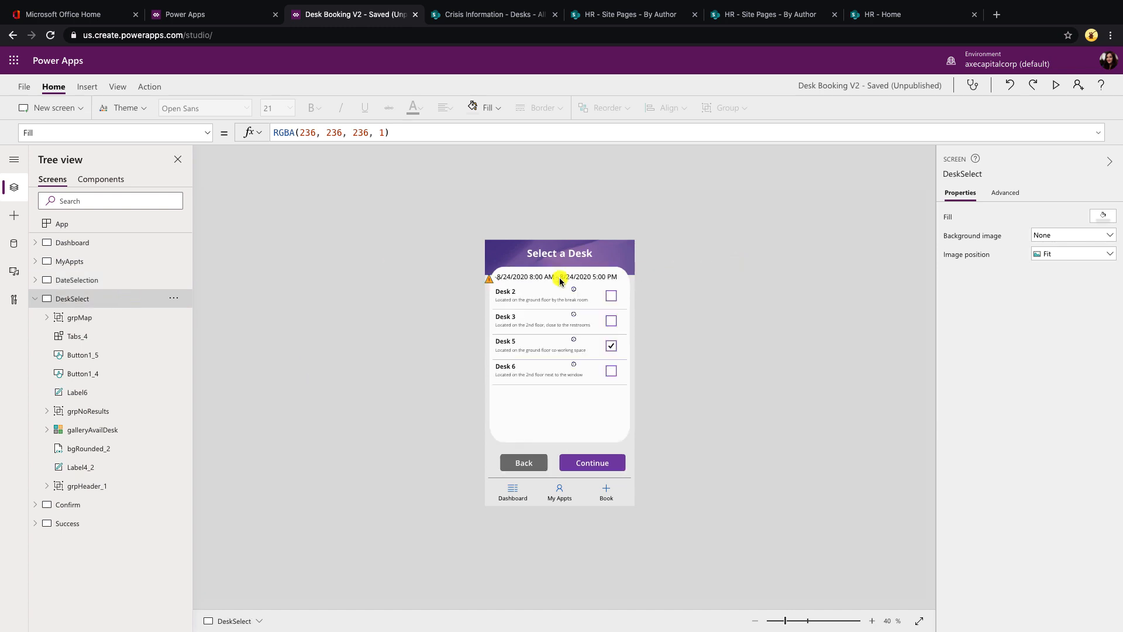
left_click(559, 277)
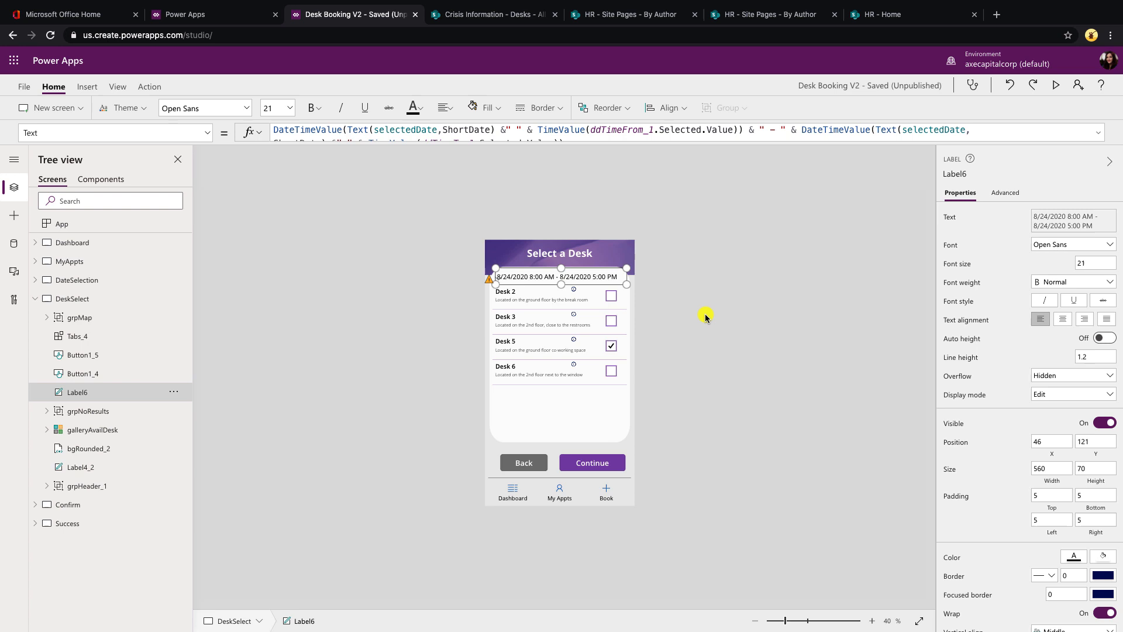
mouse_move(526, 268)
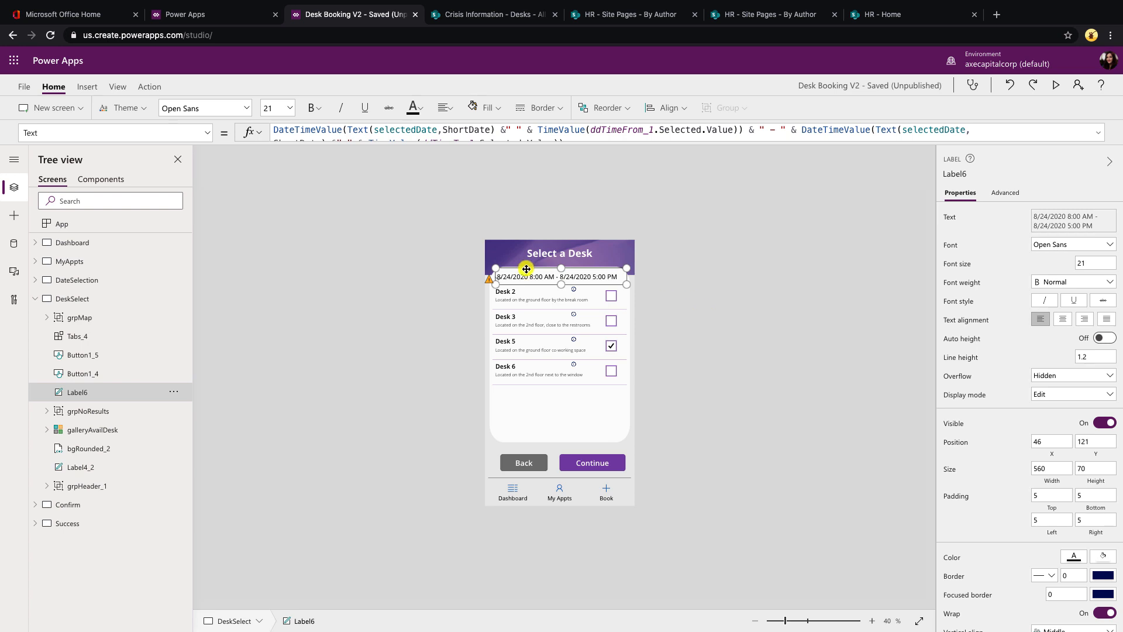
mouse_move(528, 296)
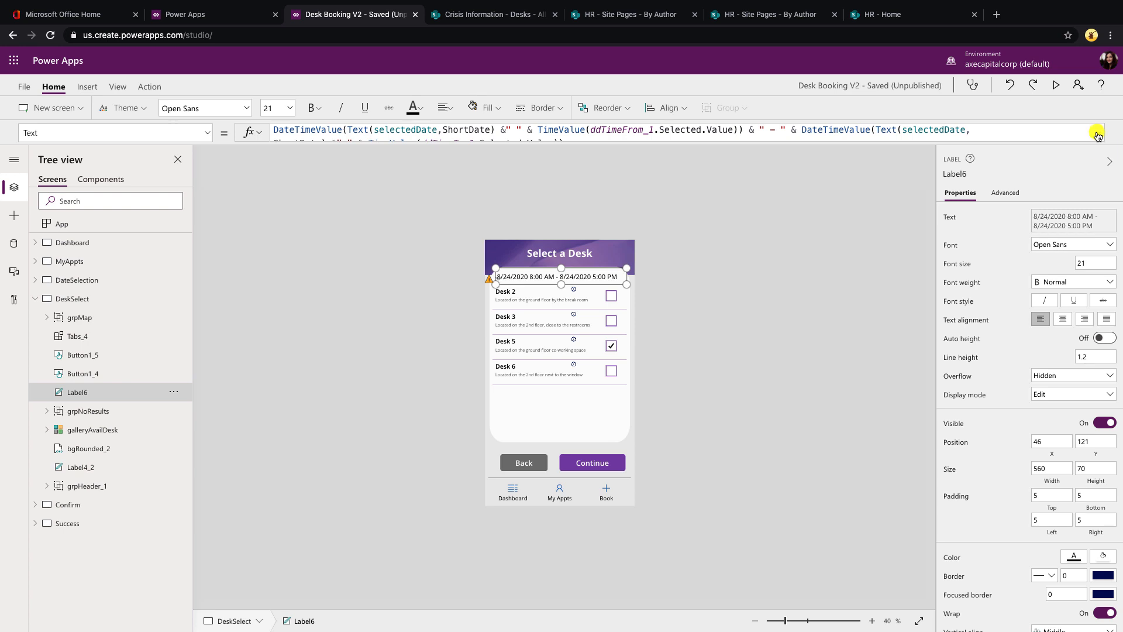
left_click(1097, 136)
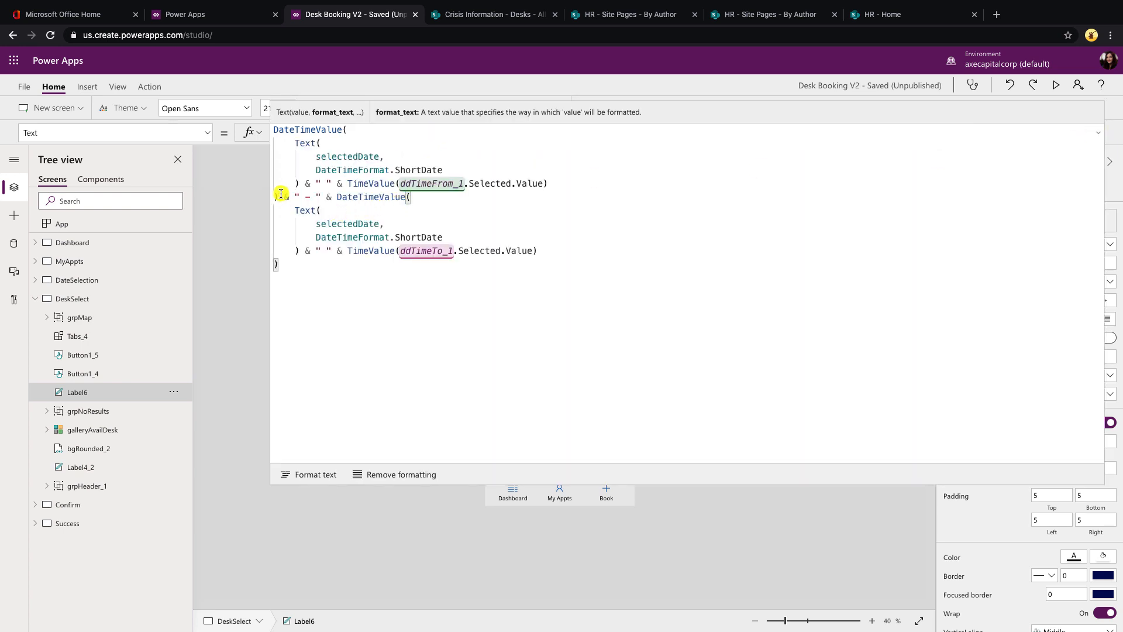
mouse_move(340, 188)
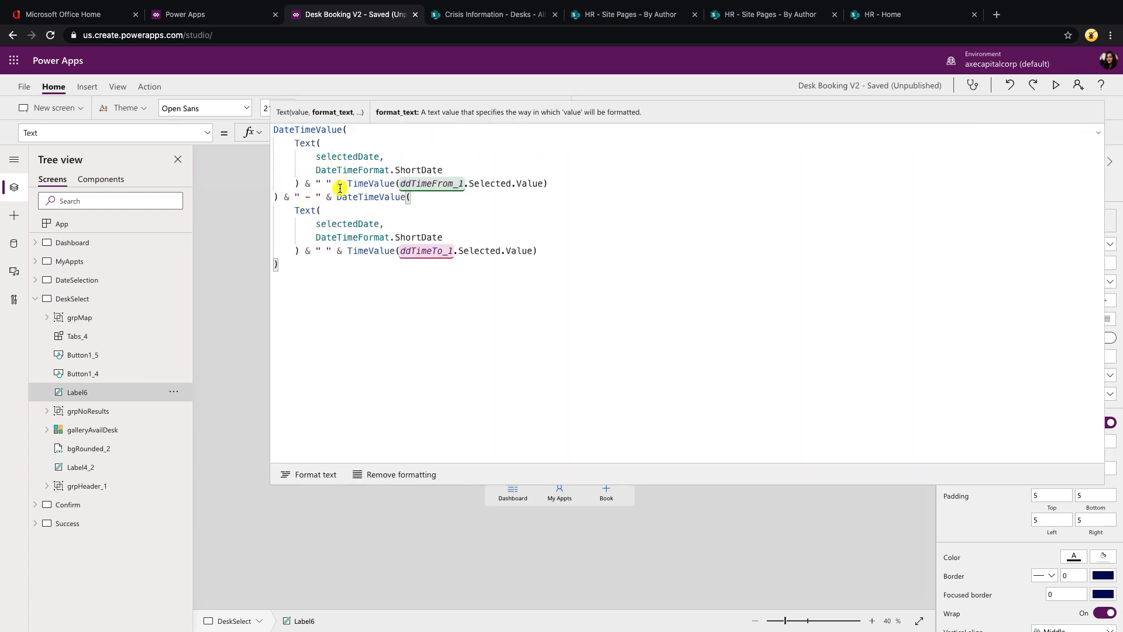
mouse_move(361, 240)
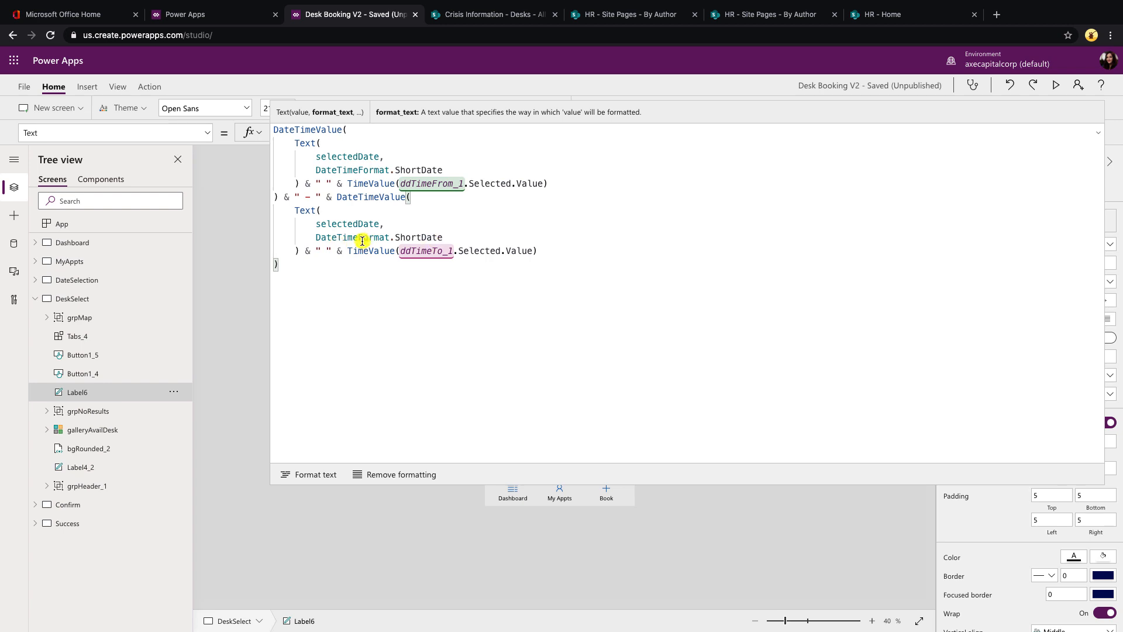
mouse_move(357, 223)
type("End")
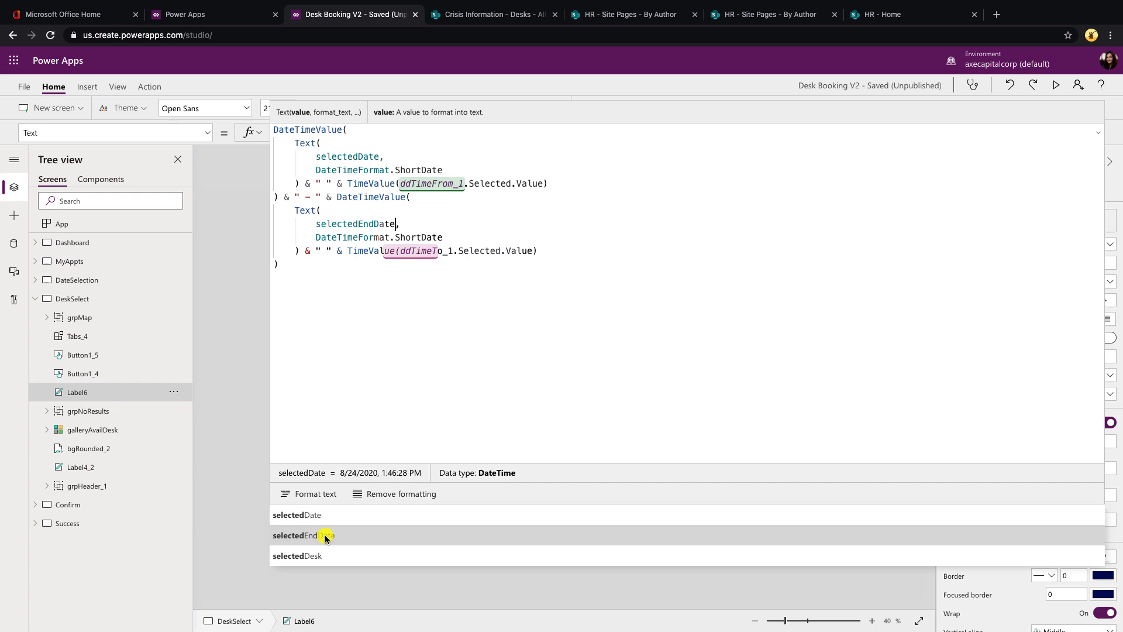
left_click(72, 298)
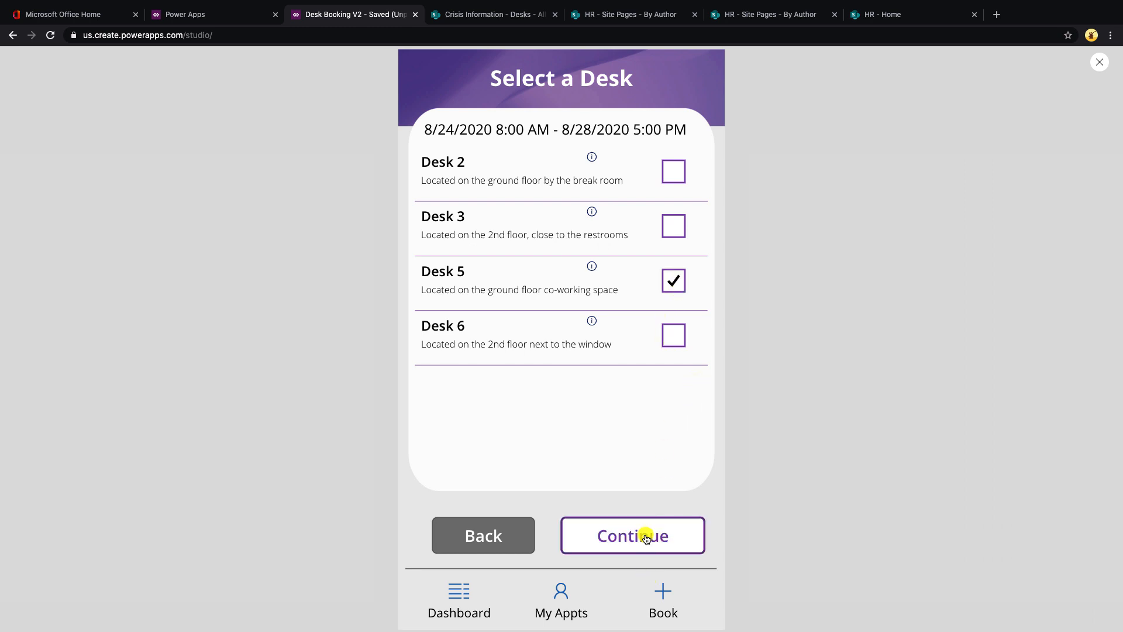
Step: Preview through to the Confirm screen, exit preview, dismiss the tip, and select the date label
left_click(633, 535)
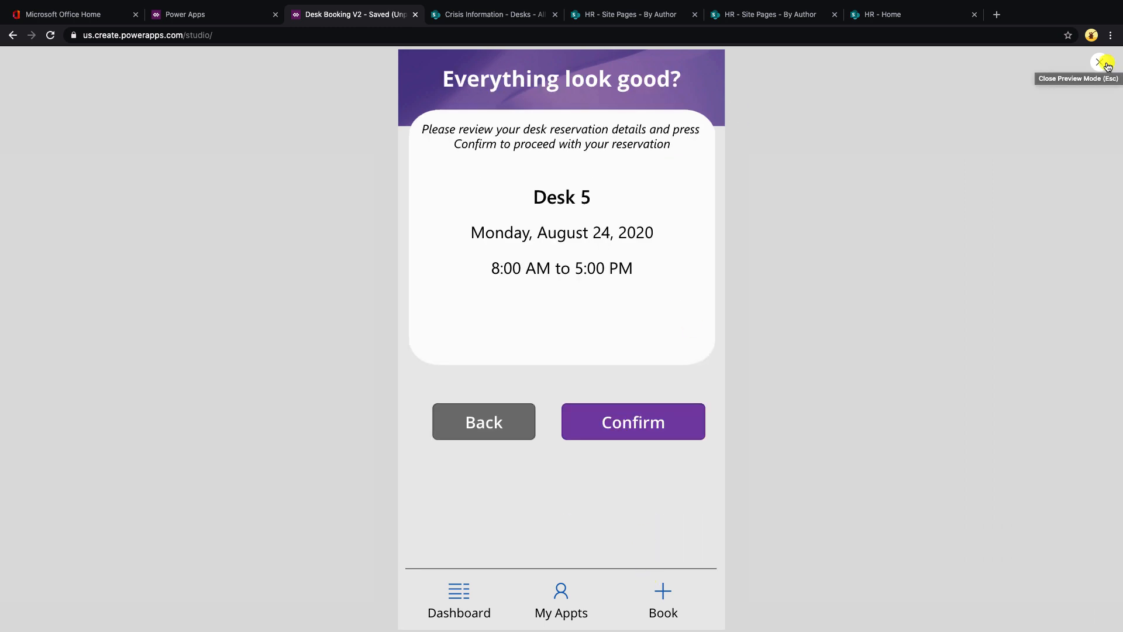
left_click(1104, 61)
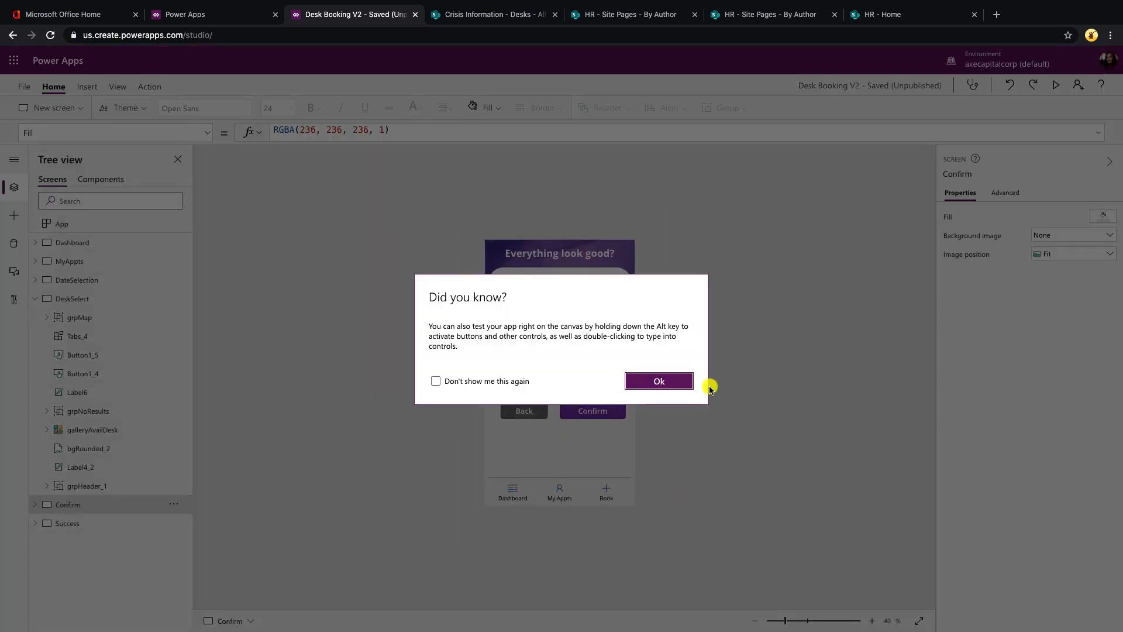
left_click(657, 380)
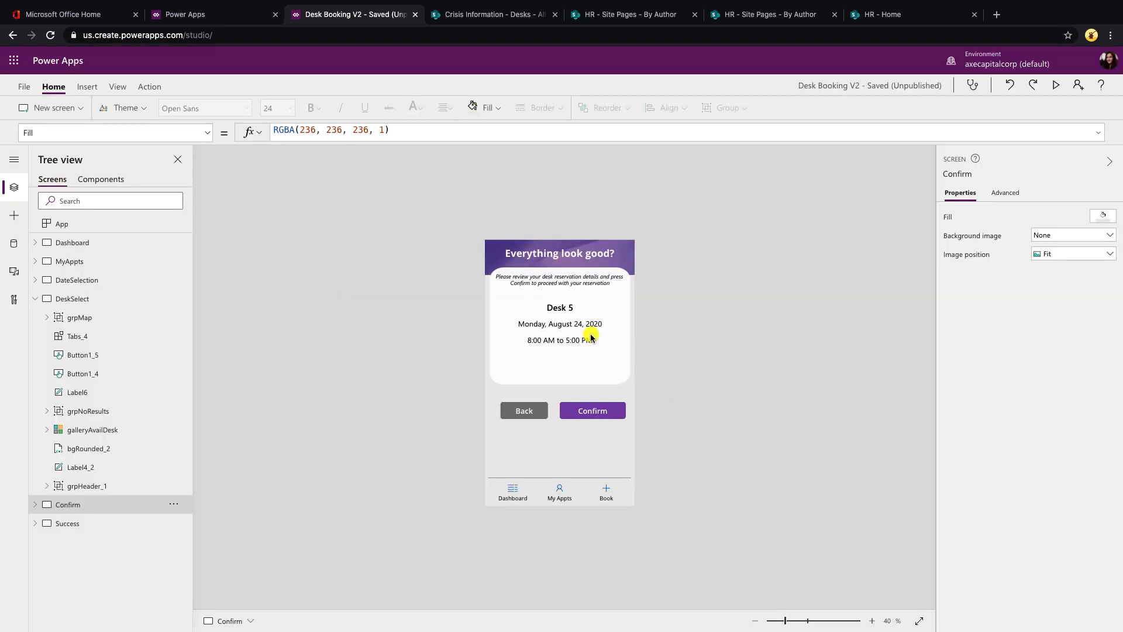
left_click(560, 324)
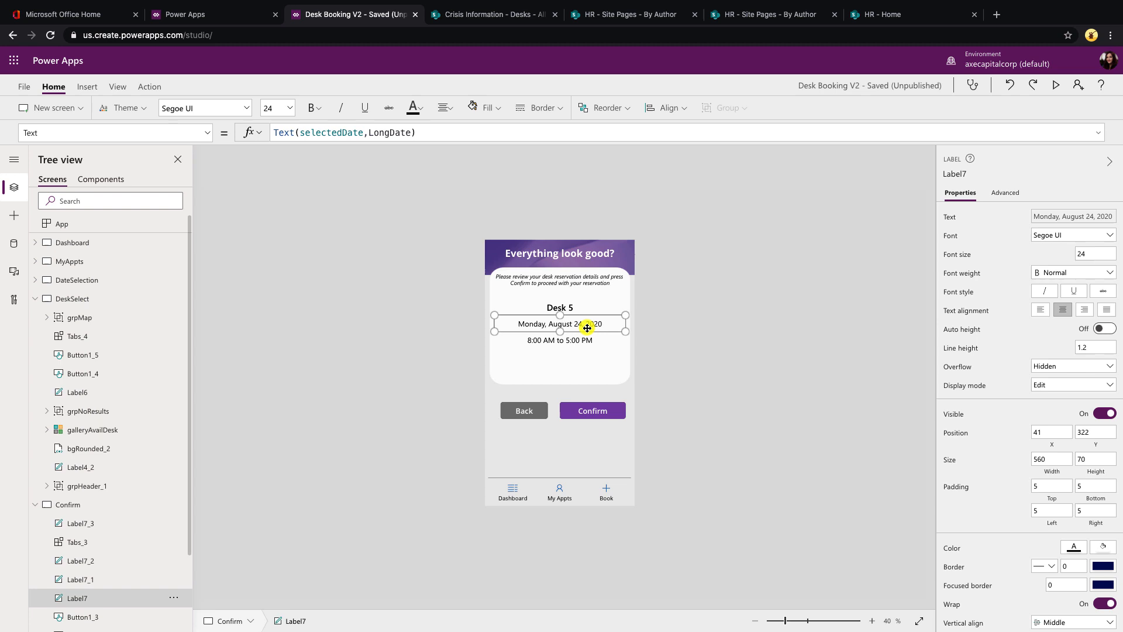
mouse_move(584, 346)
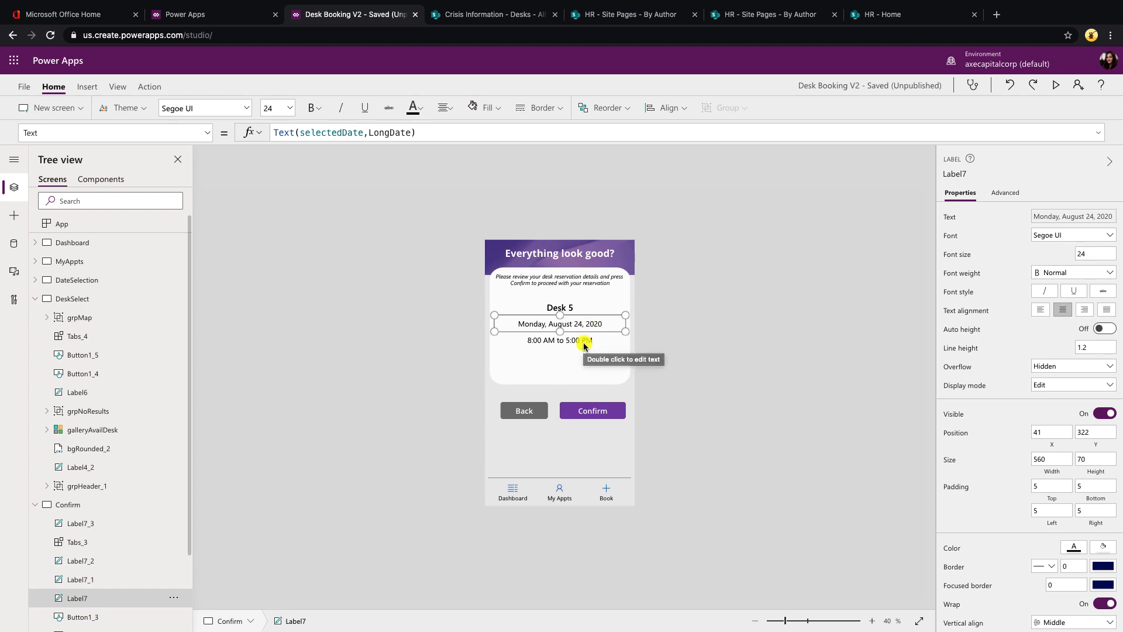
Step: Set Label7 to Text(selectedDate) & " - " & Char(10) & Text(selectedEndDate), then book Desk 5
left_click(561, 340)
type("DateTimeFormat.")
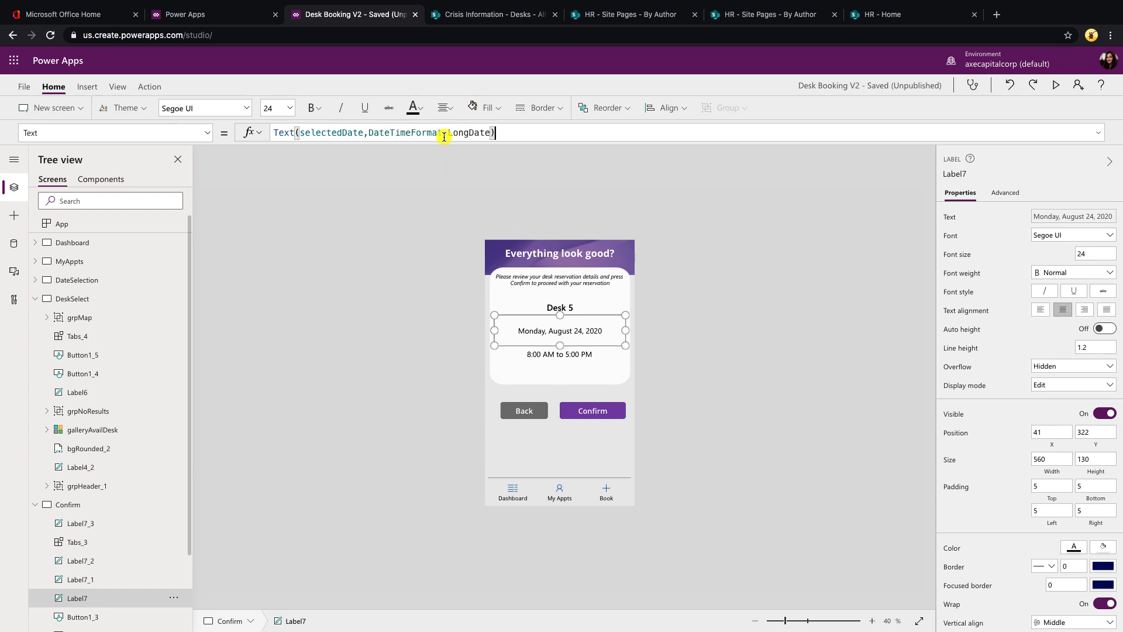
mouse_move(524, 135)
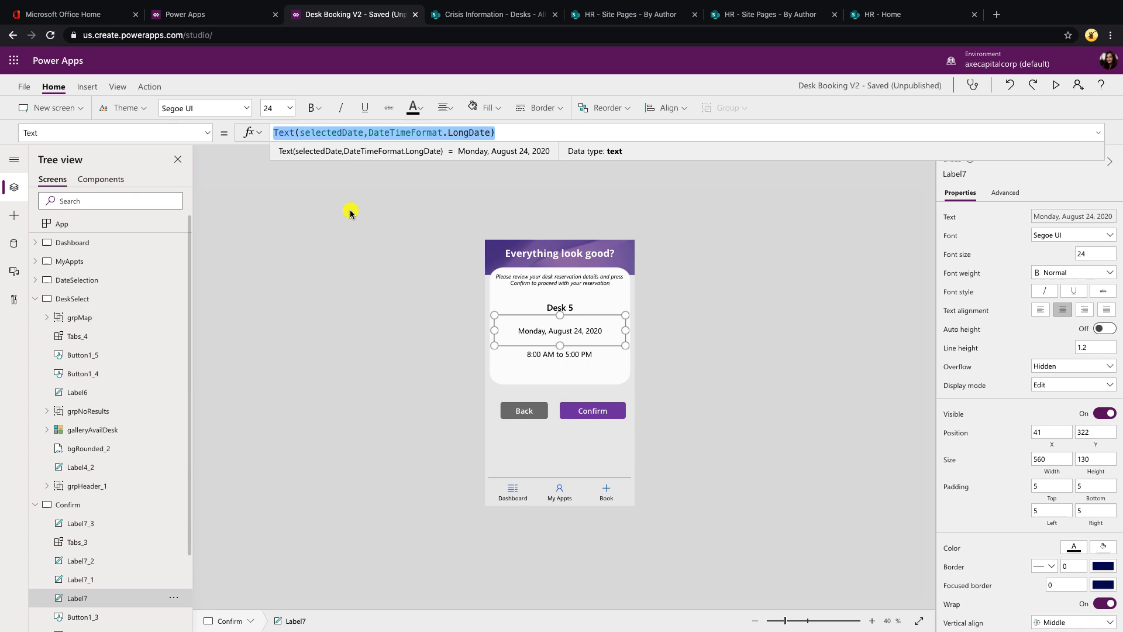
type("&")
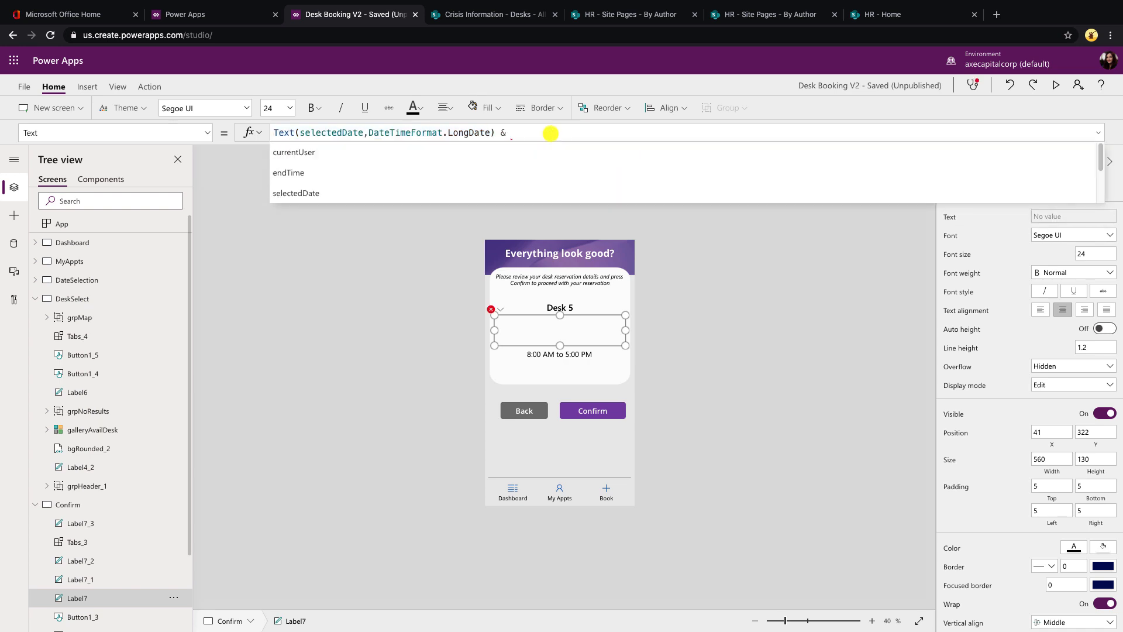
type("\"")
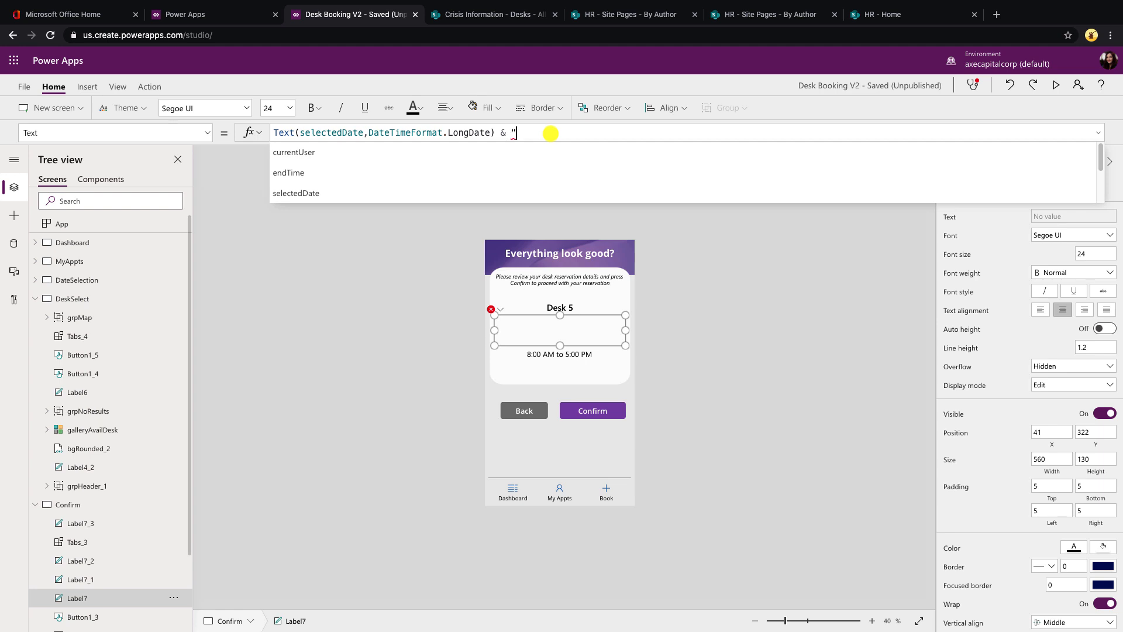
type("-")
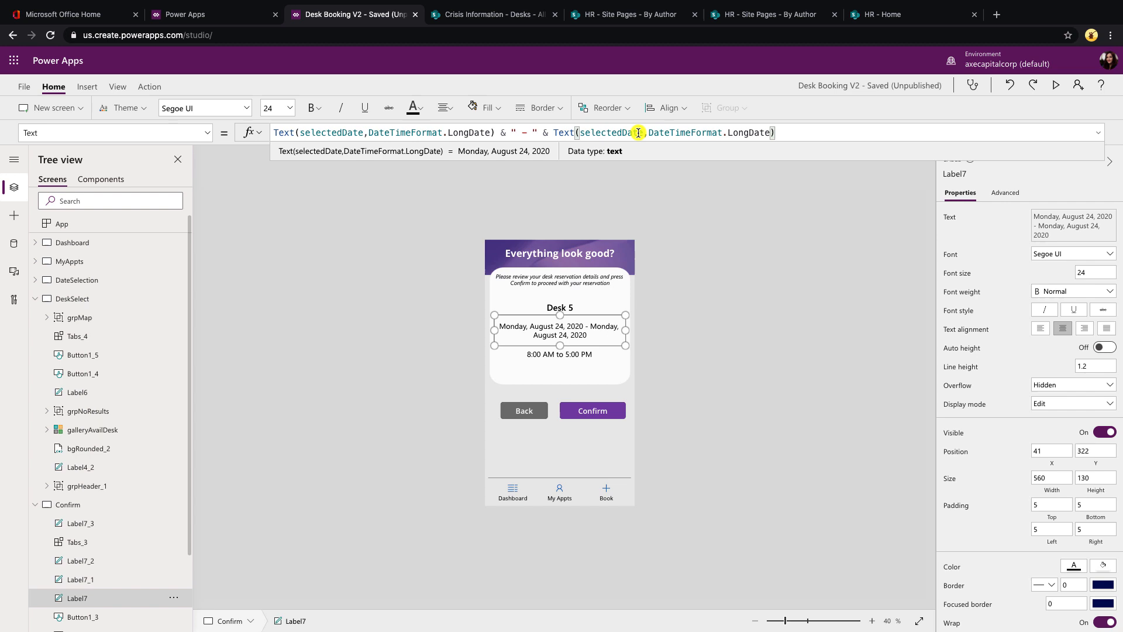
left_click(623, 132)
type("End")
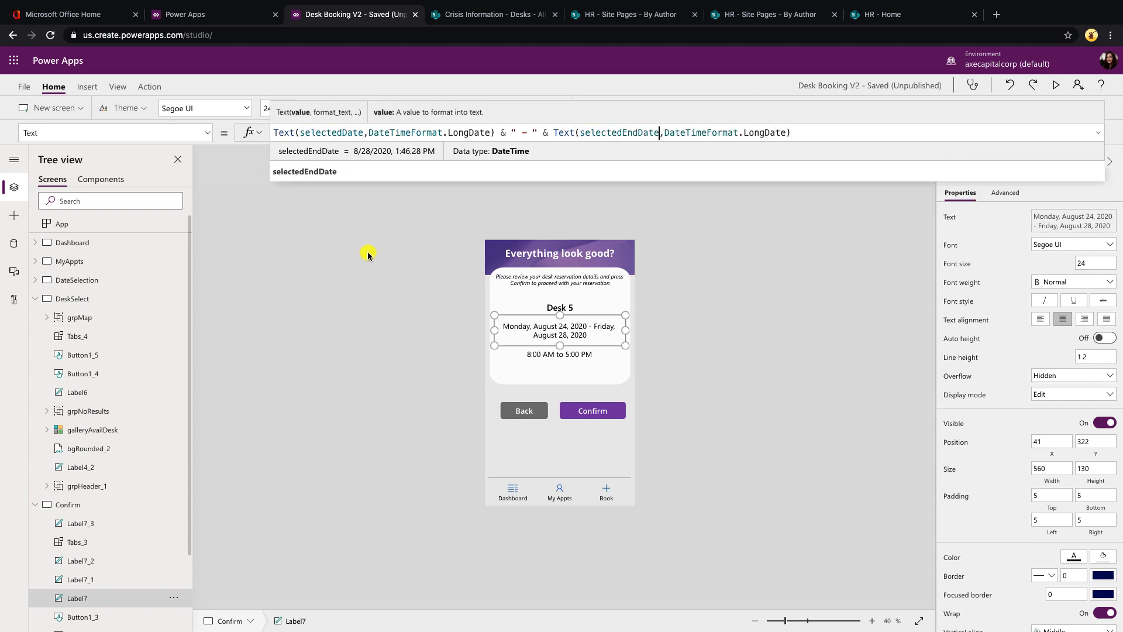
mouse_move(466, 195)
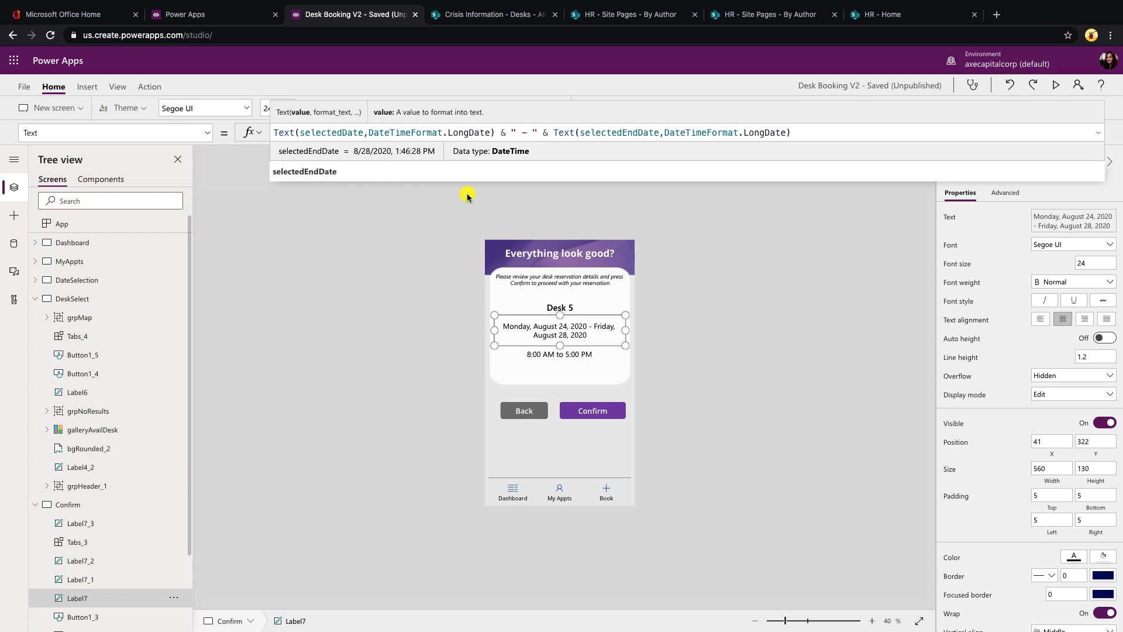
mouse_move(599, 344)
type("&")
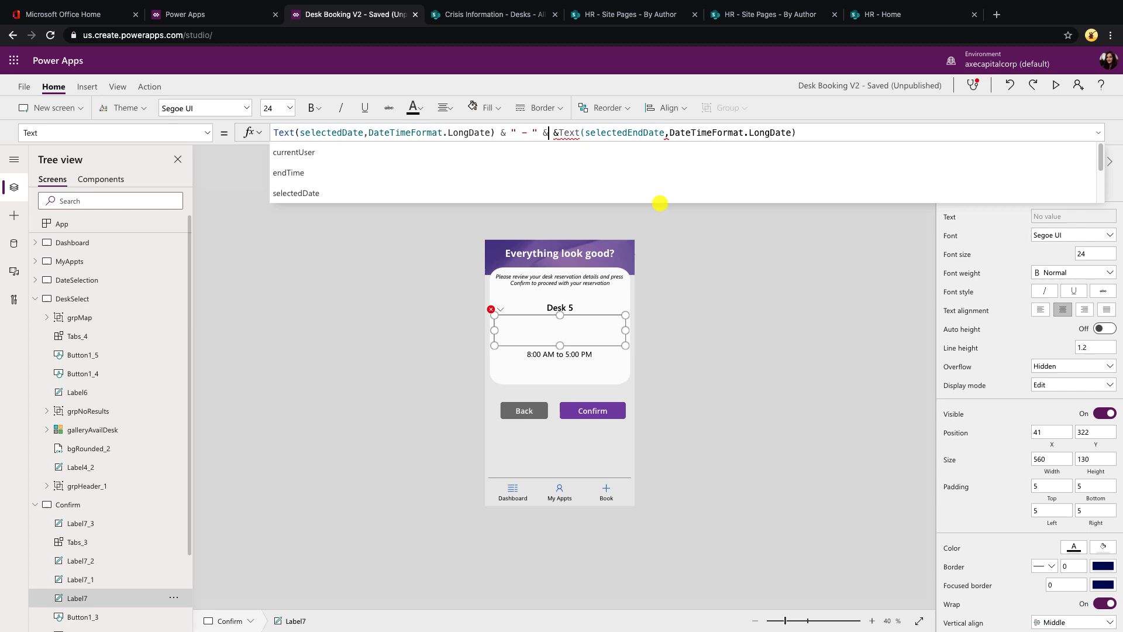
type("Cha")
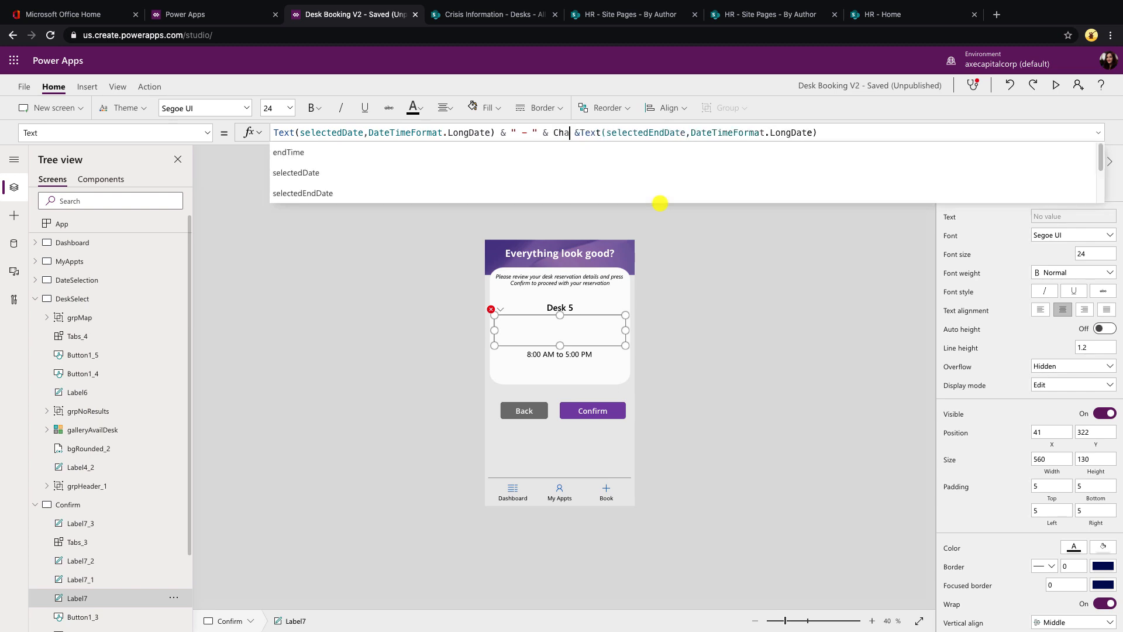
type("r")
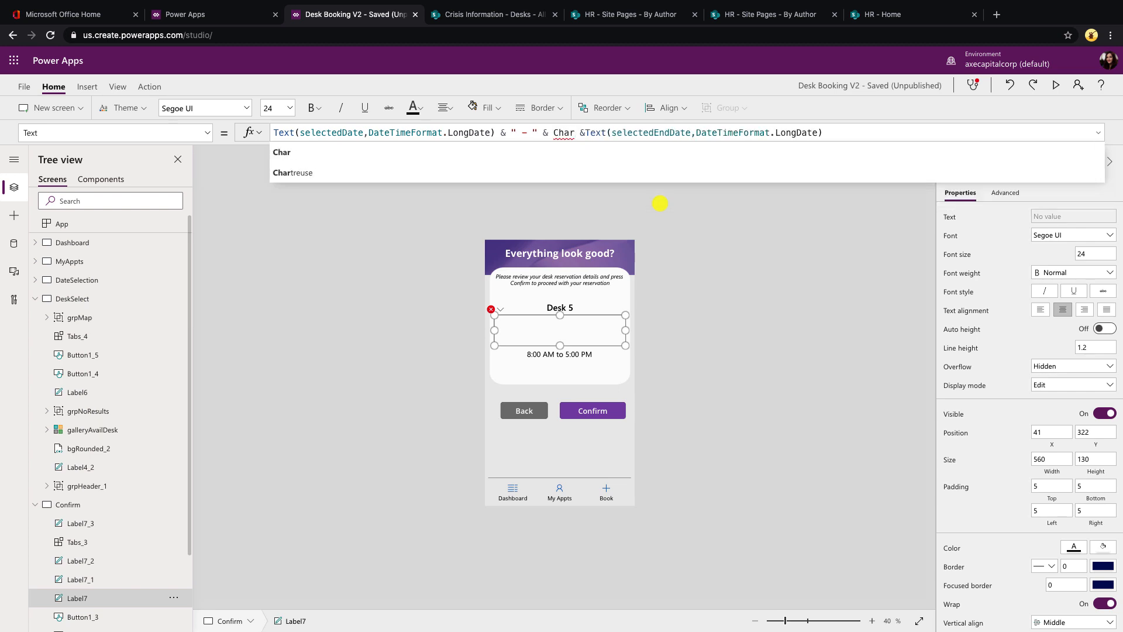
type("(10)")
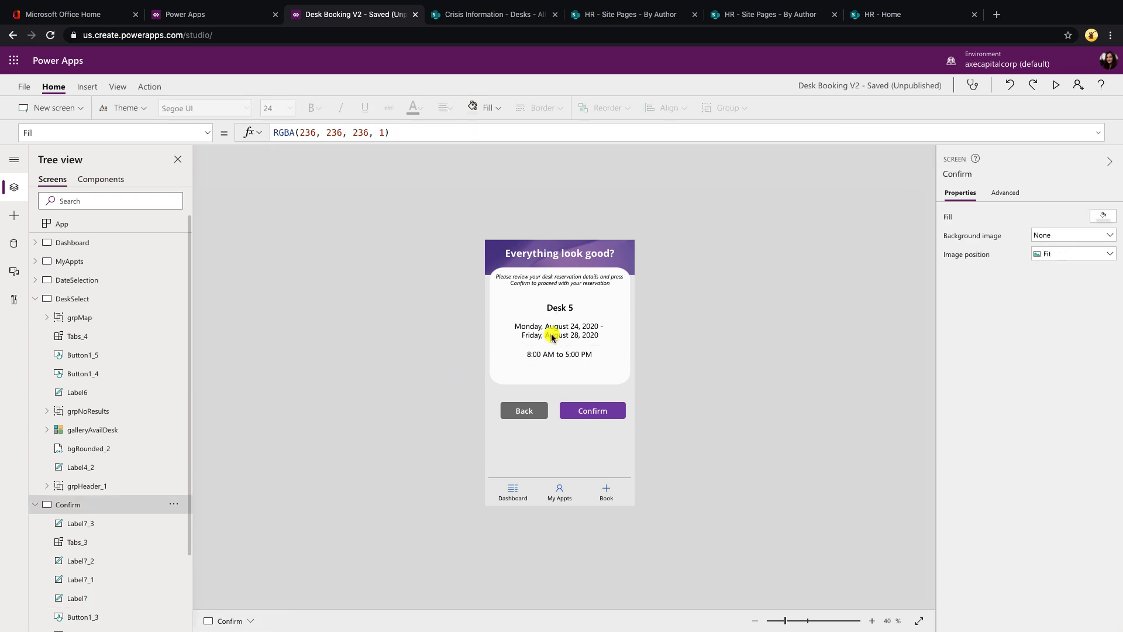
mouse_move(1022, 58)
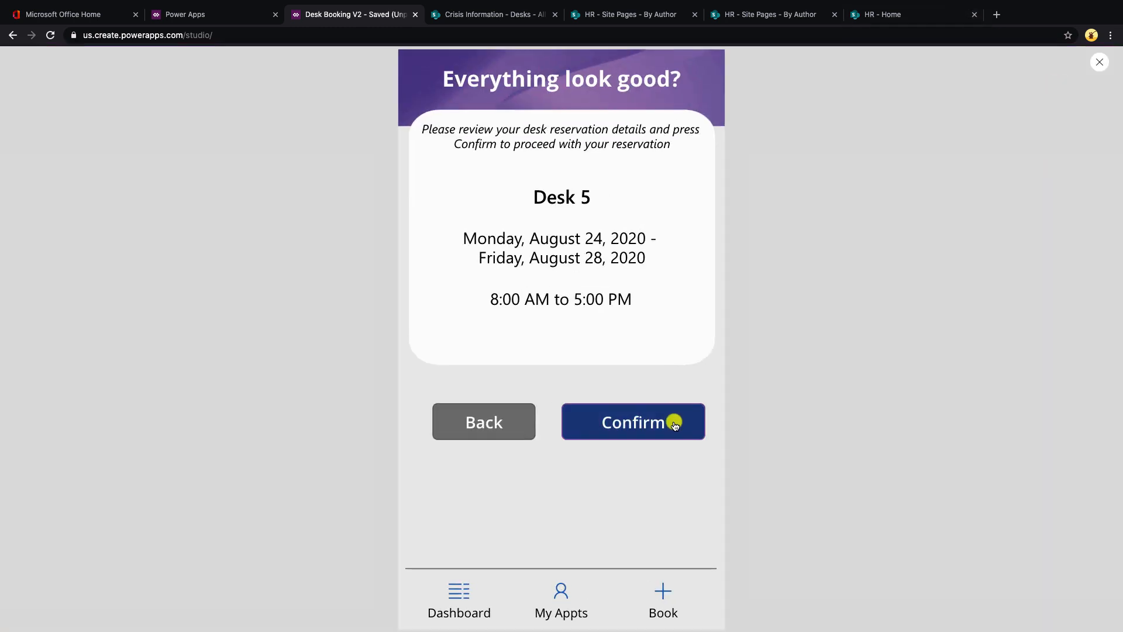
left_click(633, 422)
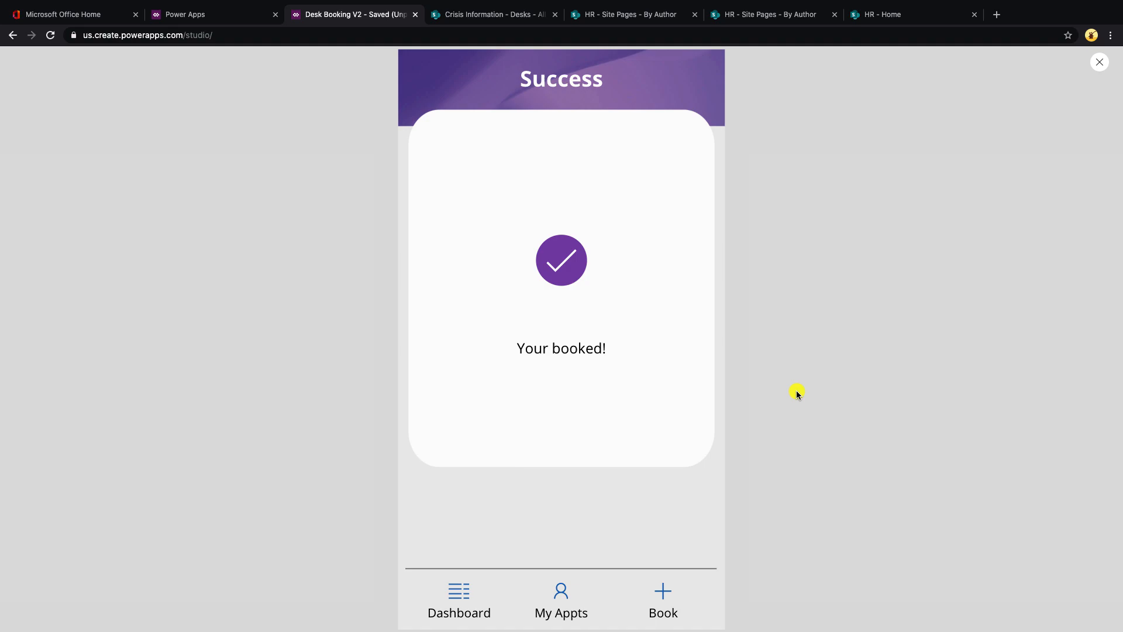
left_click(493, 14)
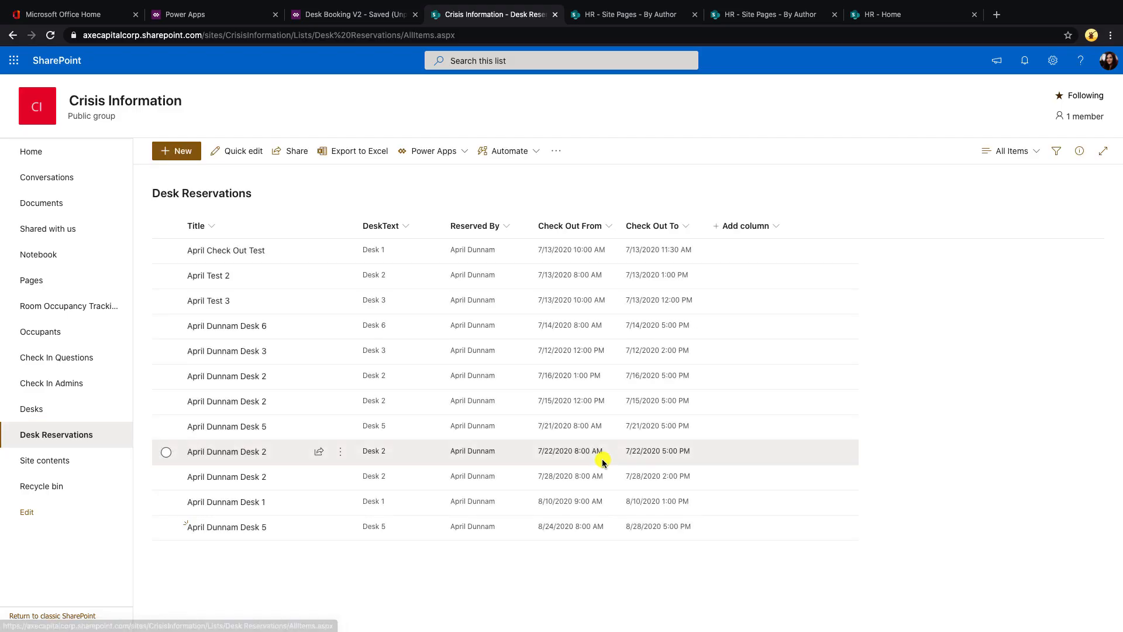
mouse_move(208, 300)
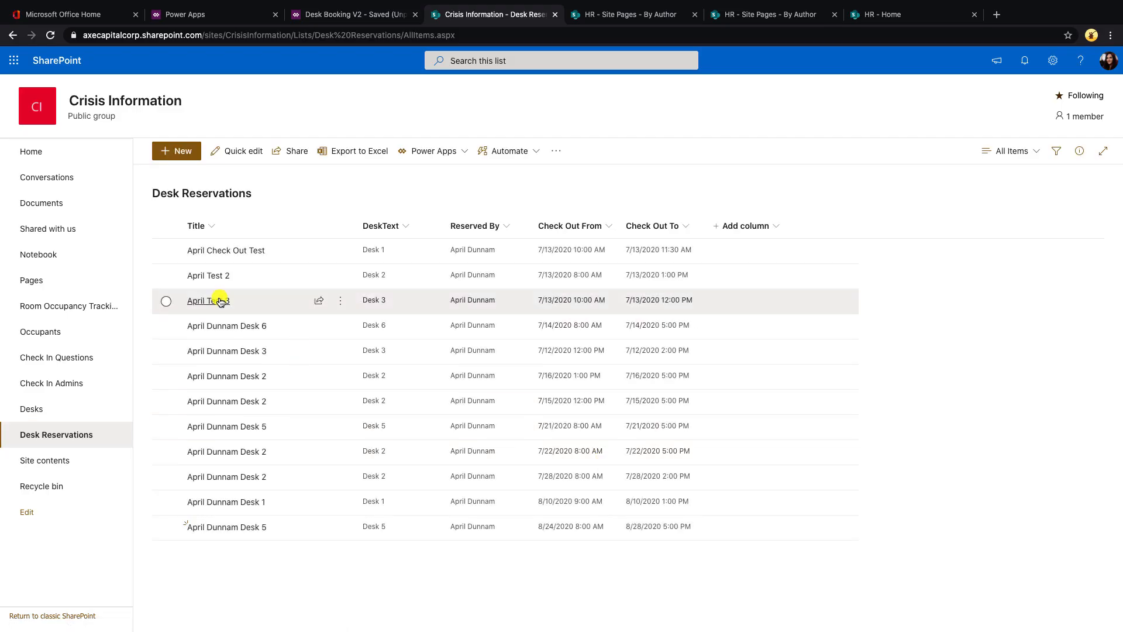
mouse_move(226, 526)
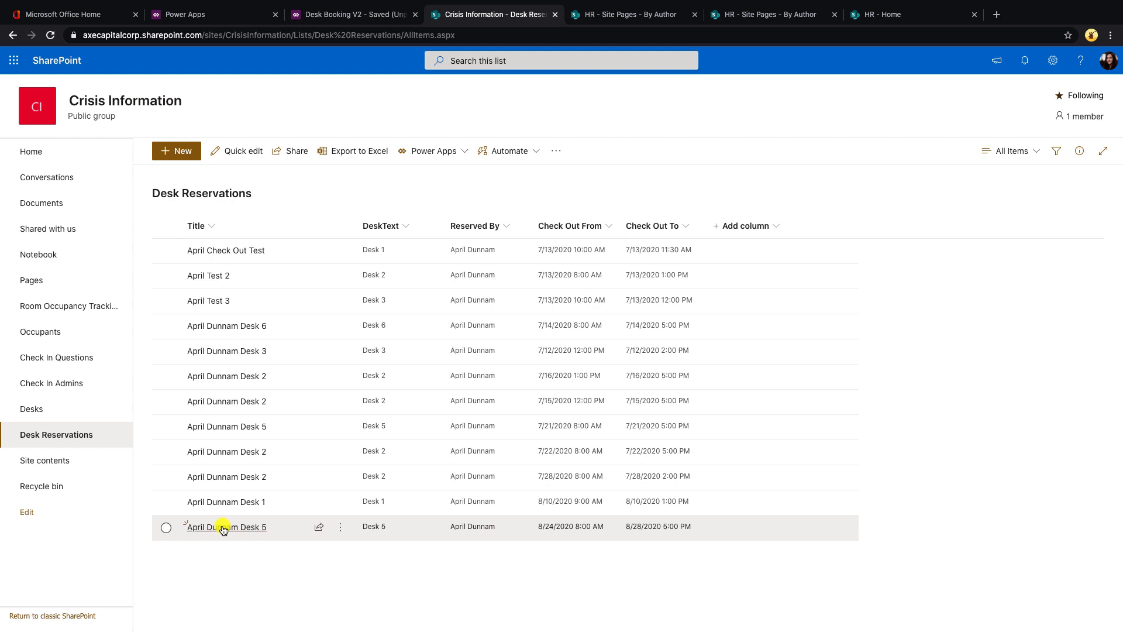
mouse_move(549, 527)
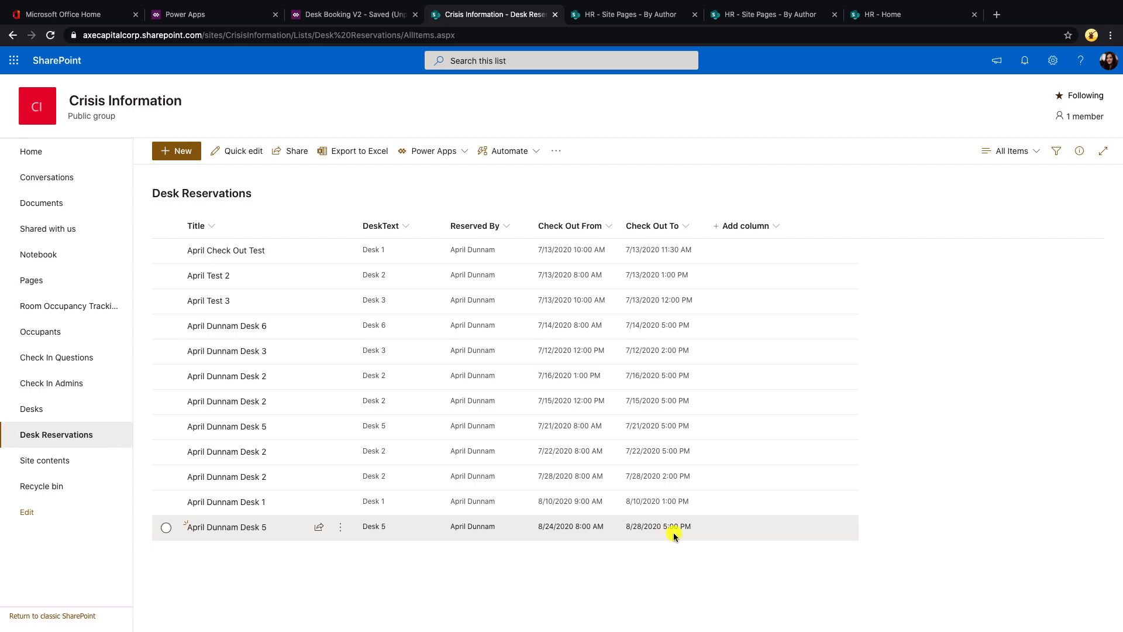
Step: Check the Desk 5 booking for 8/24–8/28/2020 in SharePoint, then return to the app preview
left_click(351, 14)
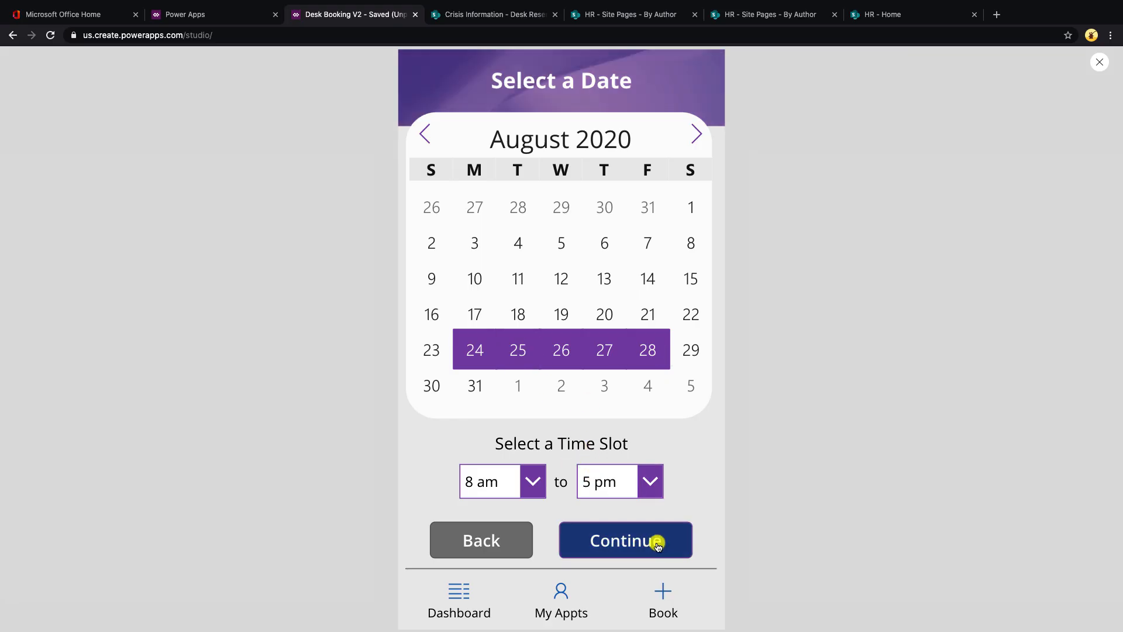
Step: Continue to the available desks for August 24–28 and confirm Desk 5 is missing
left_click(625, 539)
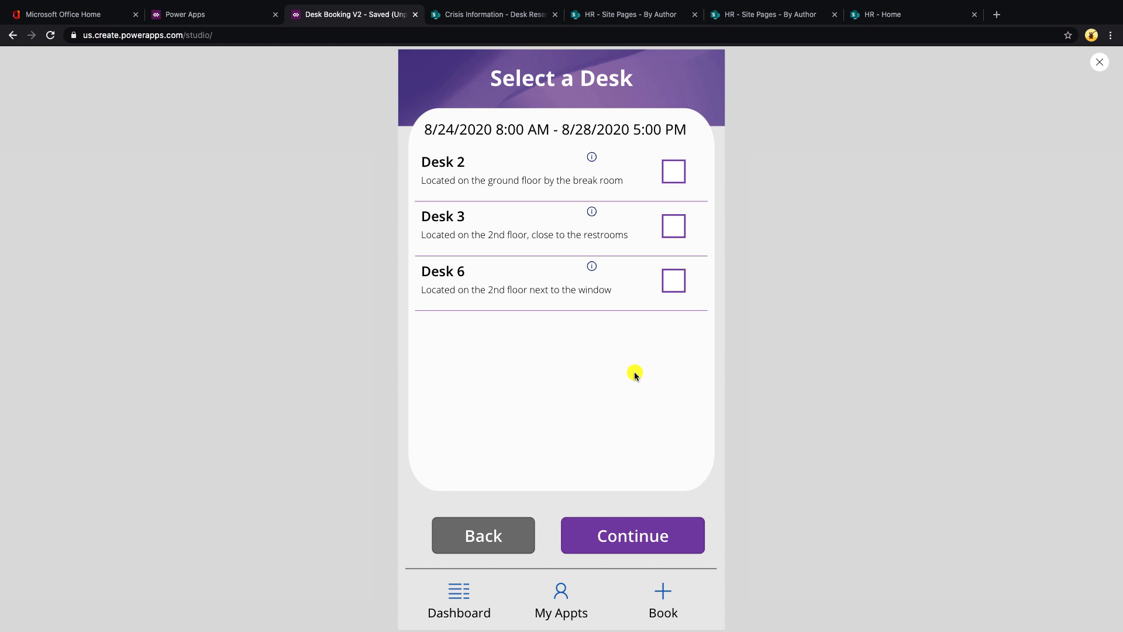
mouse_move(536, 185)
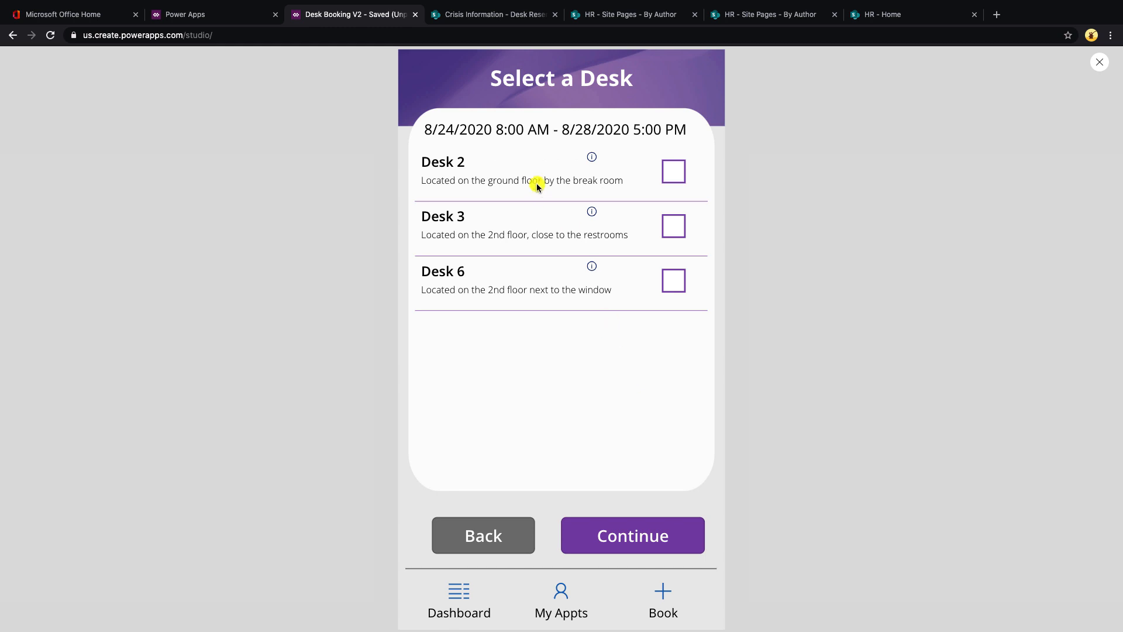
mouse_move(523, 283)
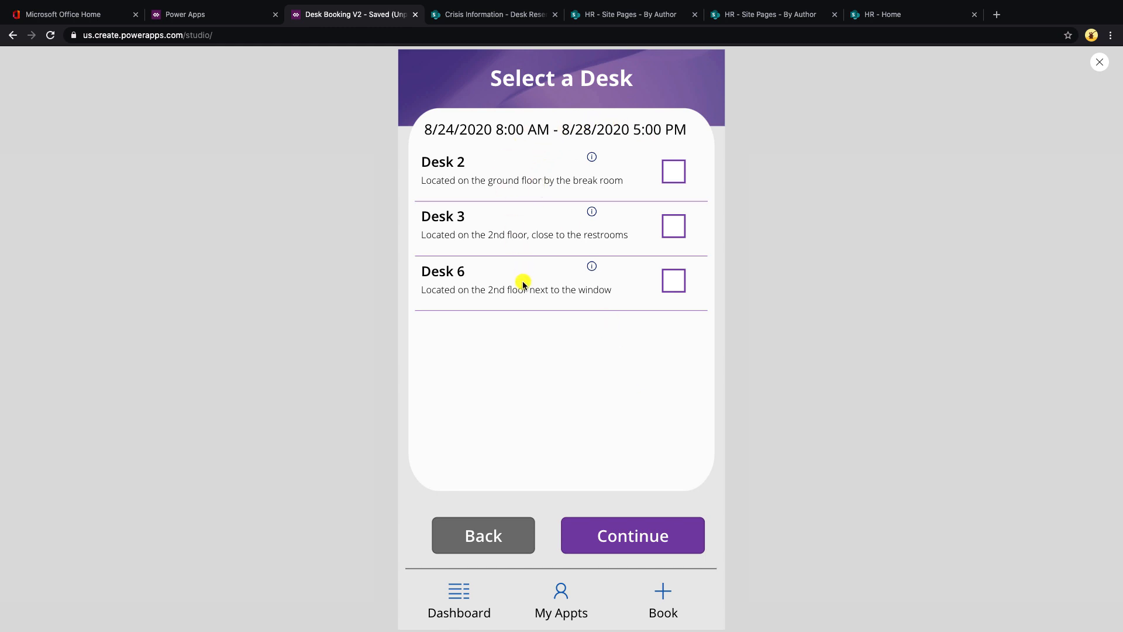
mouse_move(610, 337)
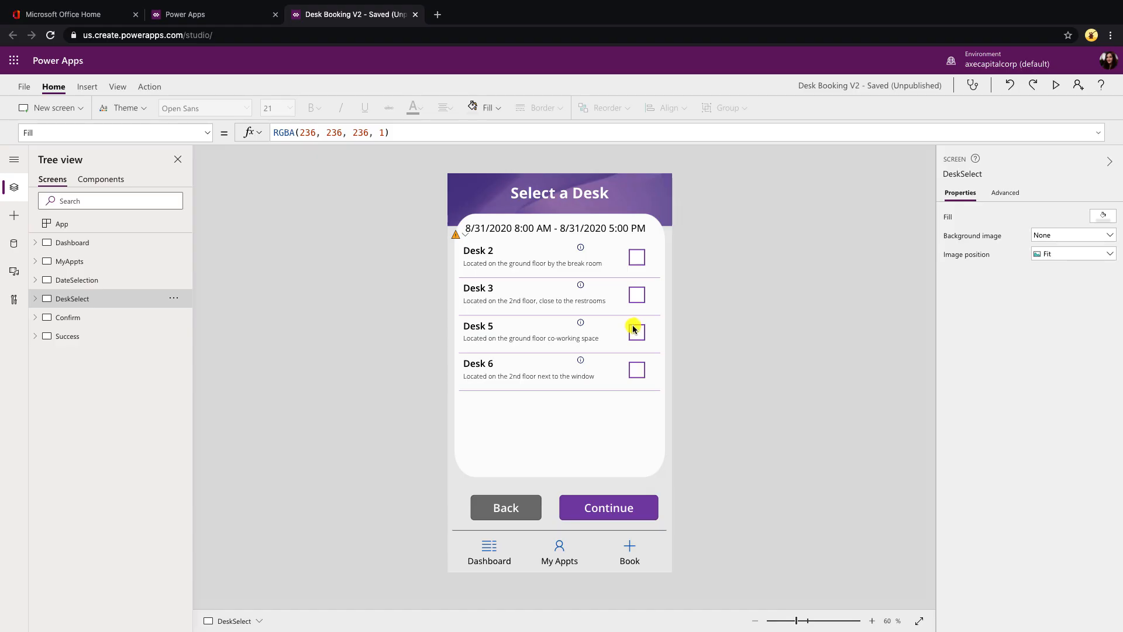
mouse_move(113, 299)
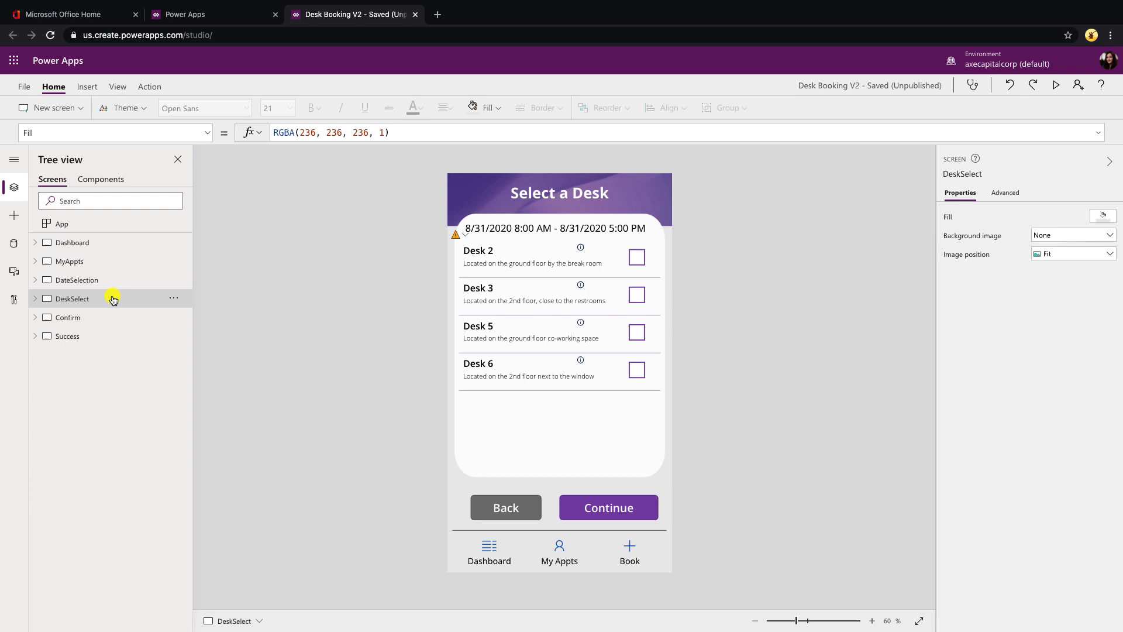
mouse_move(39, 299)
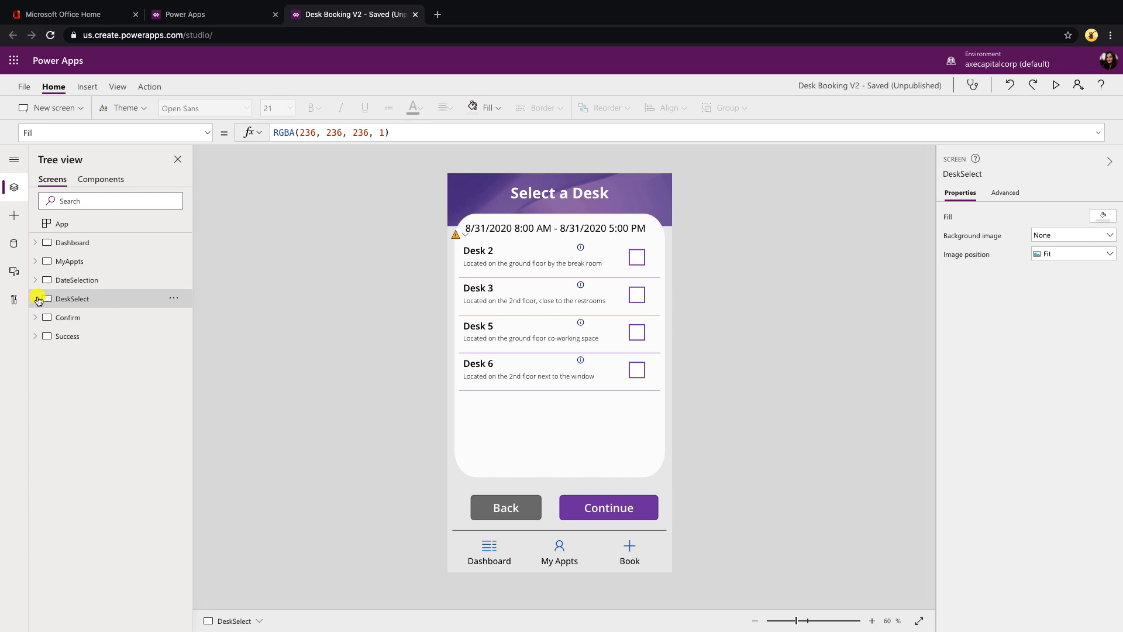
Step: Expand DeskSelect, preview the 8/31 desk list, and tick Desks 6 and 2 together
left_click(36, 299)
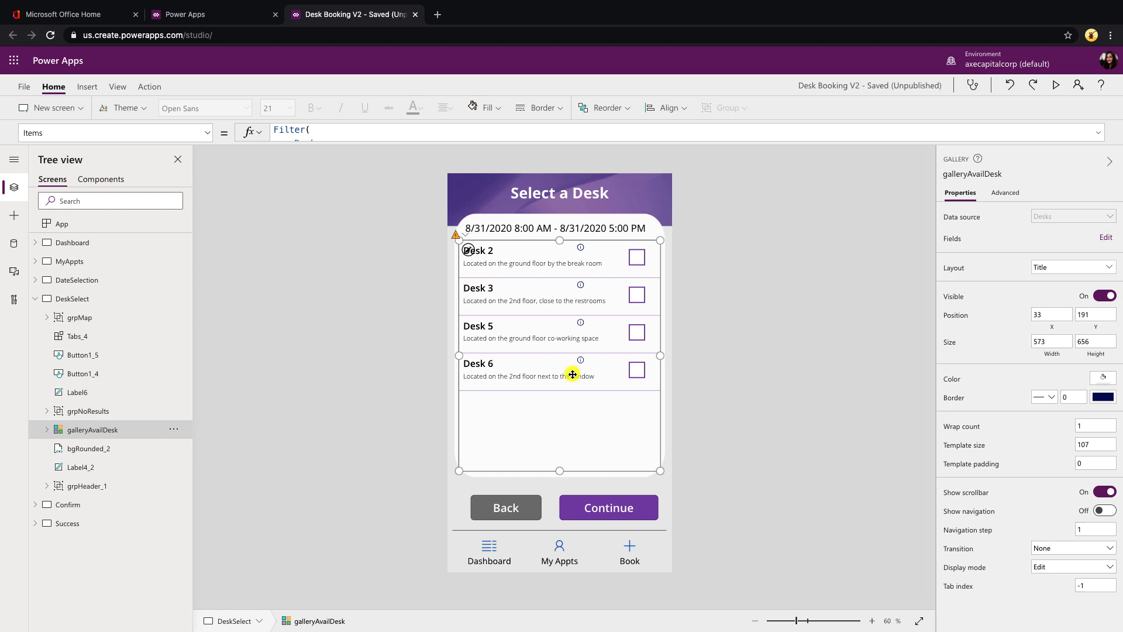
mouse_move(636, 366)
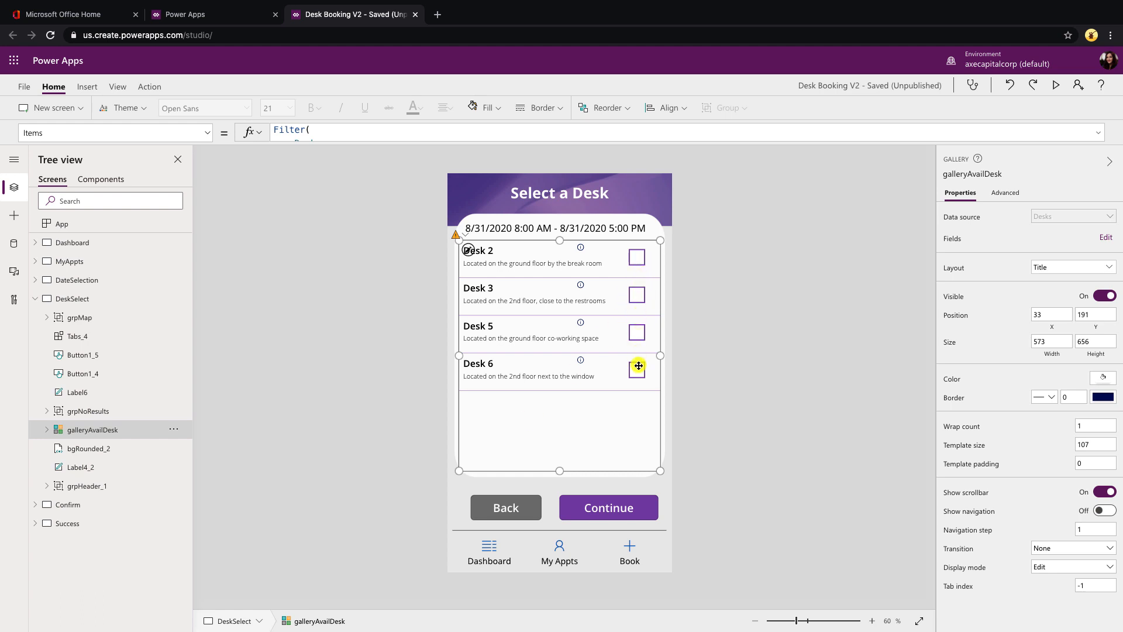
mouse_move(620, 501)
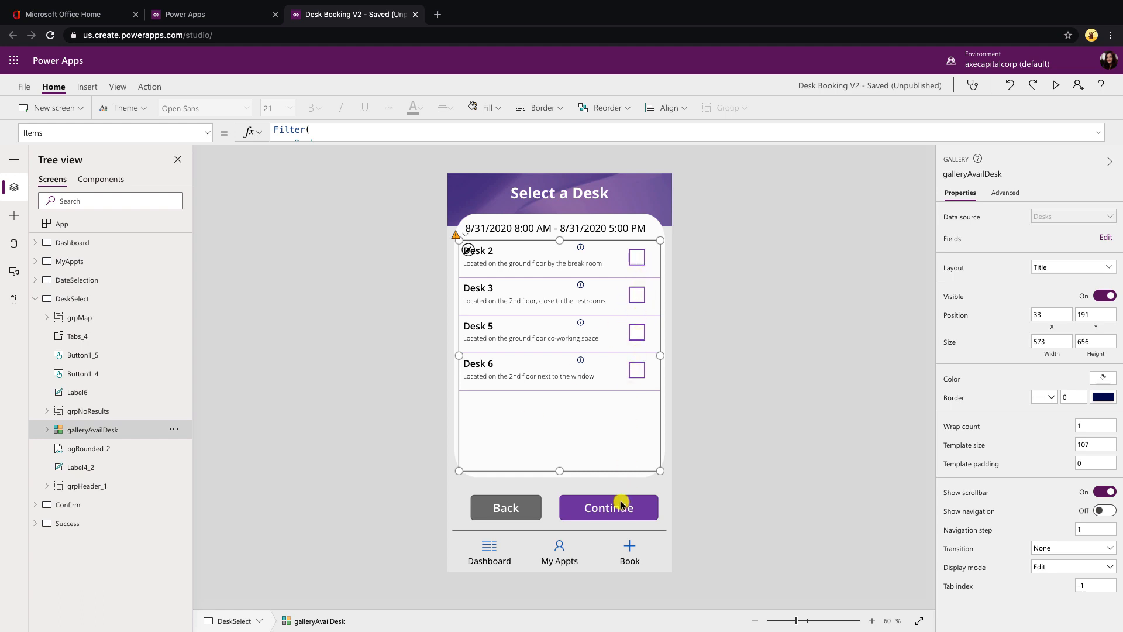
mouse_move(640, 414)
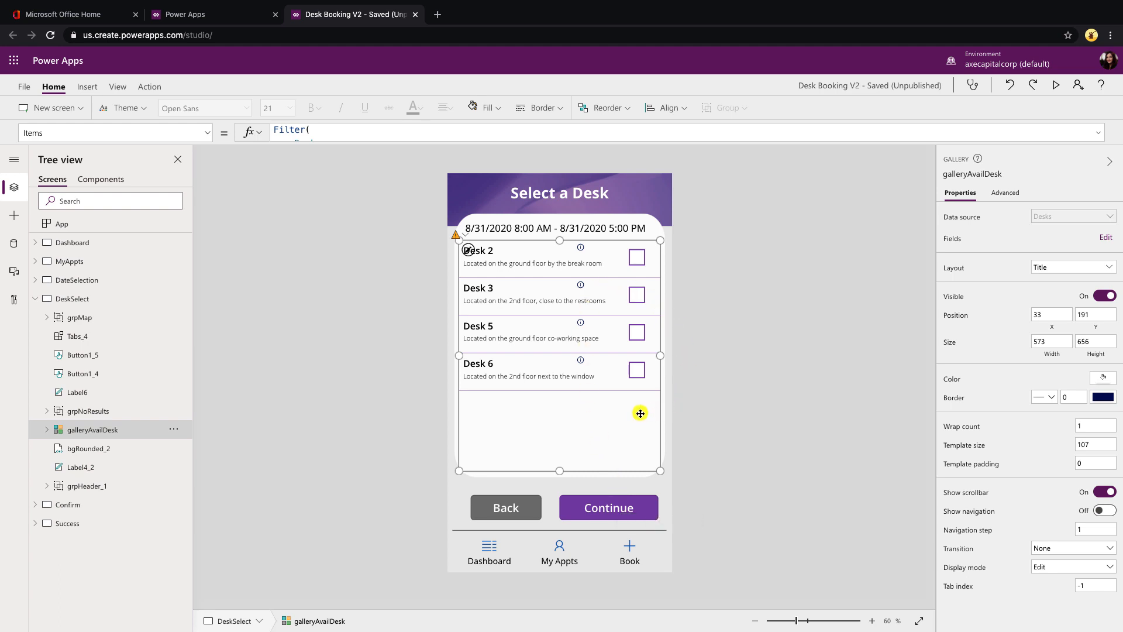
mouse_move(640, 426)
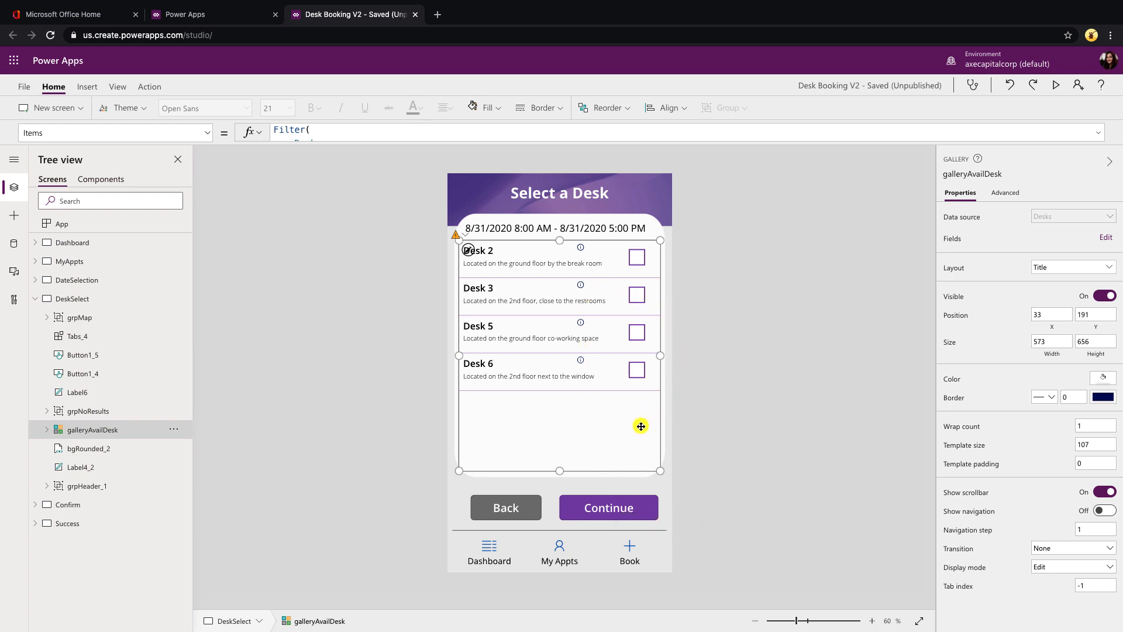
mouse_move(994, 92)
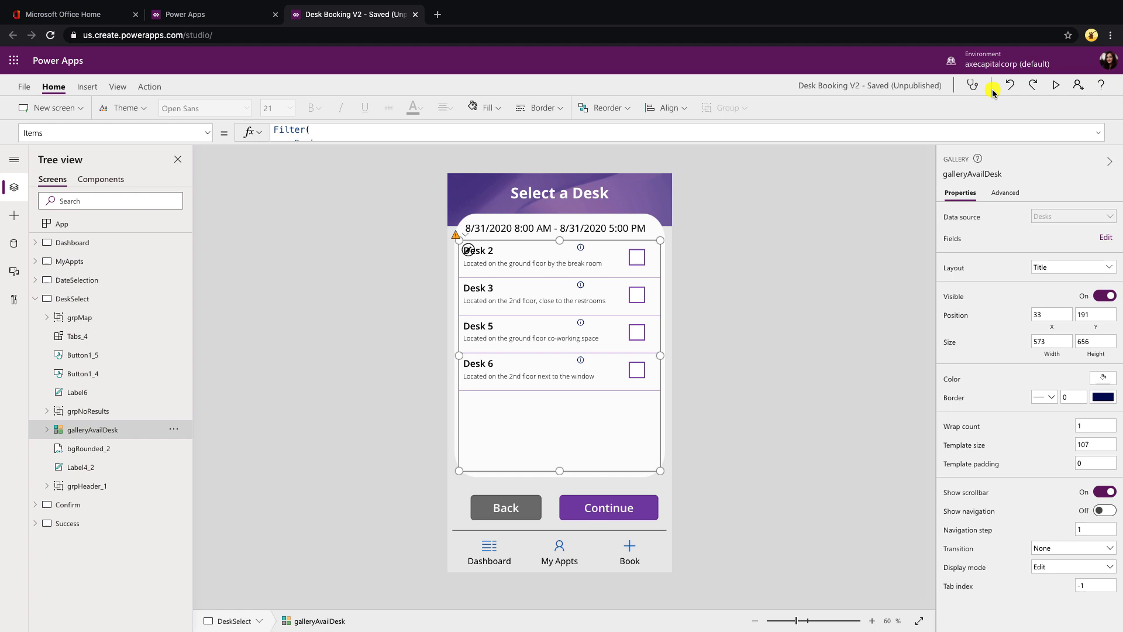
mouse_move(1055, 86)
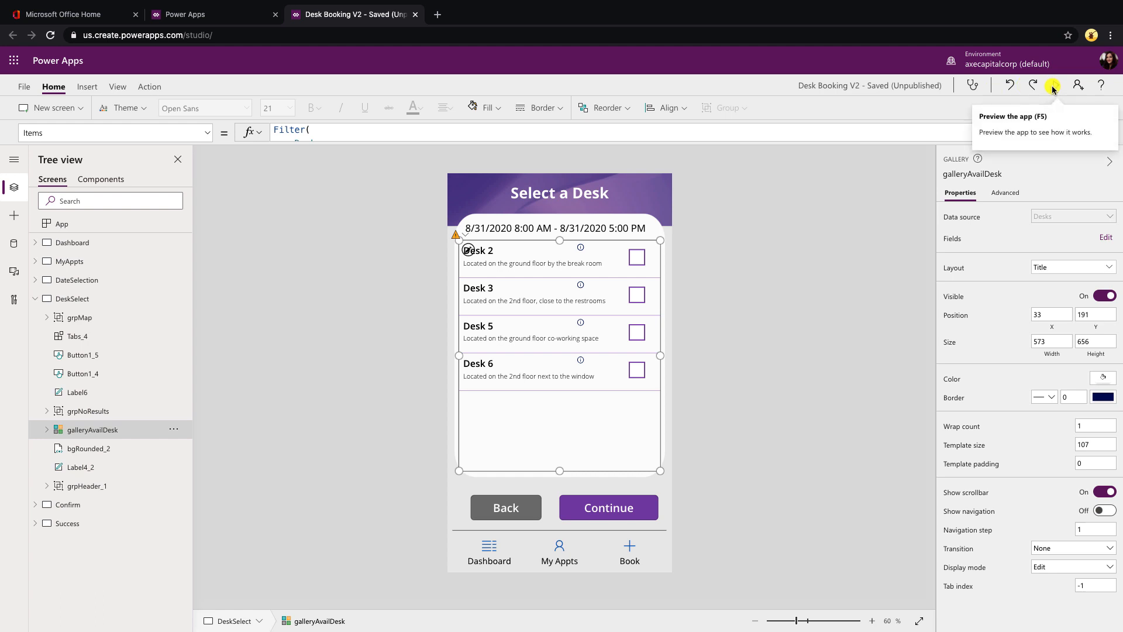
left_click(1052, 85)
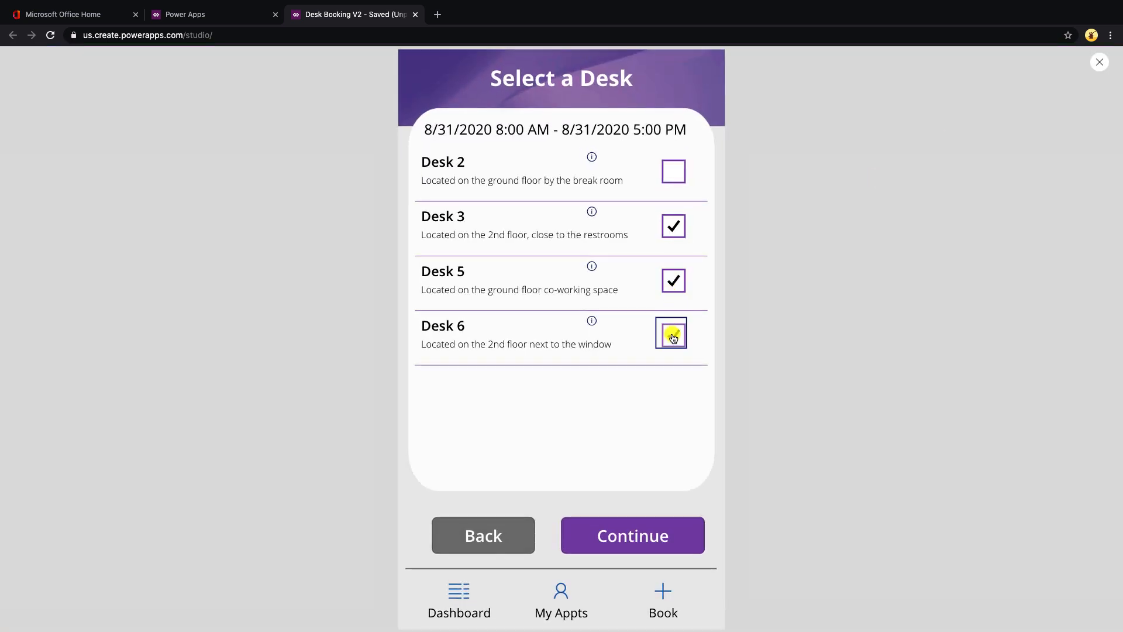
left_click(672, 170)
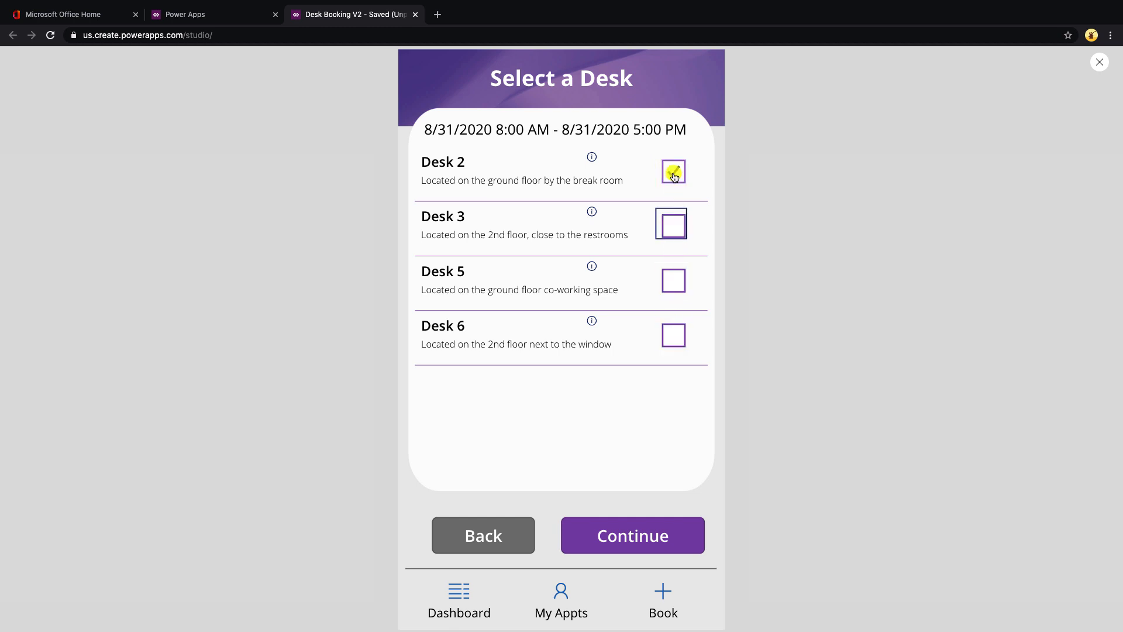
left_click(673, 171)
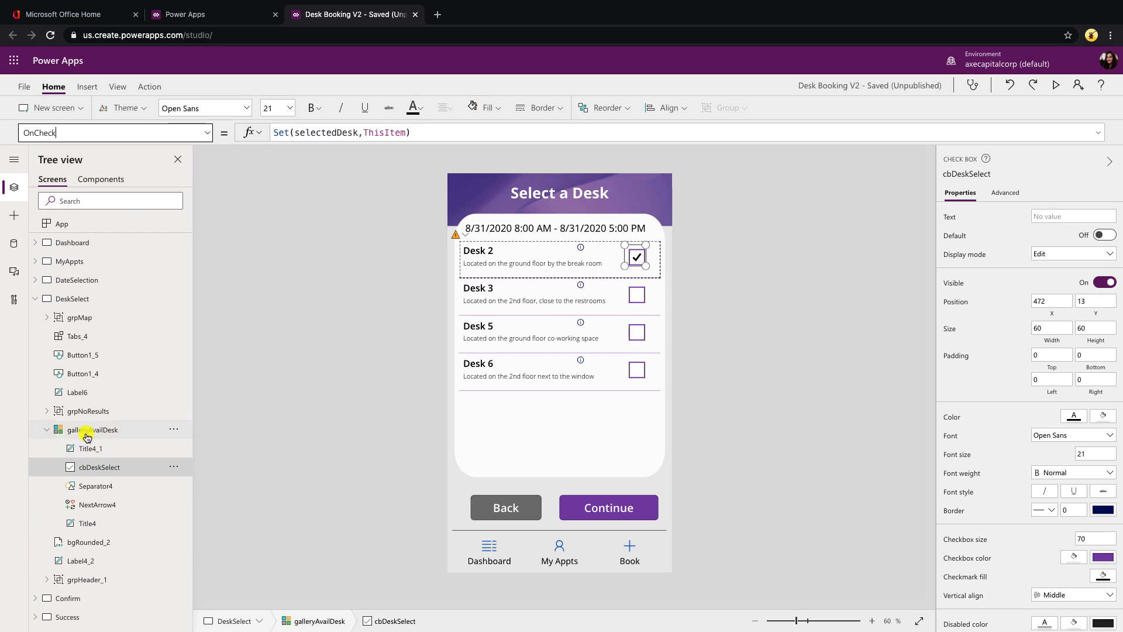
mouse_move(701, 287)
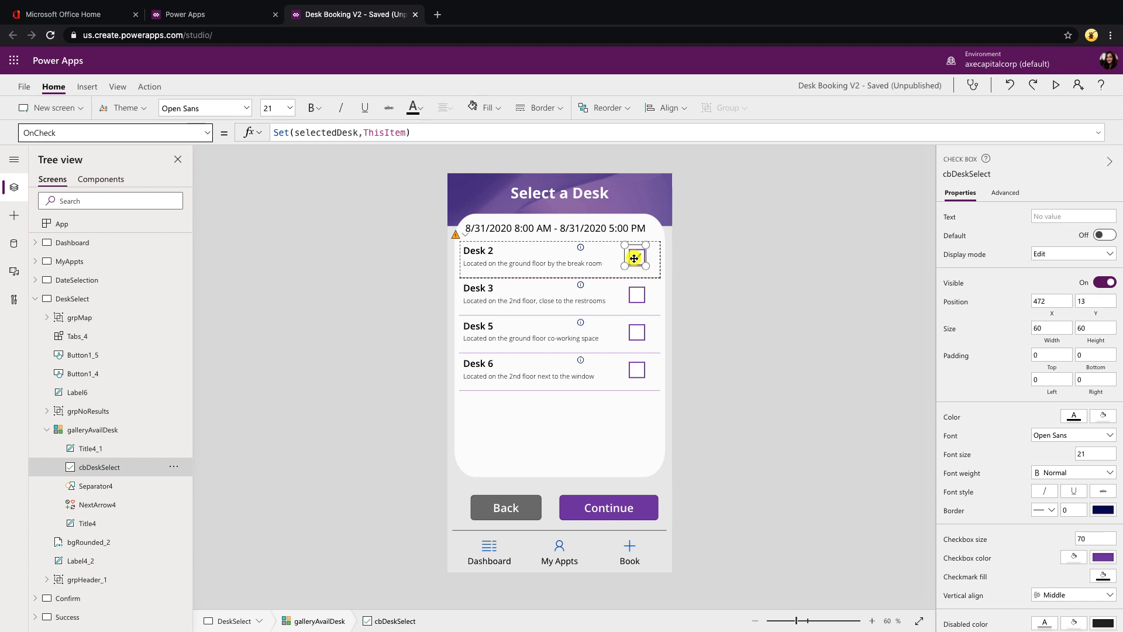
Step: Inspect the desk checkbox's OnCheck property, preview, and tick Desk 3 alongside Desk 2
left_click(636, 257)
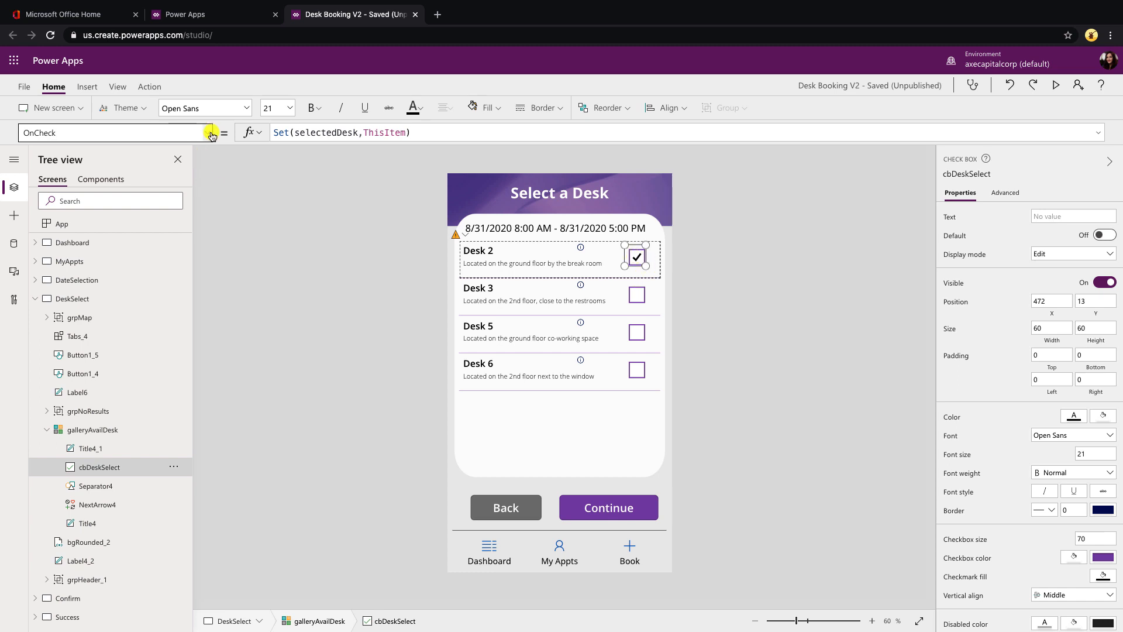
left_click(209, 133)
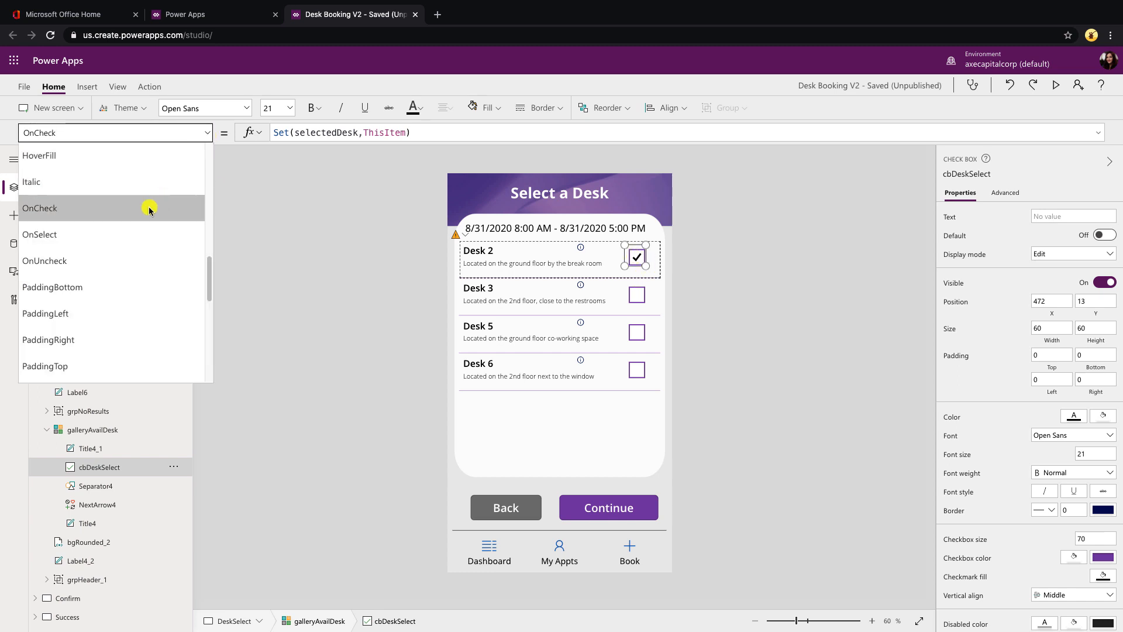
mouse_move(138, 234)
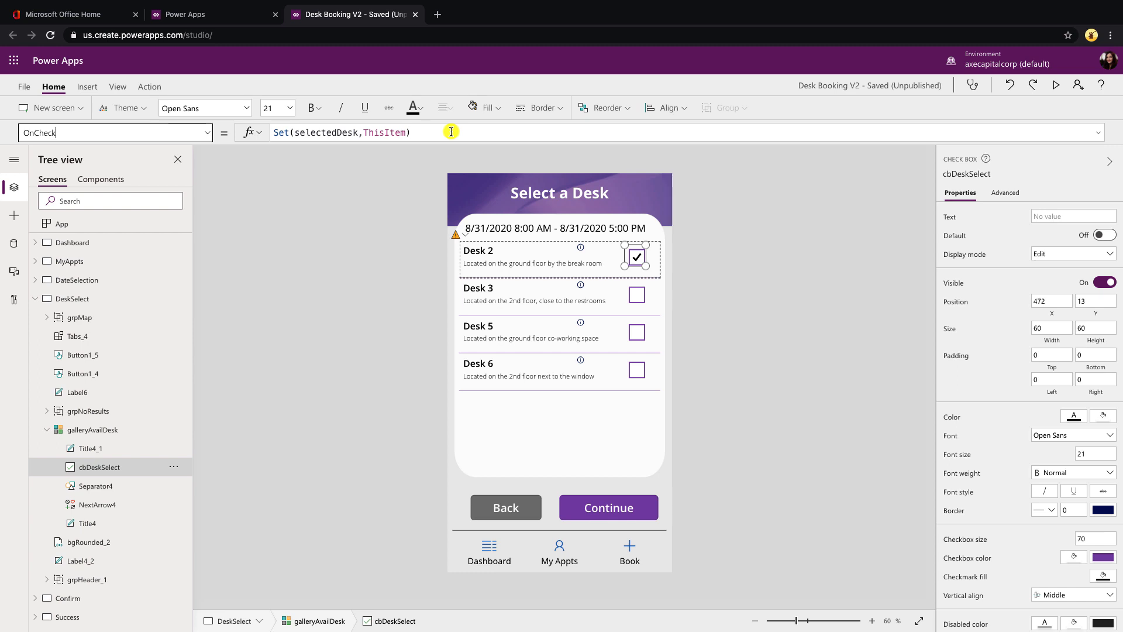
mouse_move(1071, 85)
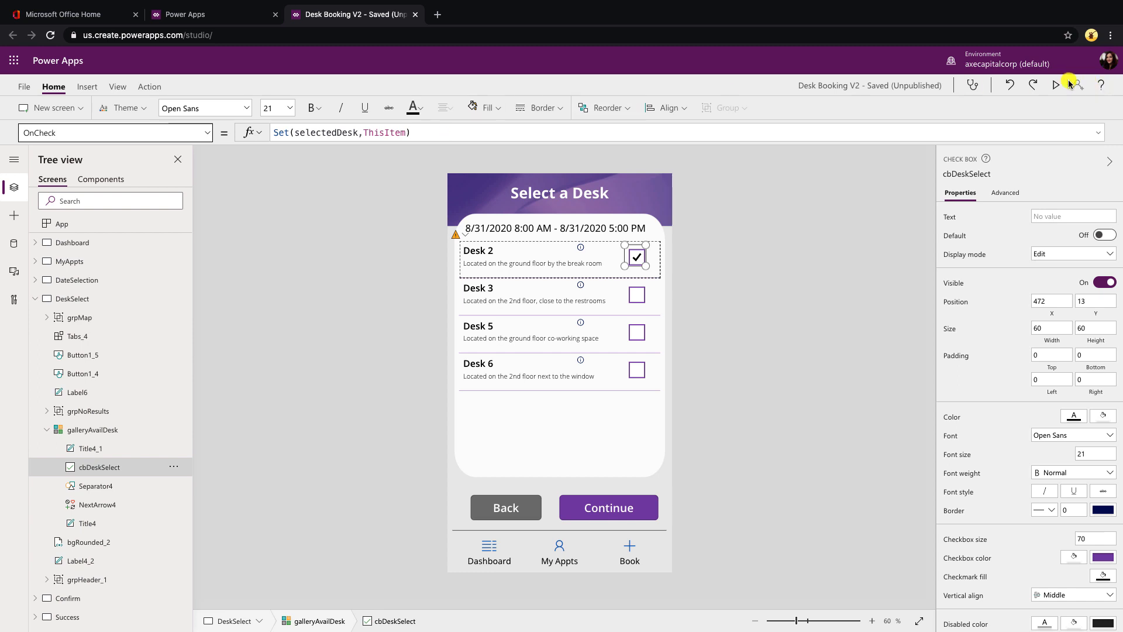
left_click(1054, 84)
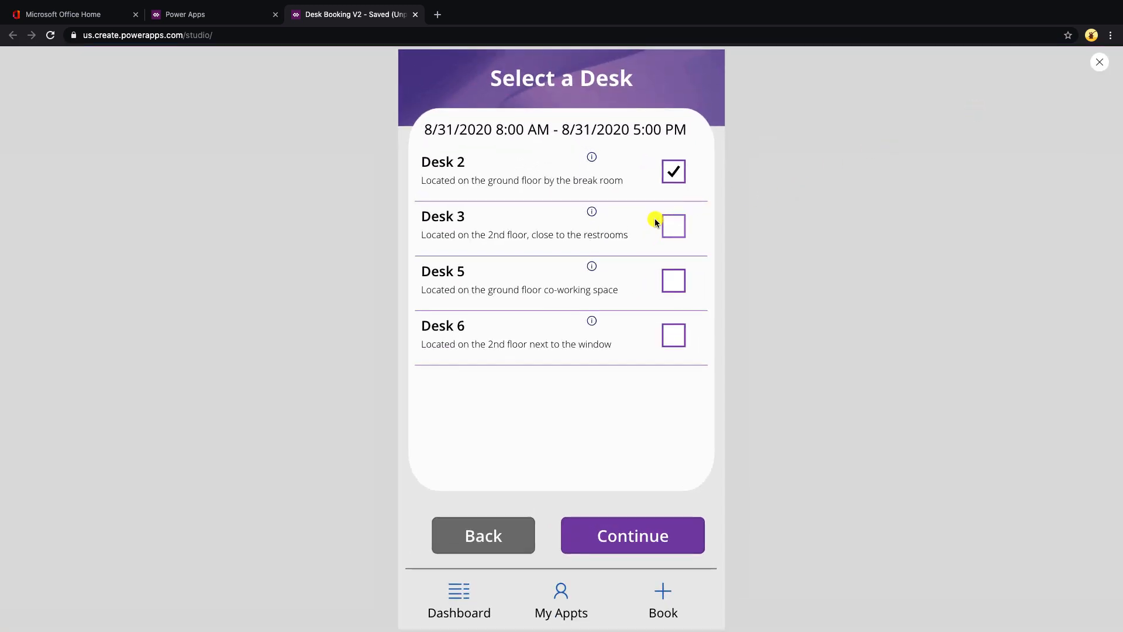
left_click(673, 226)
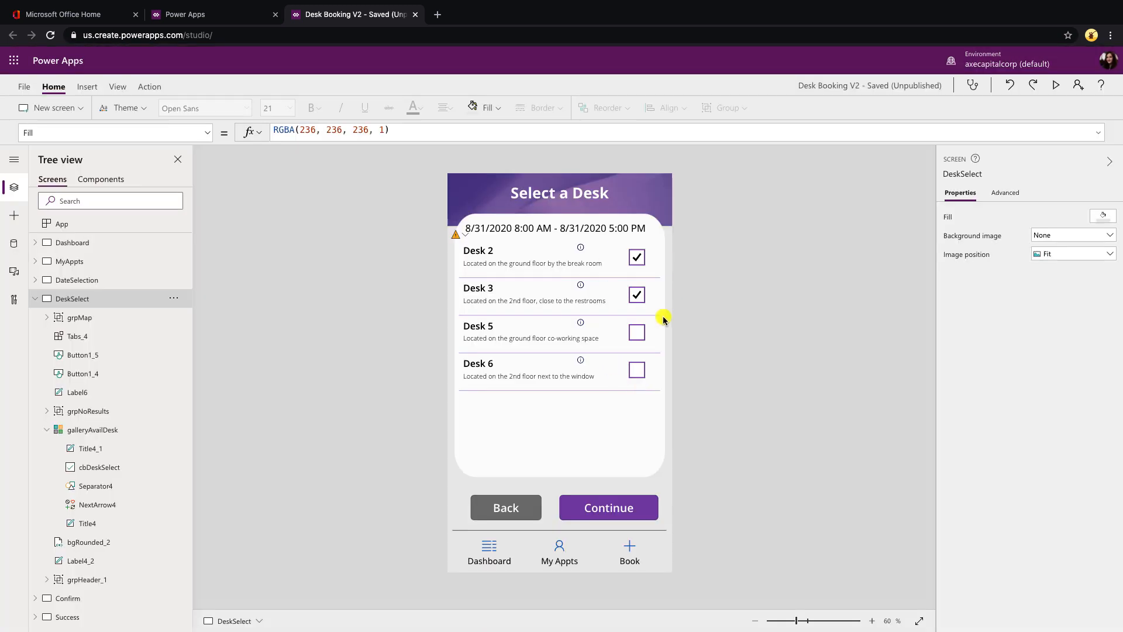
mouse_move(642, 314)
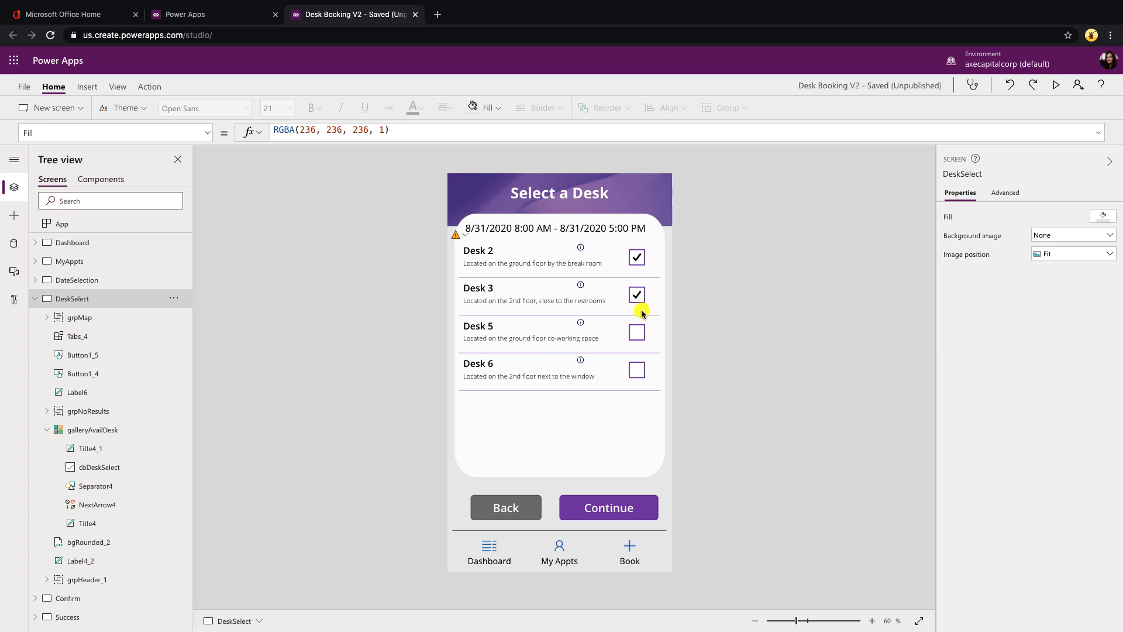
mouse_move(636, 258)
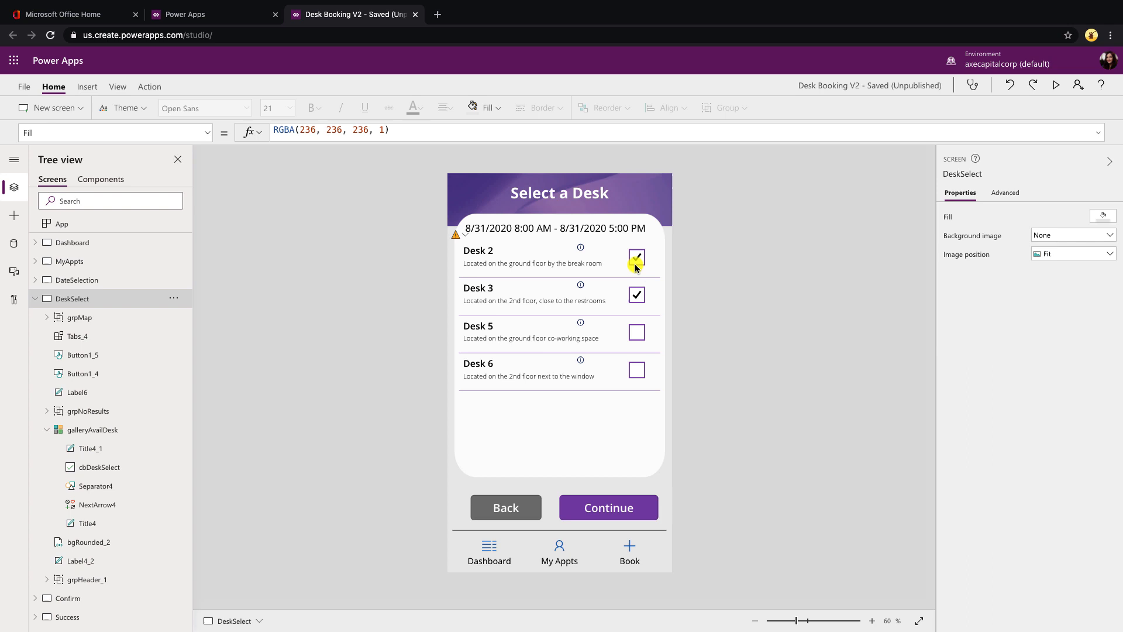
left_click(636, 258)
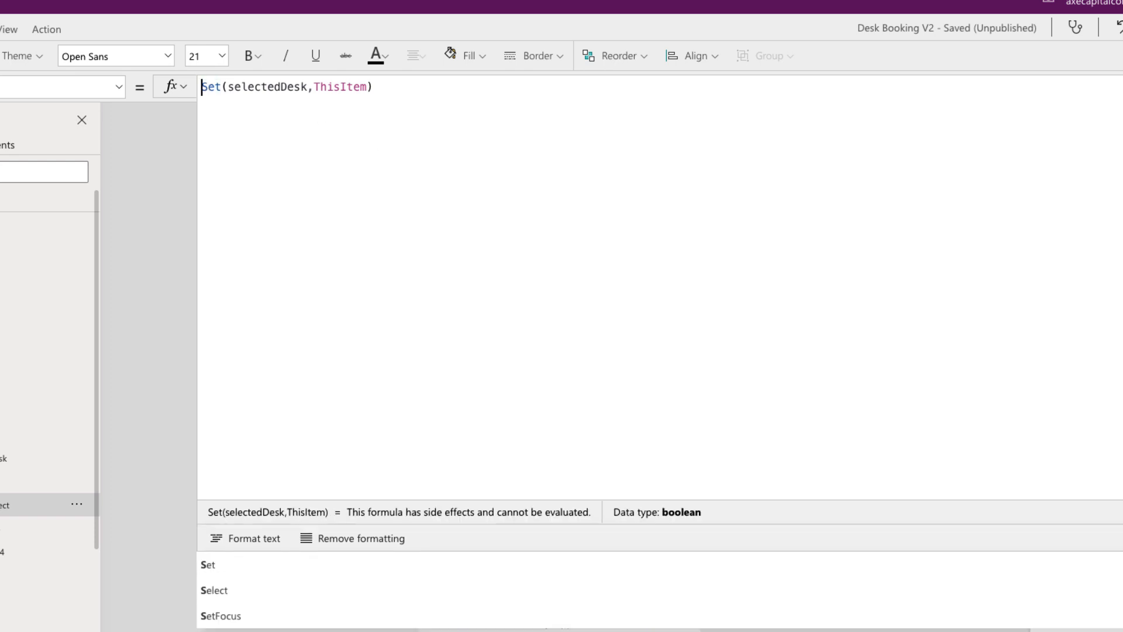
Step: Change OnCheck to Collect(selectedDesks, ThisItem), commenting out Set(selectedDesk, ThisItem)
type("//")
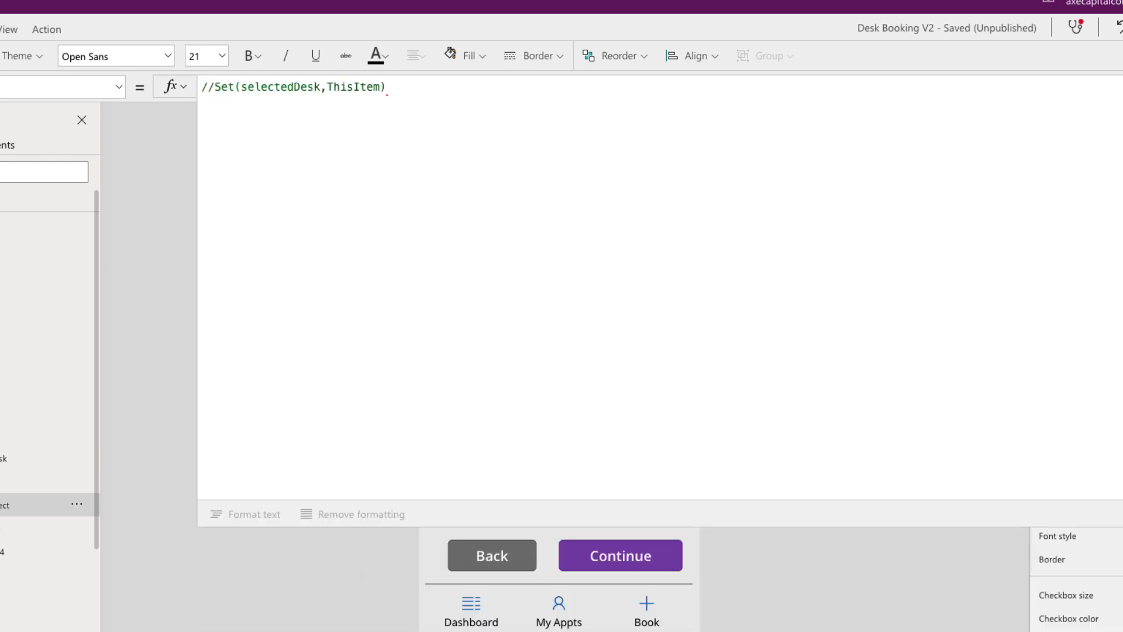
type("Collect(select")
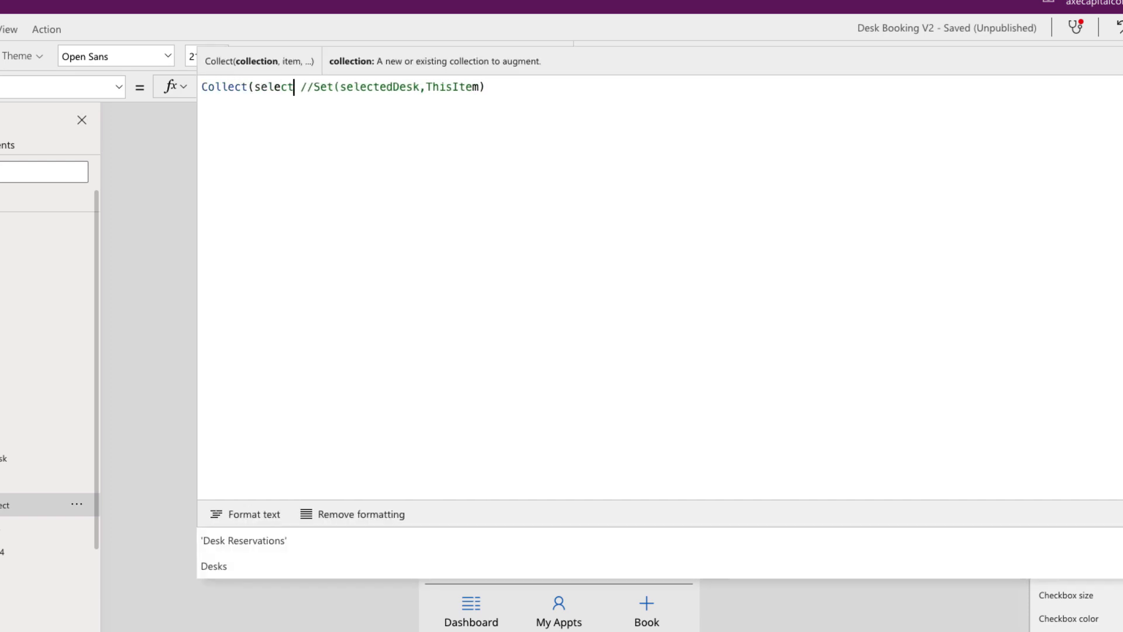
type("edDesks")
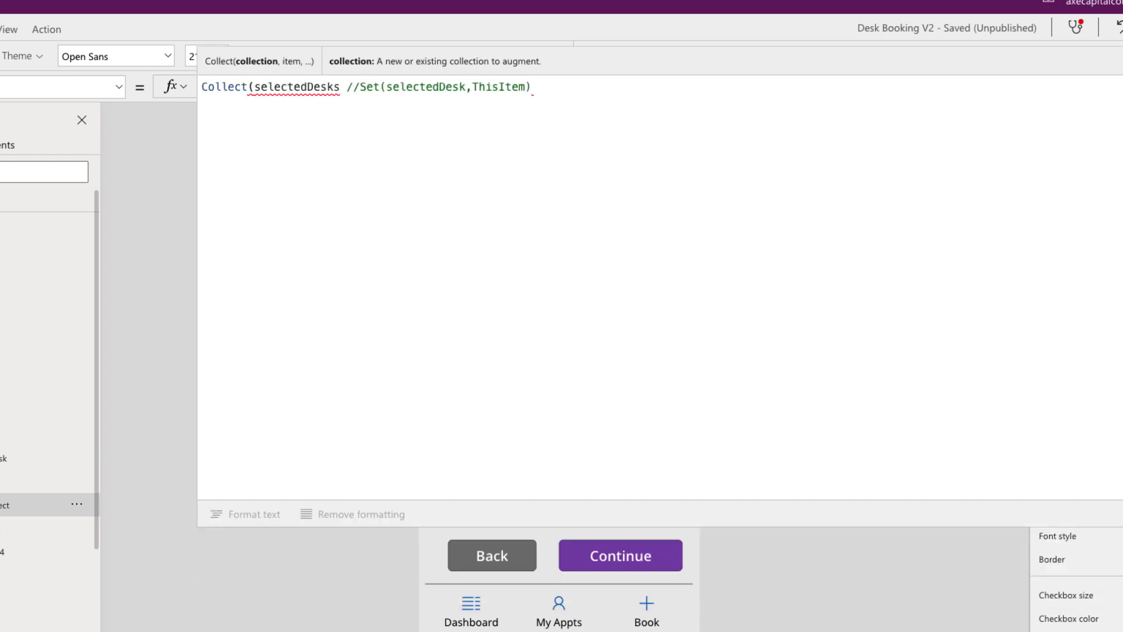
type(",ThisItem)")
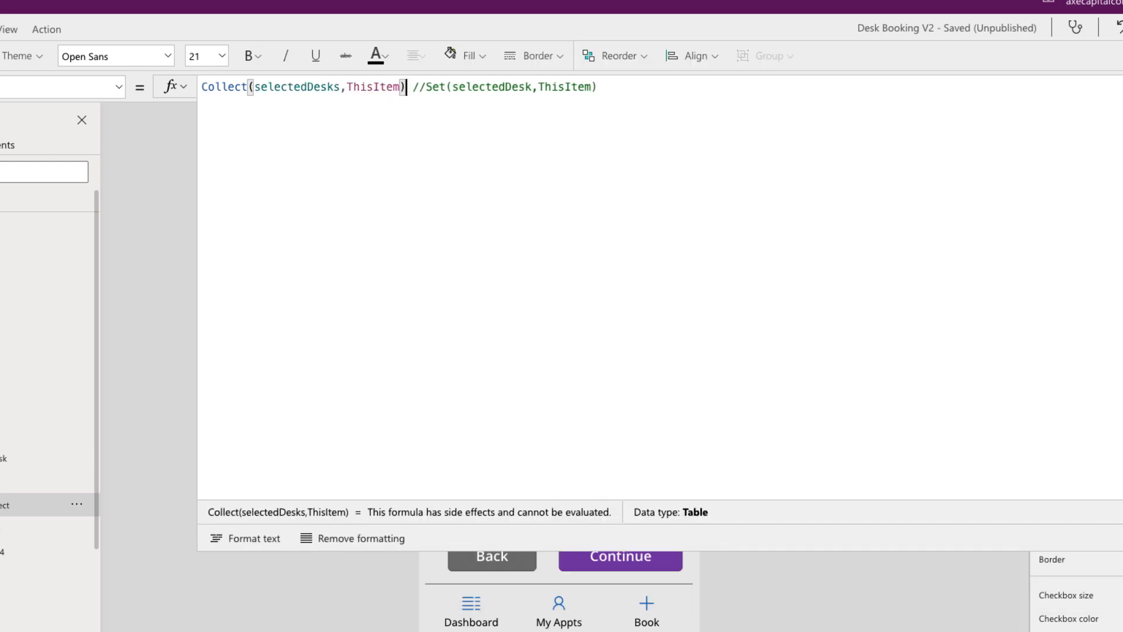
mouse_move(507, 184)
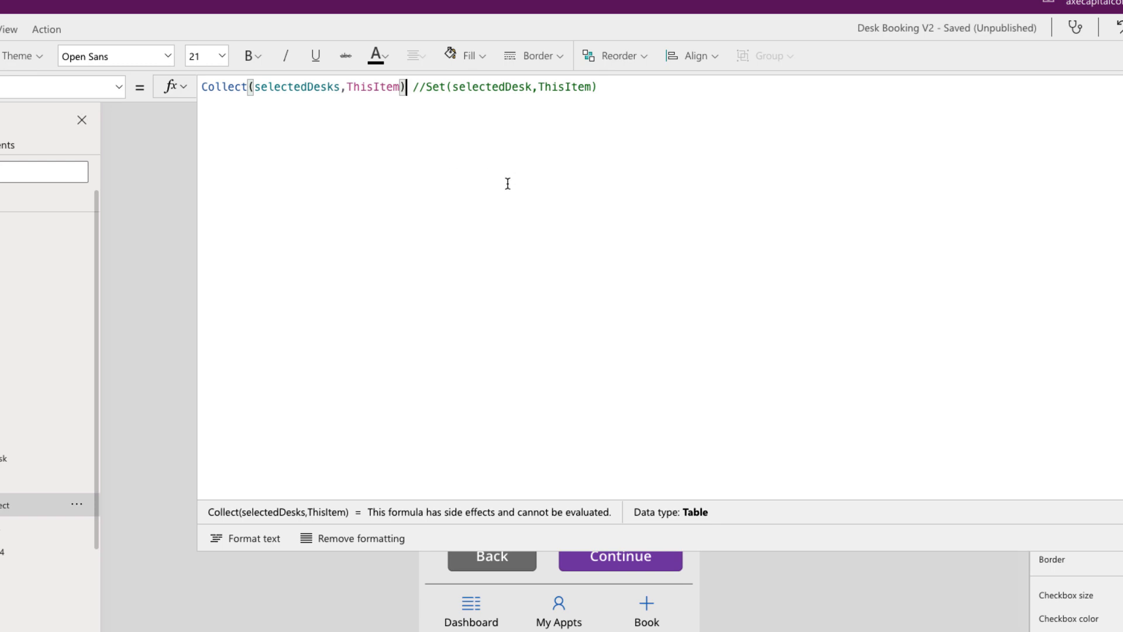
mouse_move(388, 206)
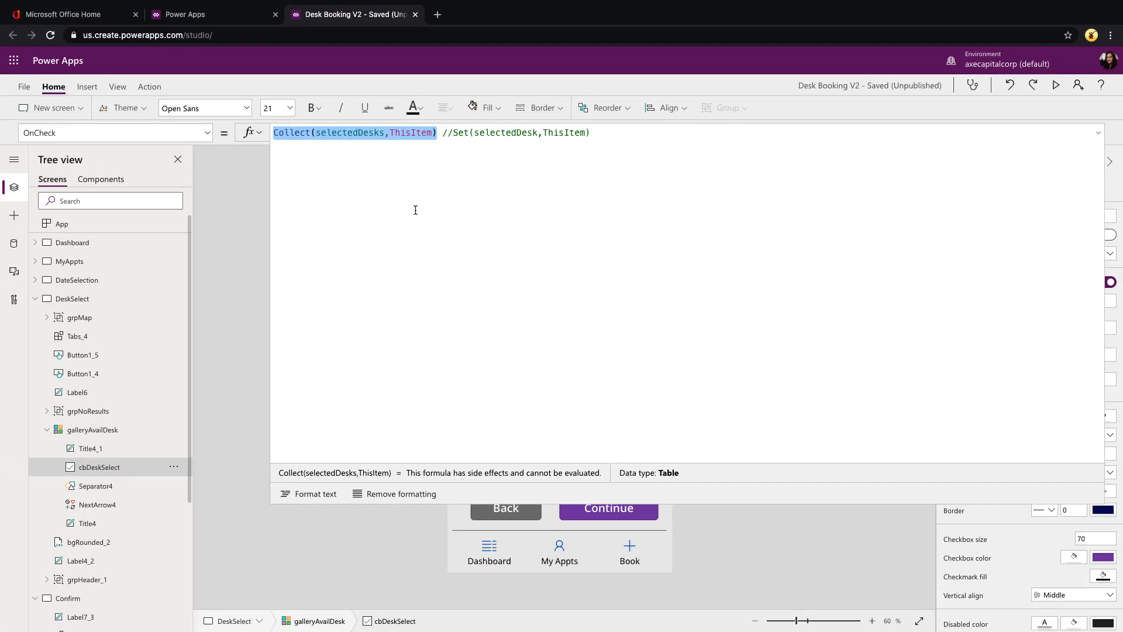
Step: Set OnUncheck to Remove(selectedDesks, ThisItem) with the old Set commented out, then open Confirm
left_click(205, 133)
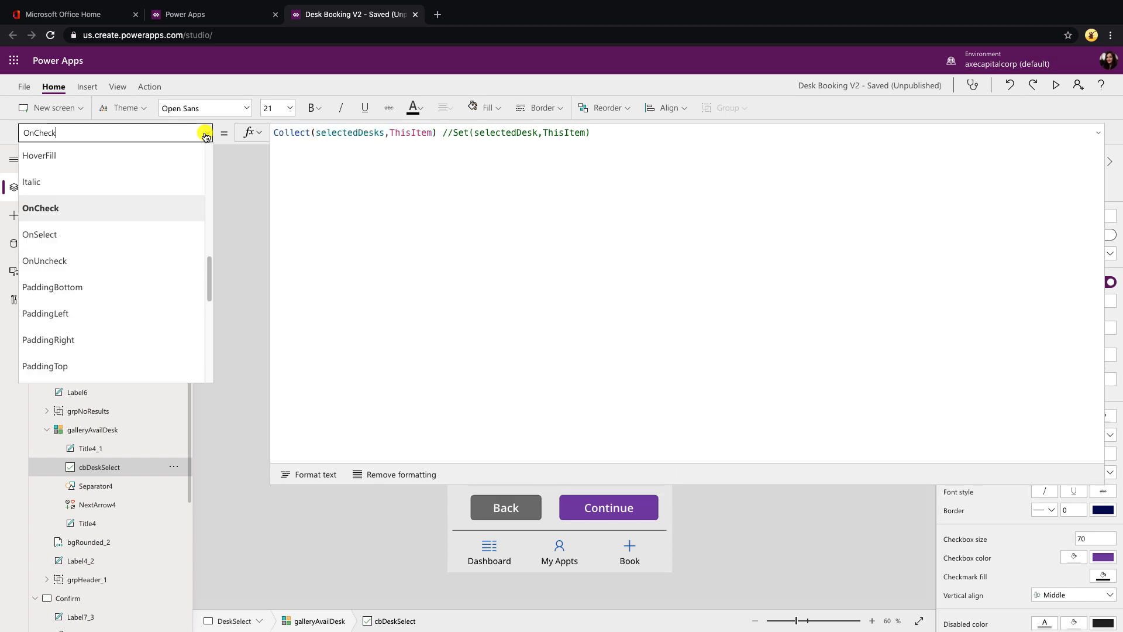
left_click(44, 260)
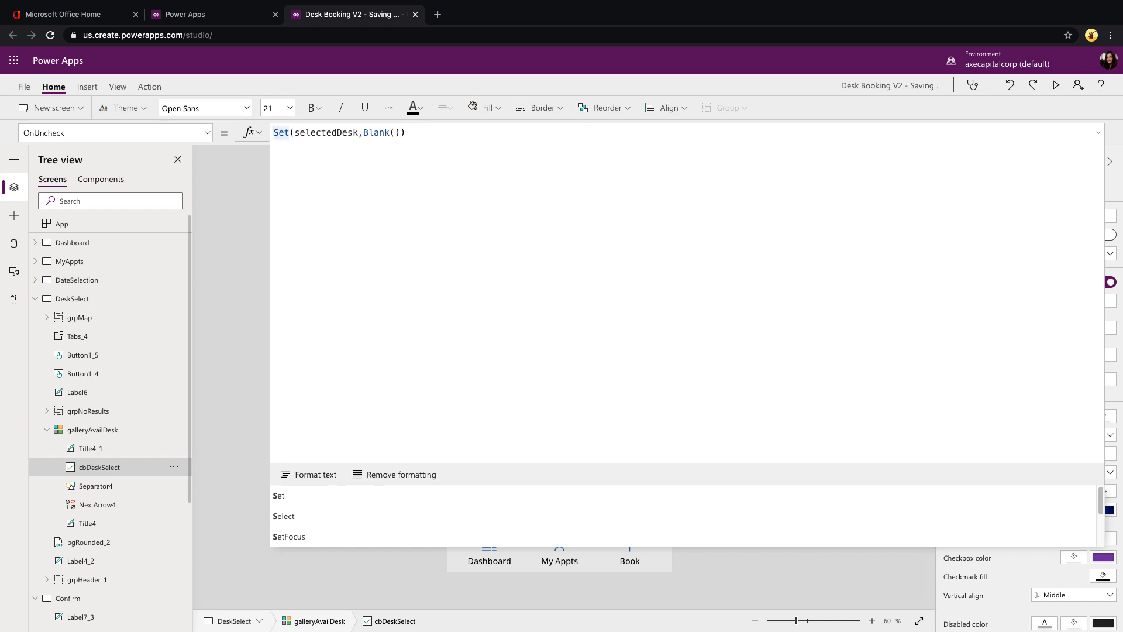
type("//")
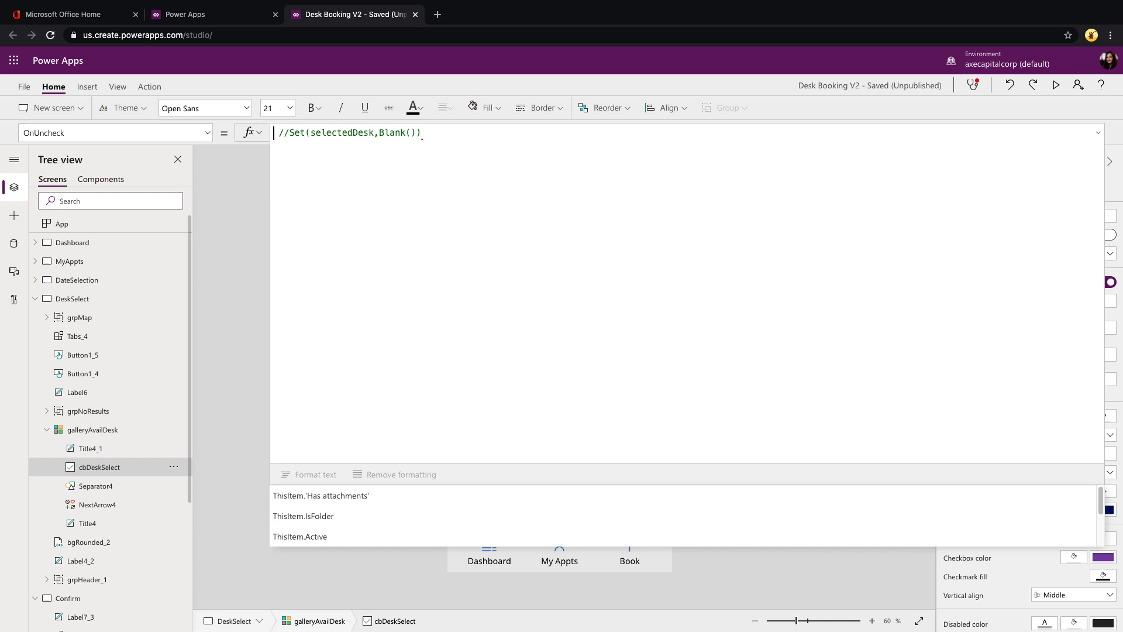
type("Remove(selectedDesks")
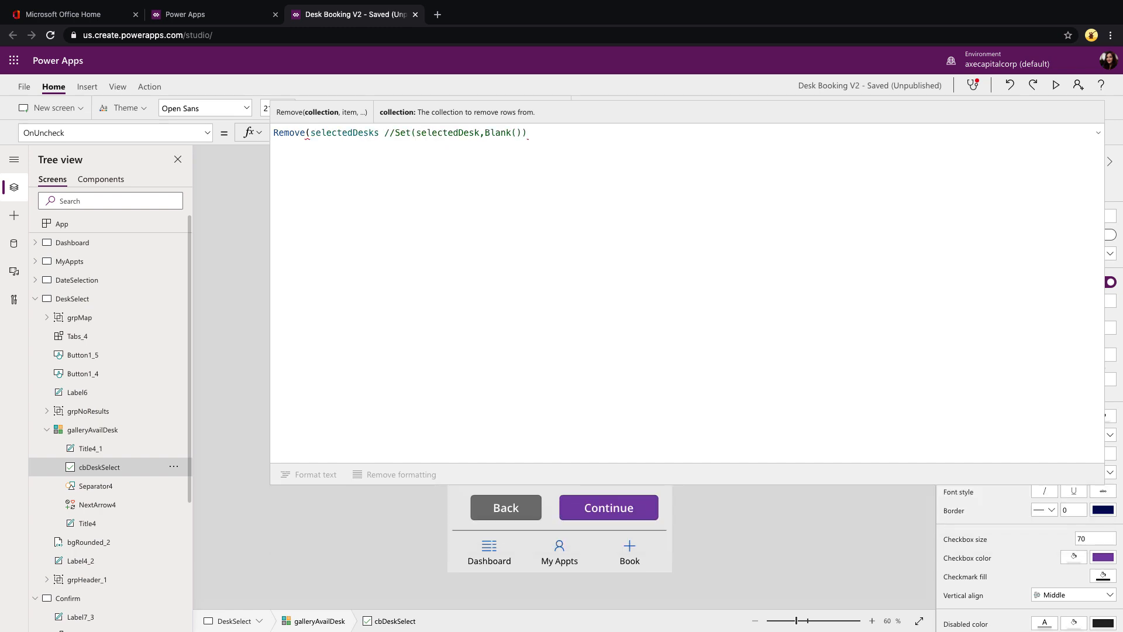
type(", ThisItem)")
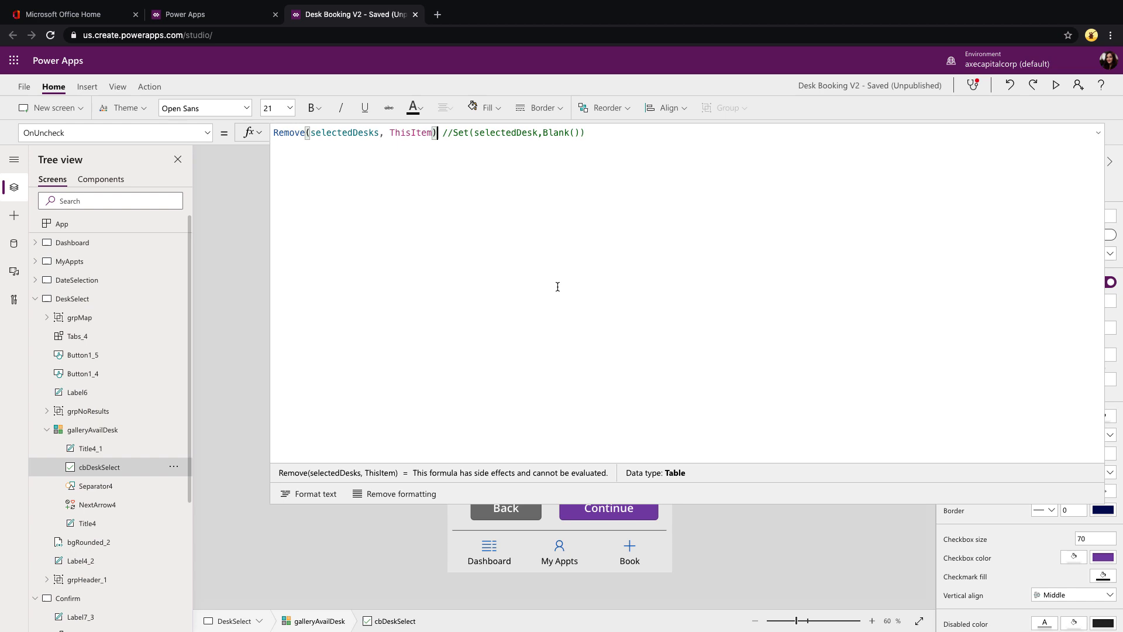
mouse_move(1096, 137)
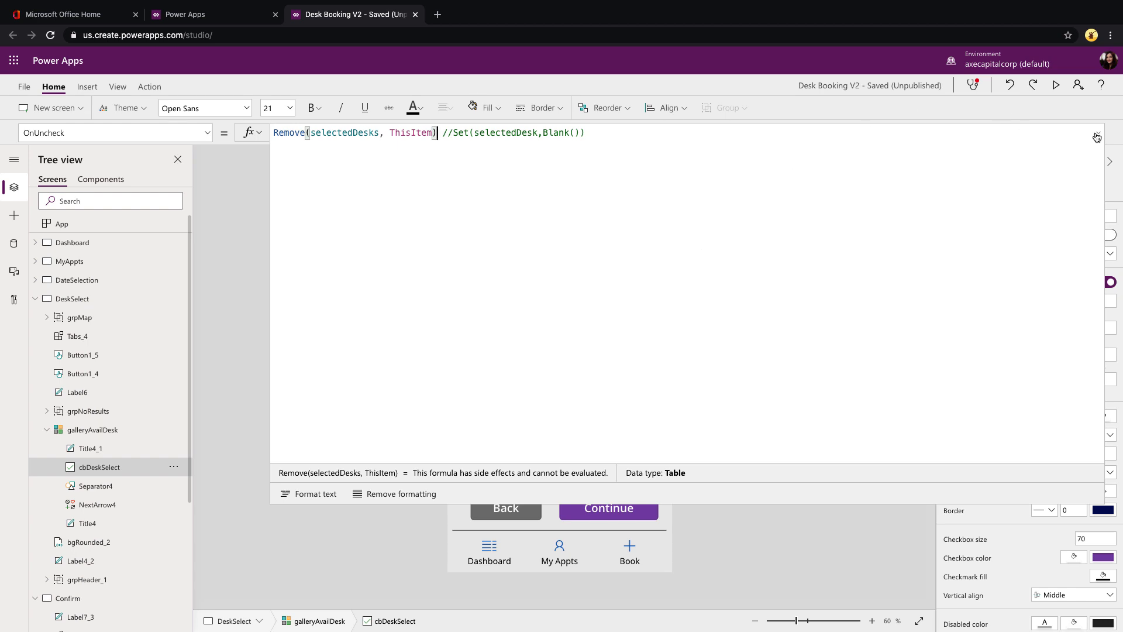
left_click(1096, 138)
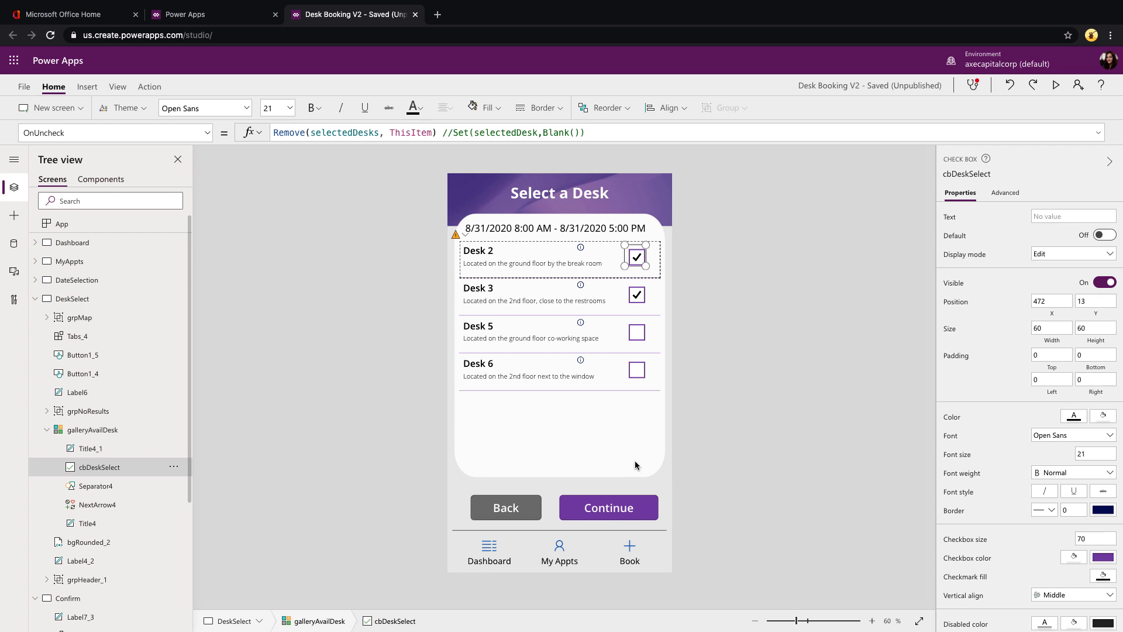
left_click(607, 508)
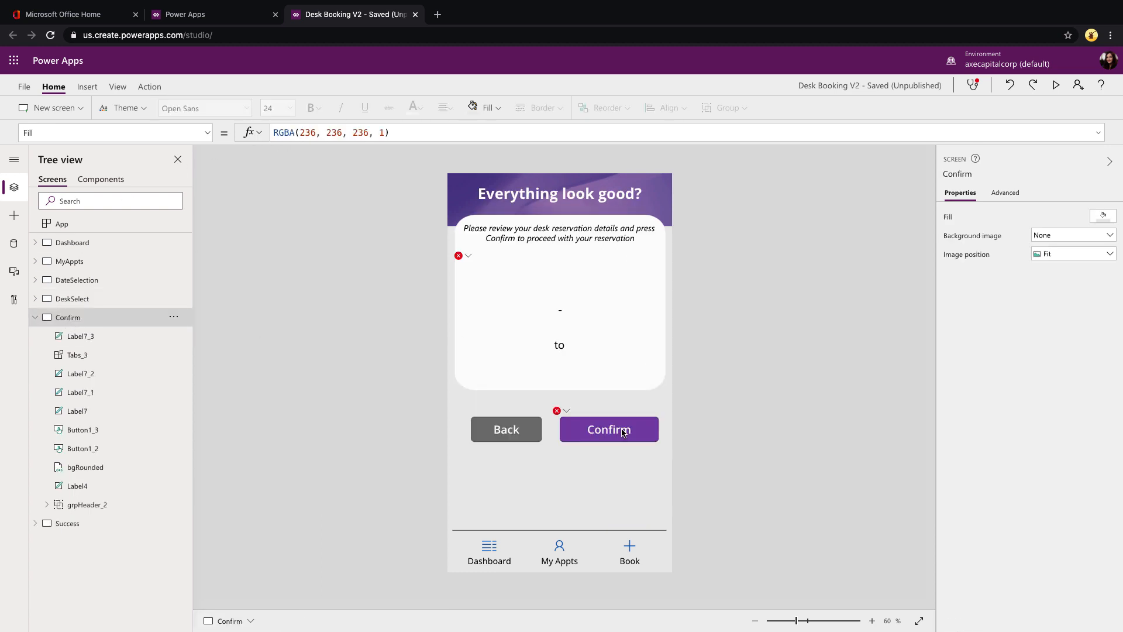
Step: Wrap the Confirm button's booking Patch in ForAll(selectedDesks, …)
left_click(608, 429)
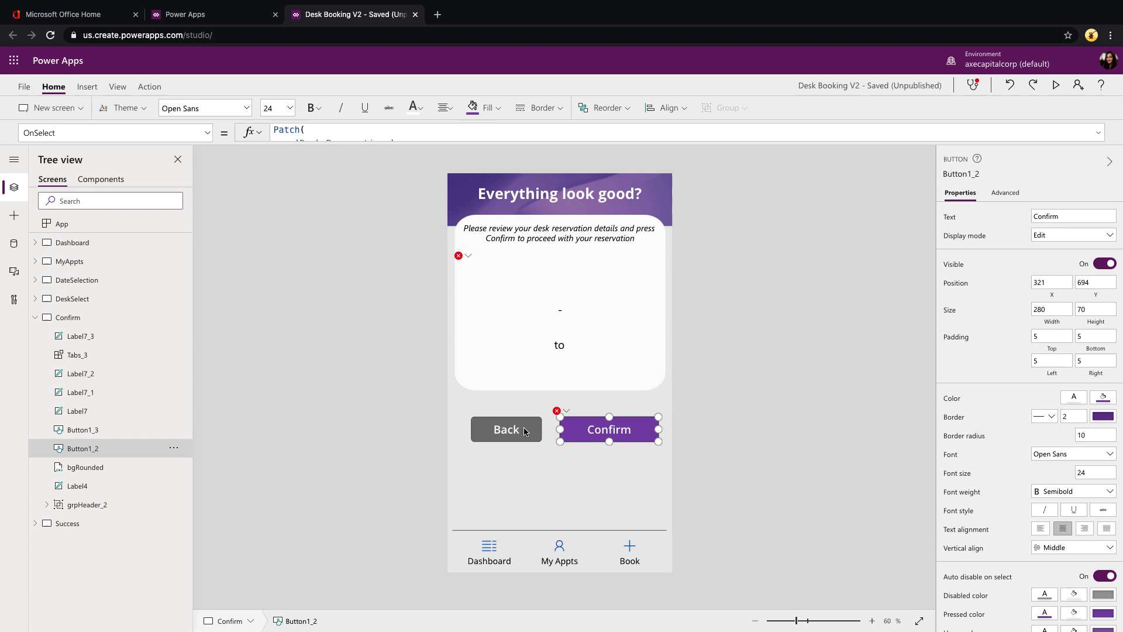
mouse_move(565, 375)
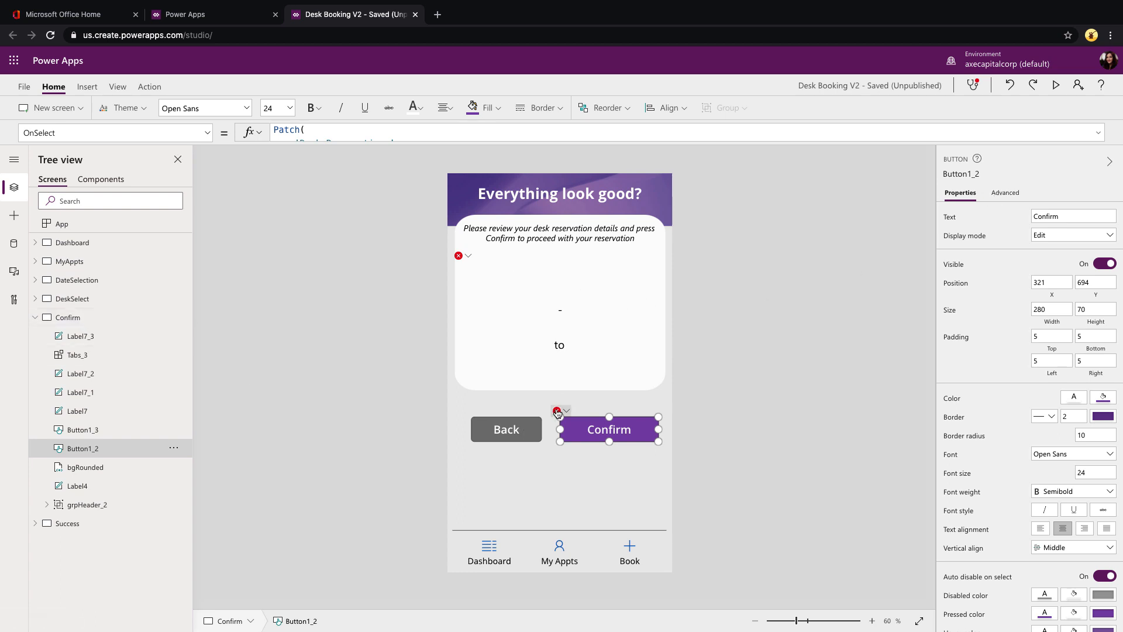
mouse_move(558, 410)
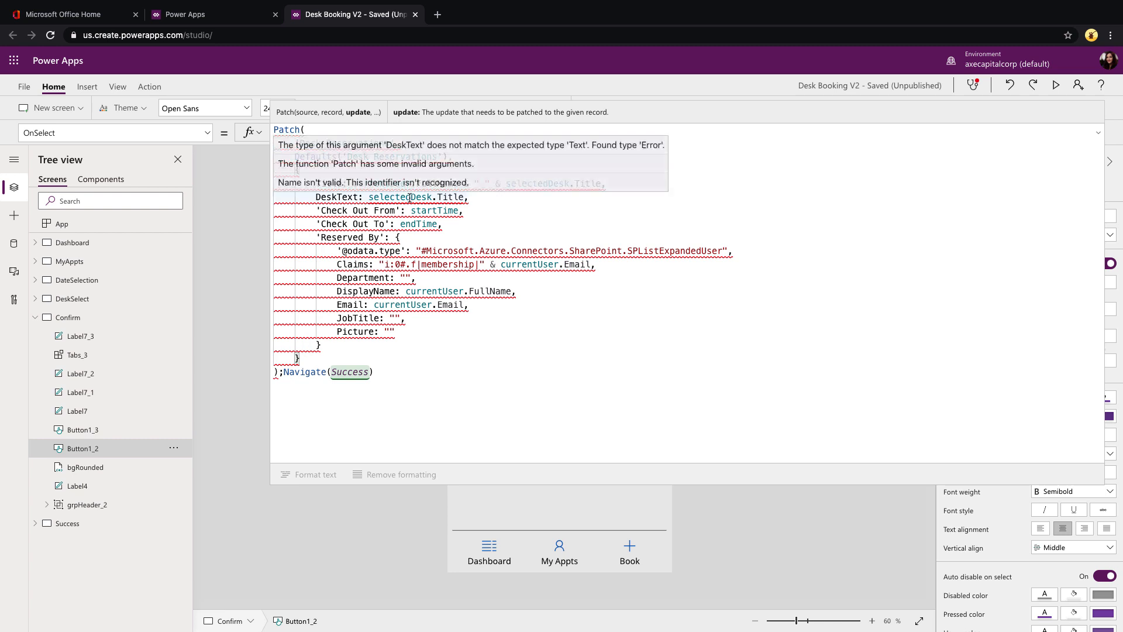
left_click(480, 197)
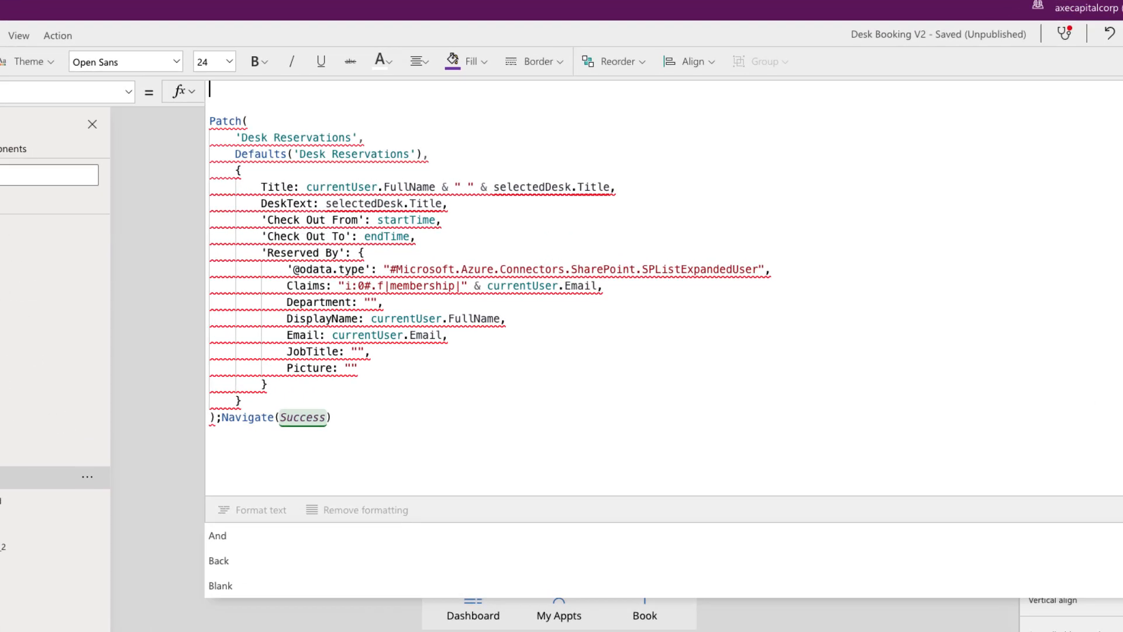
scroll("up", 3)
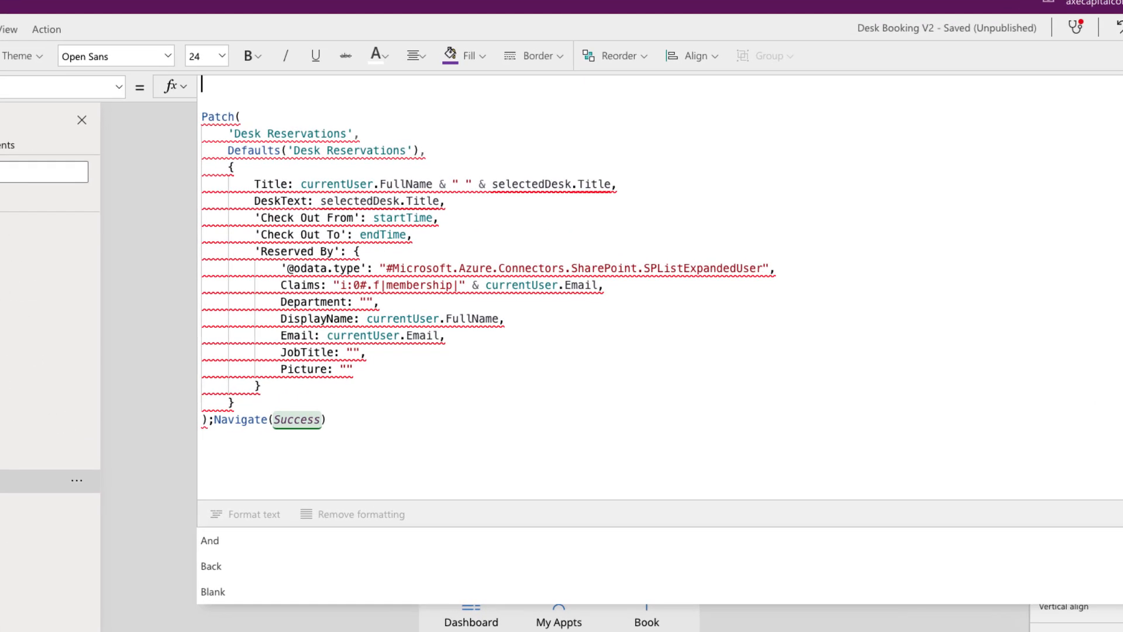
type("ForAll(")
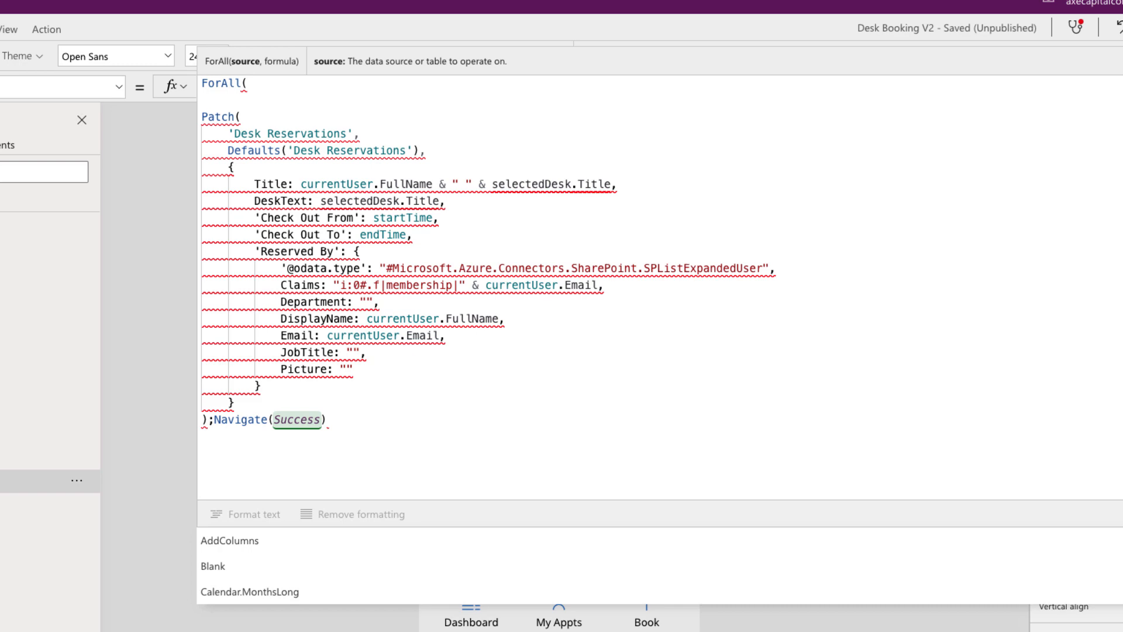
type("selecte")
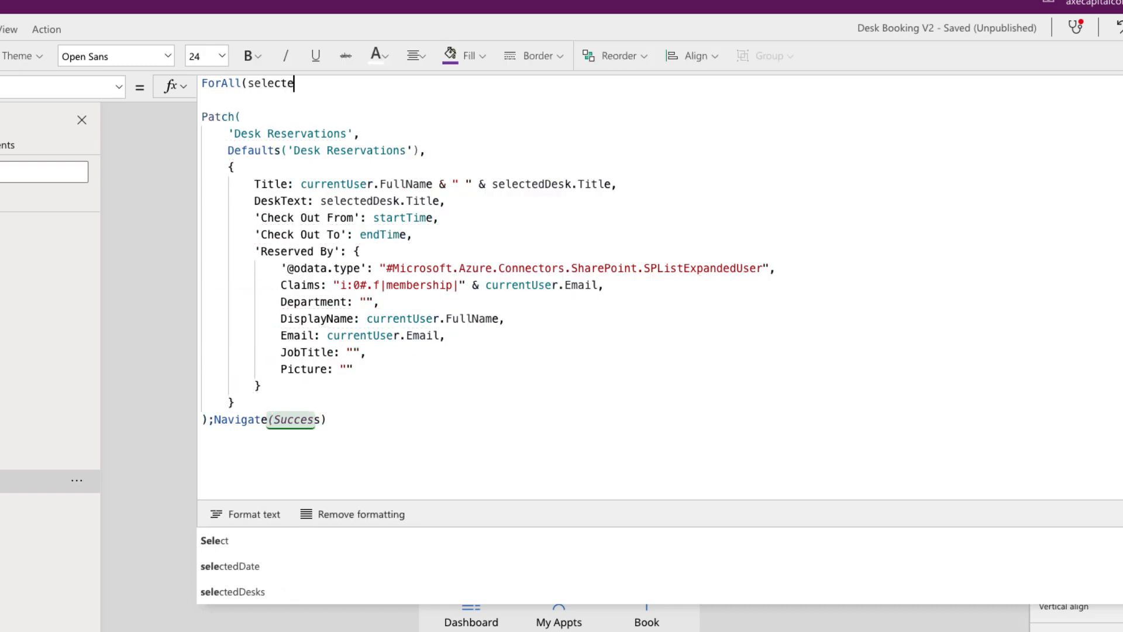
left_click(233, 591)
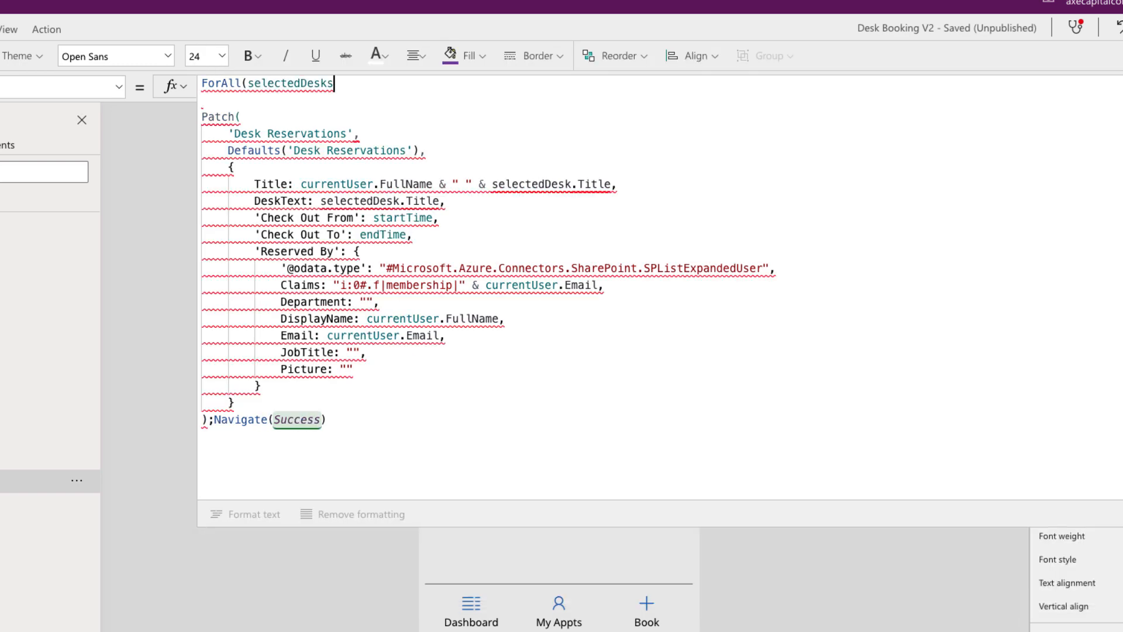
type(",")
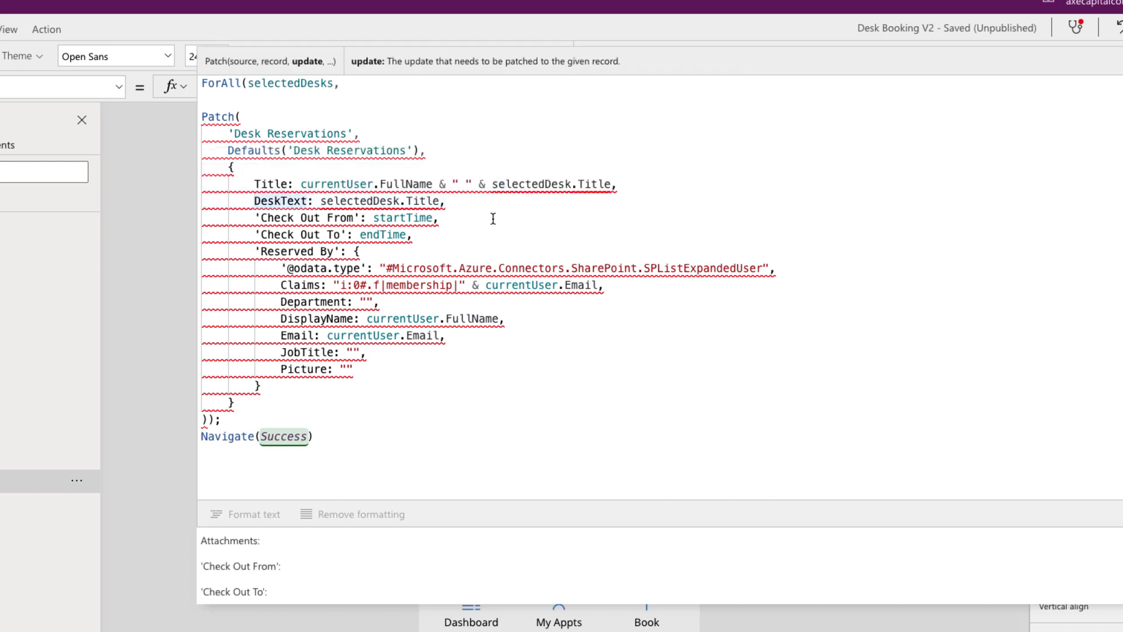
Step: Replace selectedDesk with ThisRecord in the DeskText and Title fields
double_click(364, 201)
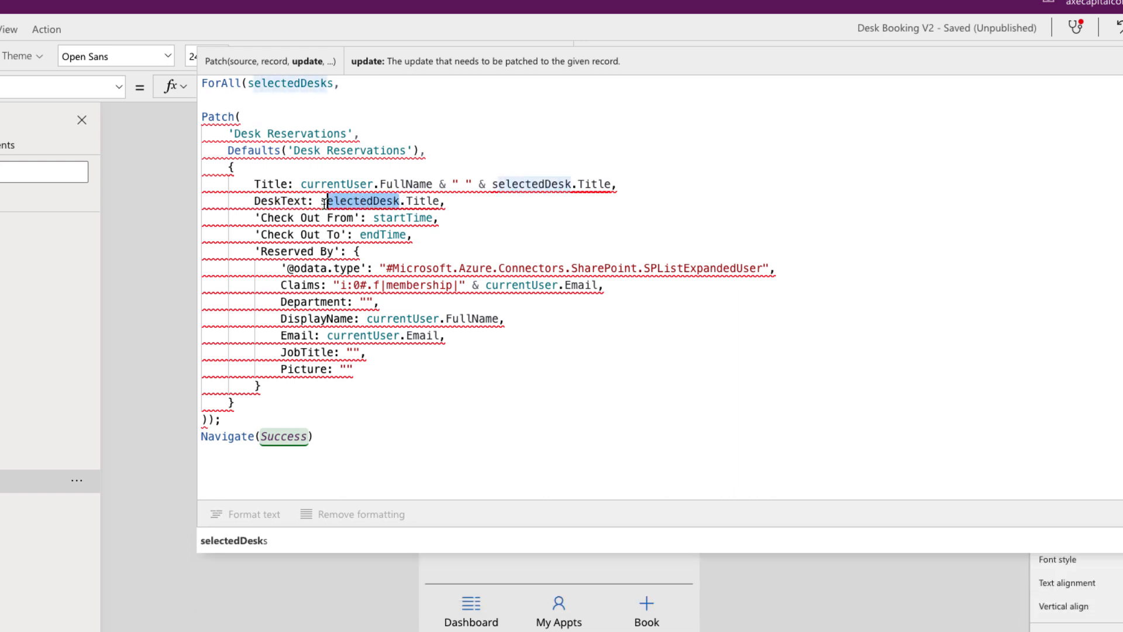
type("ThisRecord")
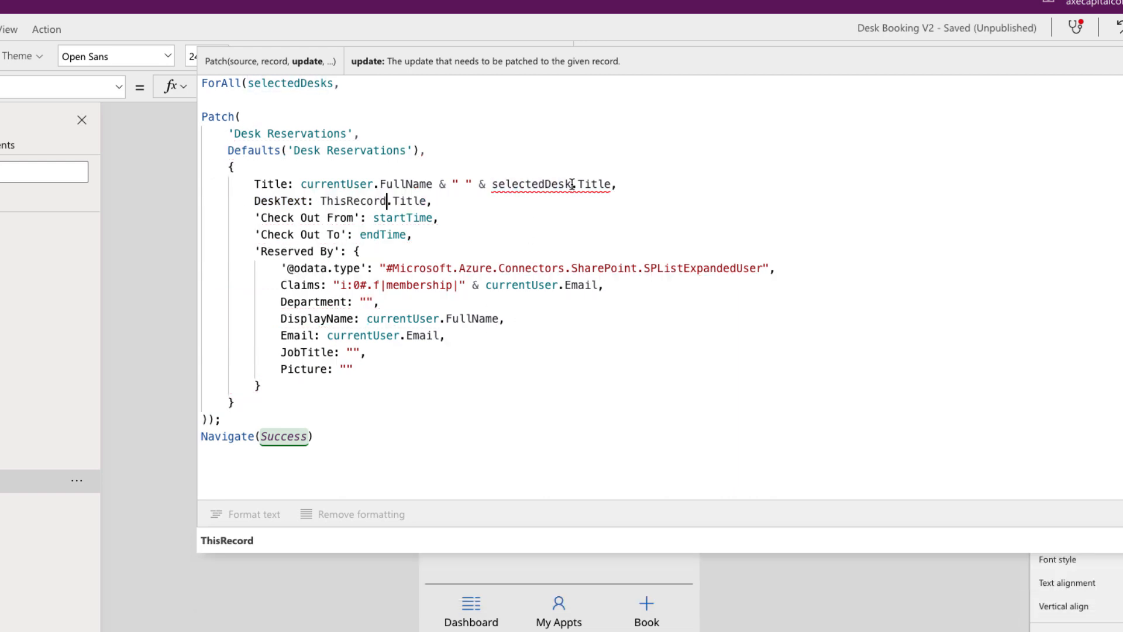
double_click(530, 184)
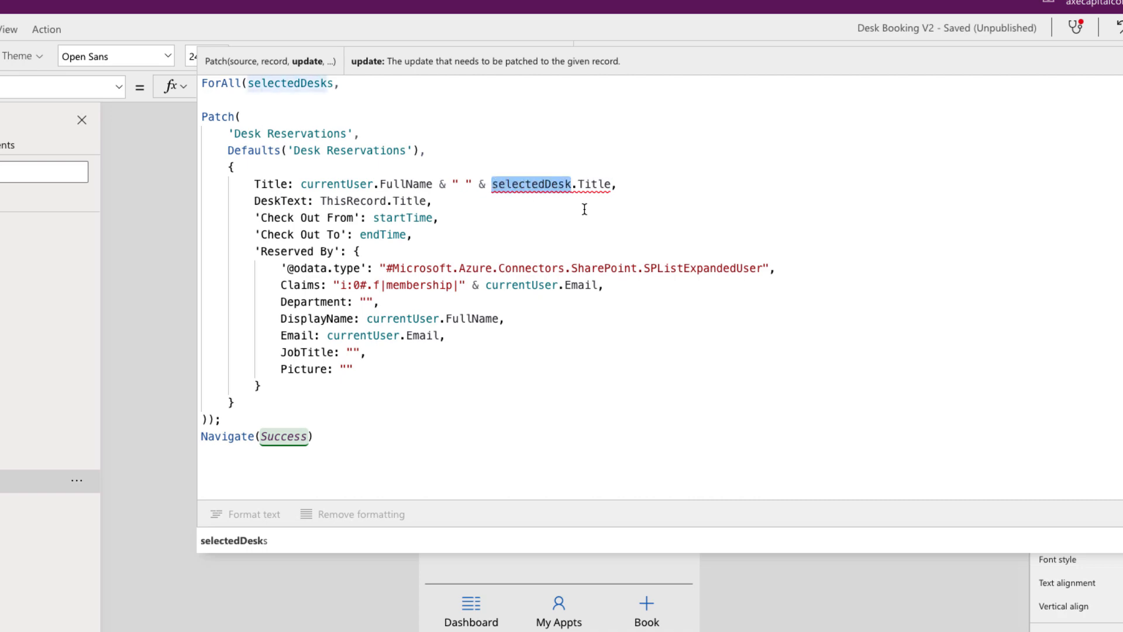
mouse_move(604, 212)
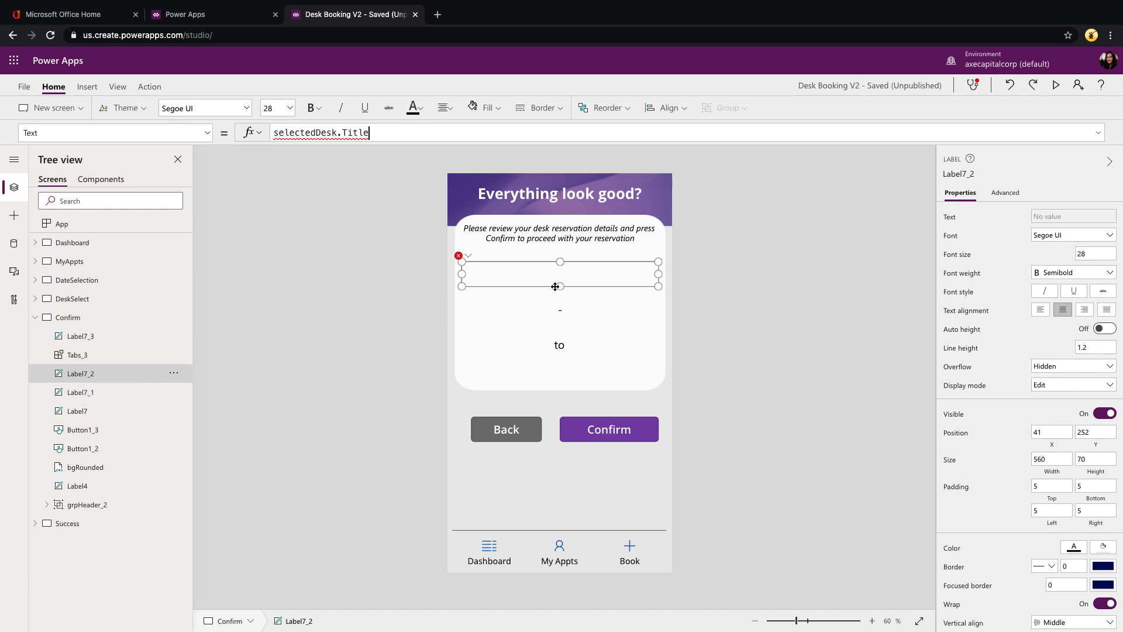
mouse_move(542, 260)
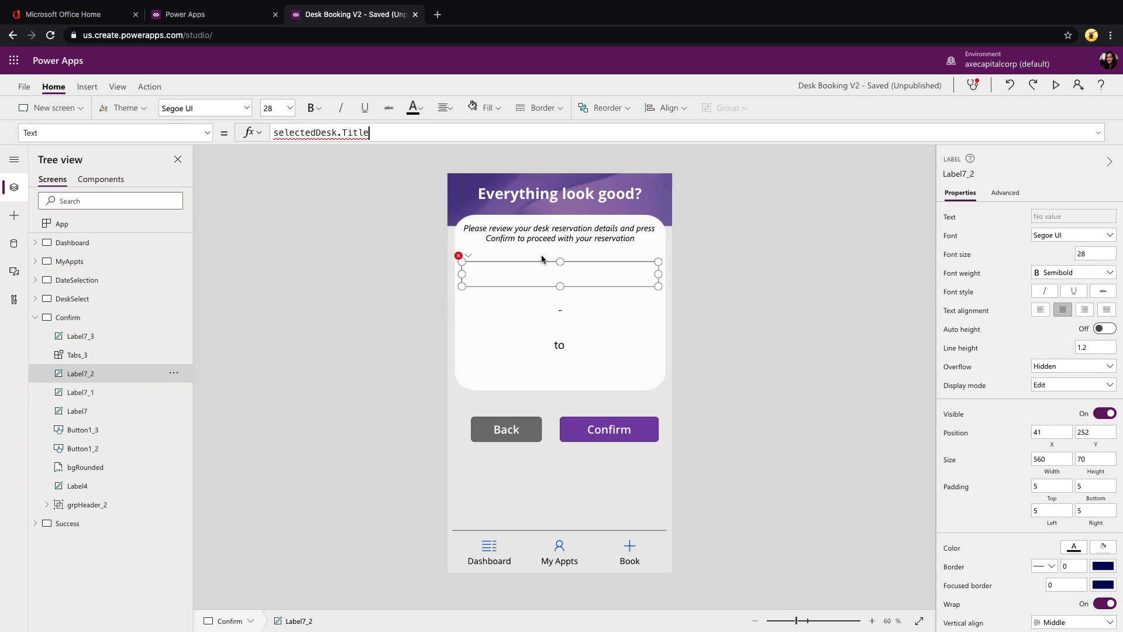
Step: Set the desk label's Text to Concat(selectedDesks, Title, ", ")
key("Backspace")
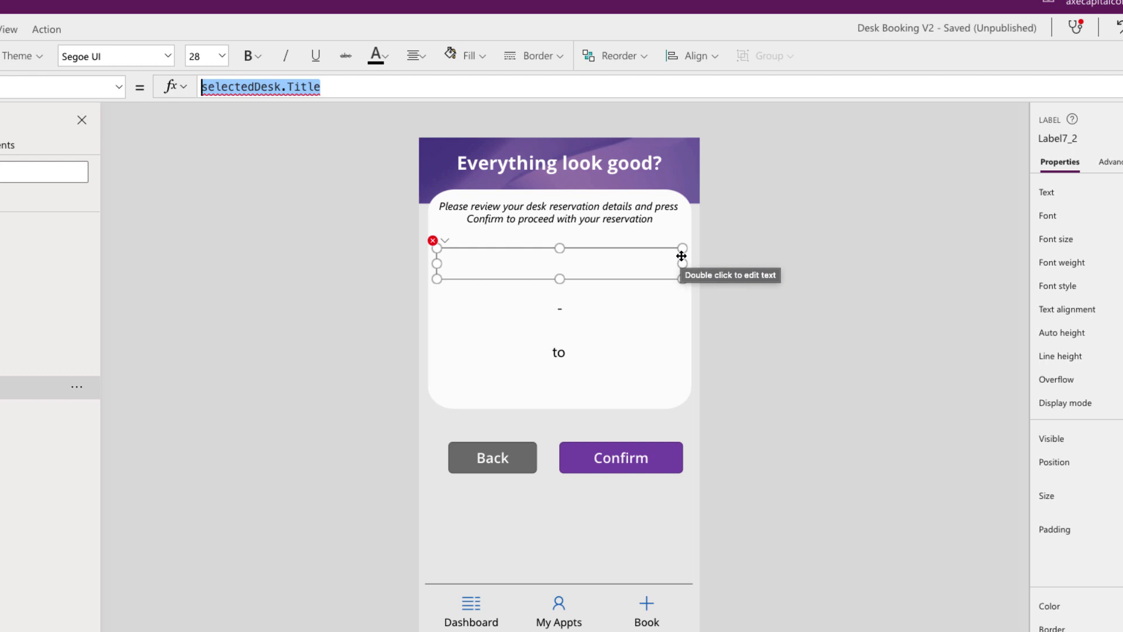
type("Concat(")
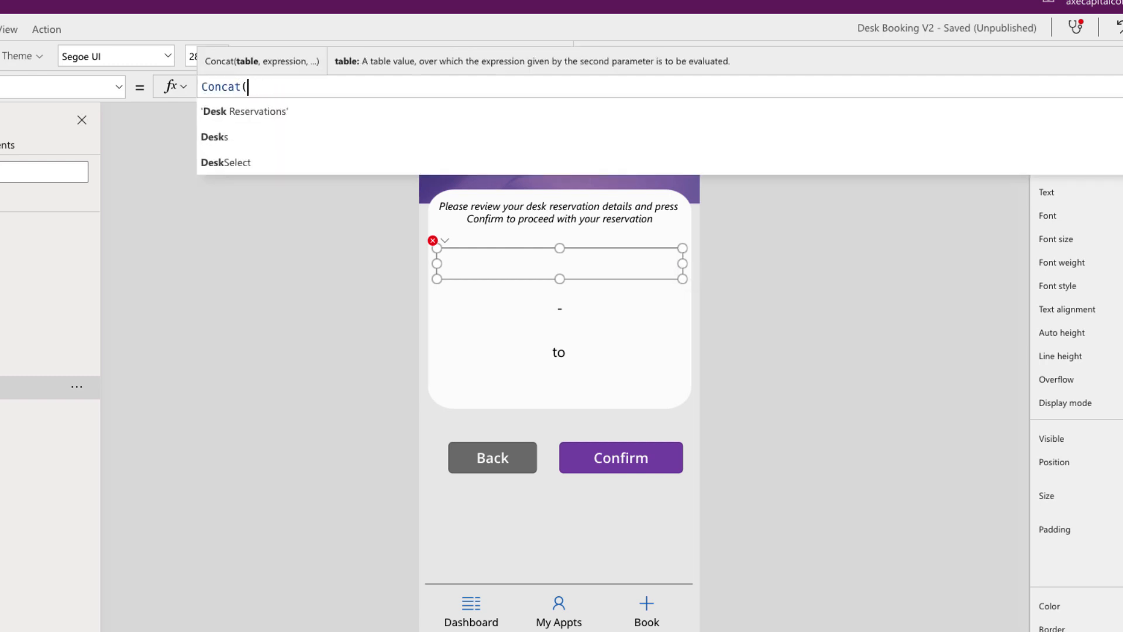
type("selectedDesks")
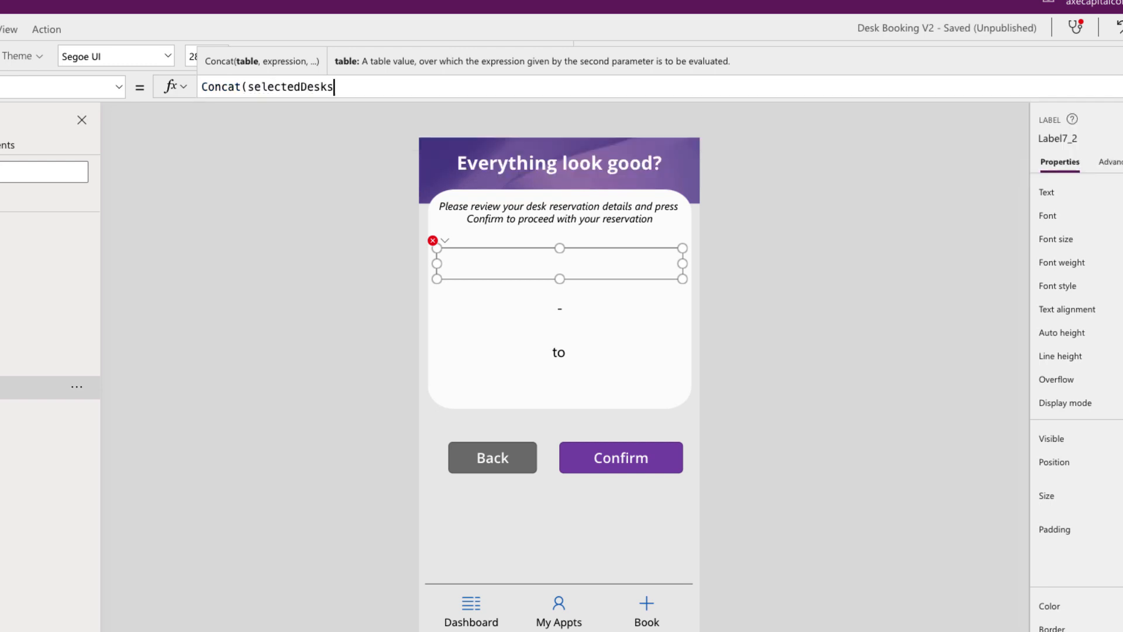
type(",")
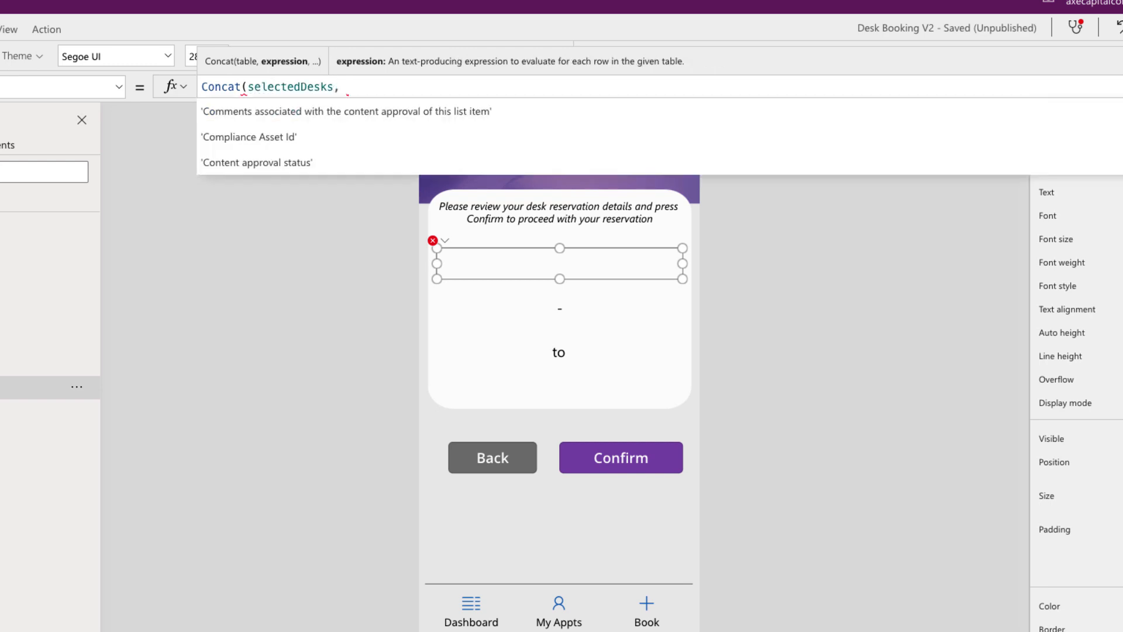
type("Title, \",\"")
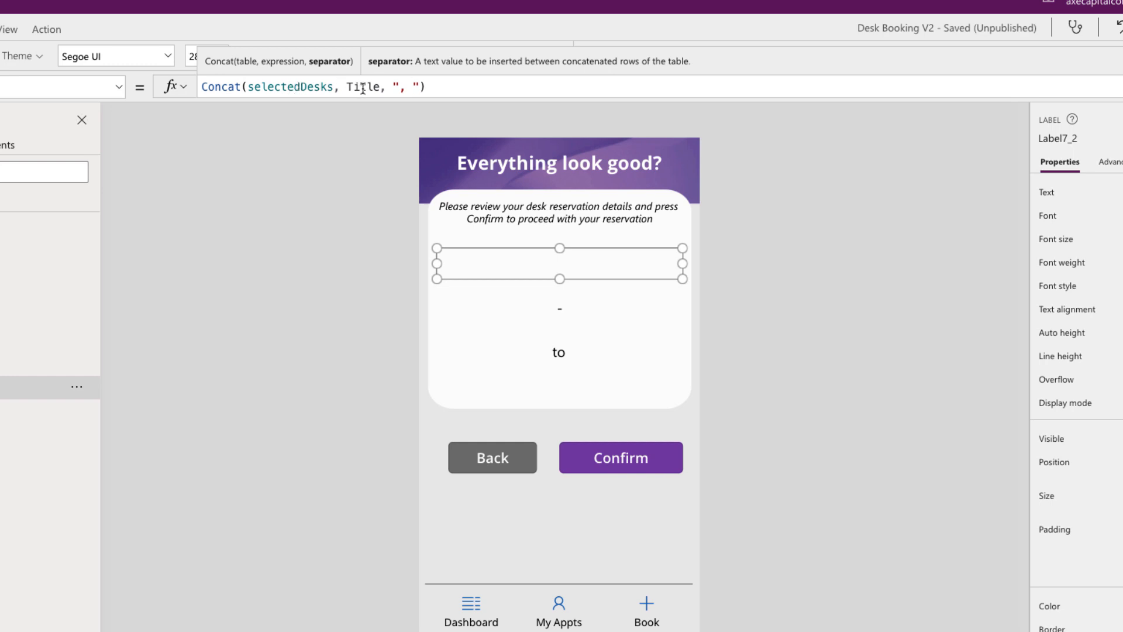
left_click(401, 86)
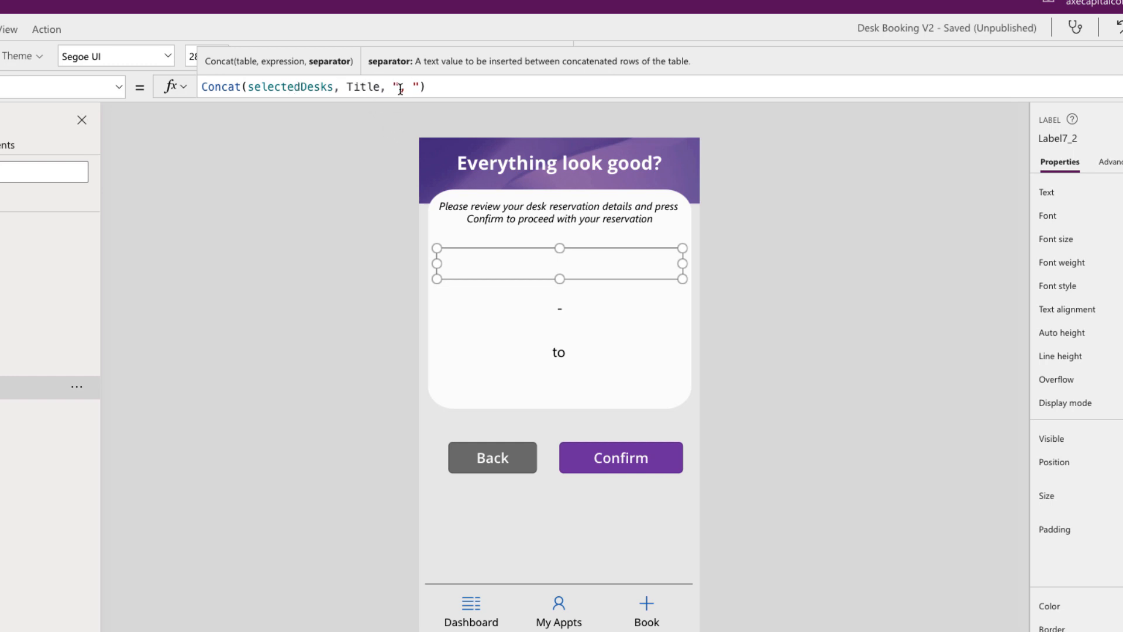
type(",")
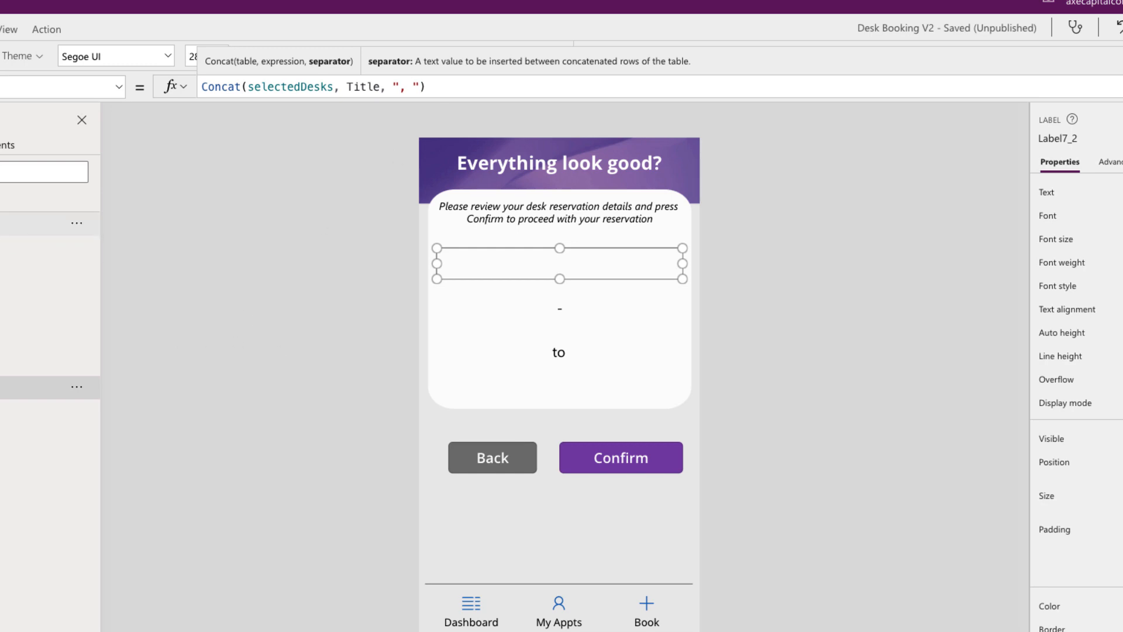
Step: In preview, book September 2–4, select Desks 3, 5 and 6, and continue
left_click(1099, 61)
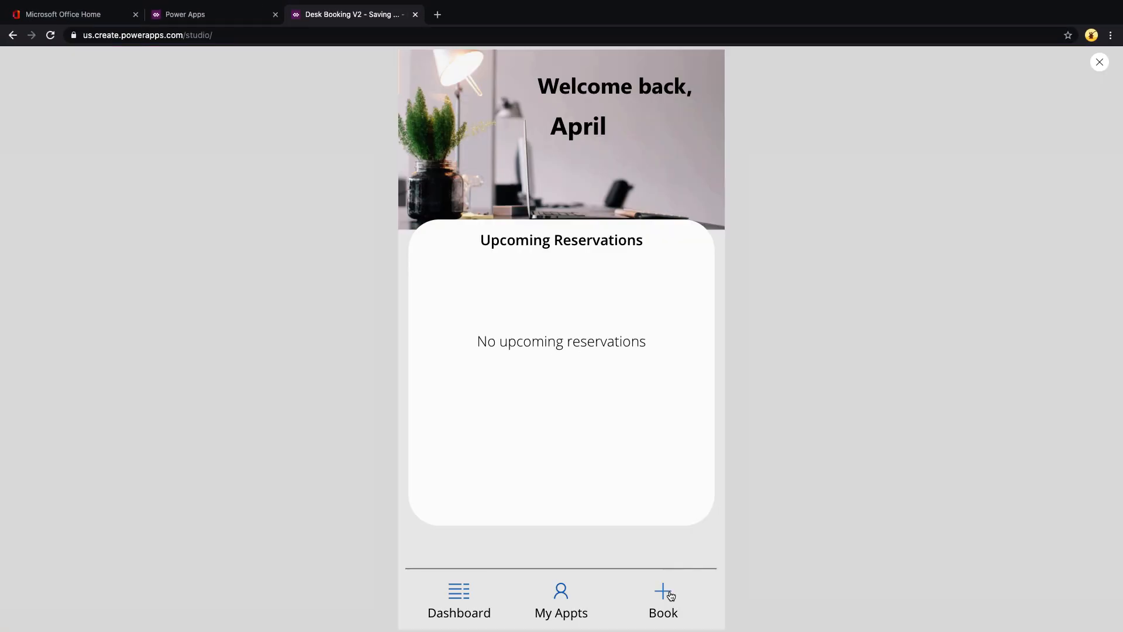
left_click(662, 600)
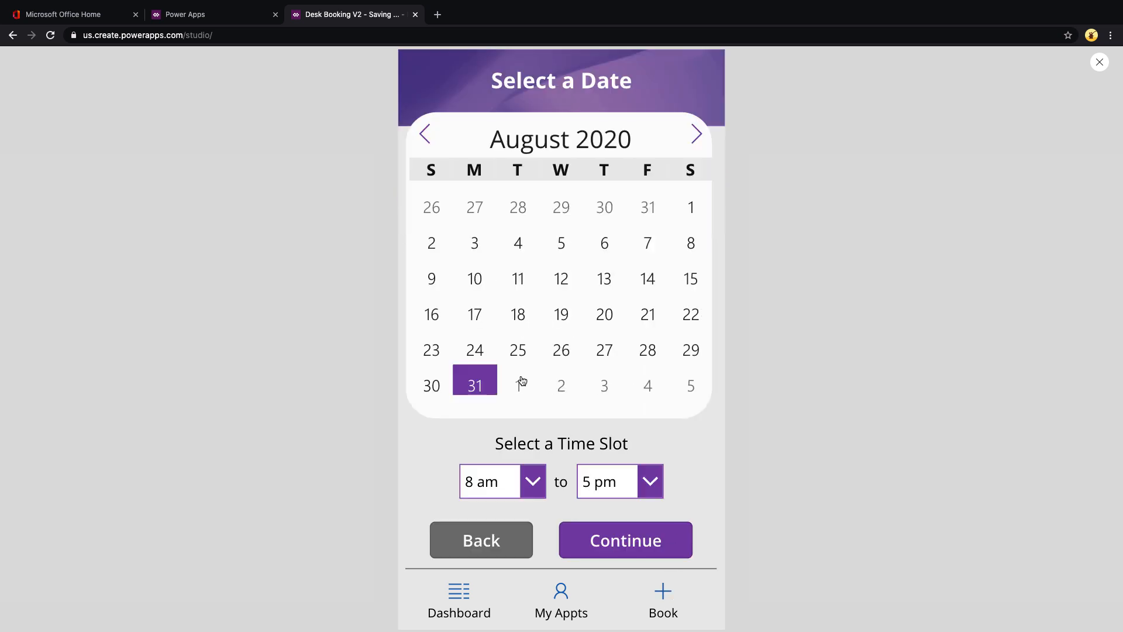
left_click(561, 376)
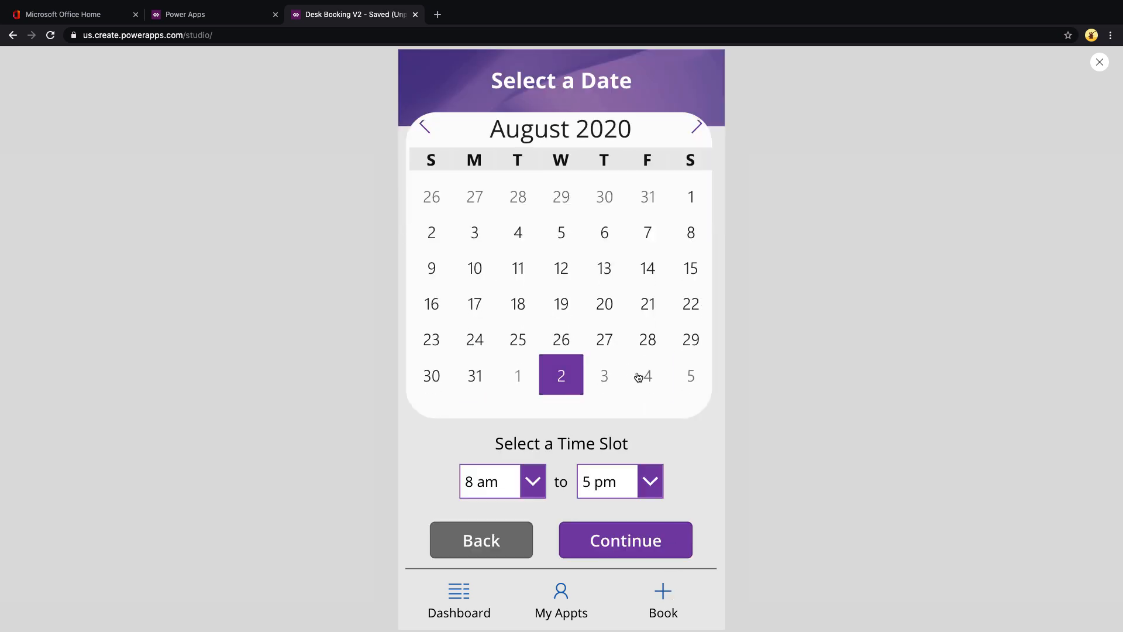
left_click(624, 540)
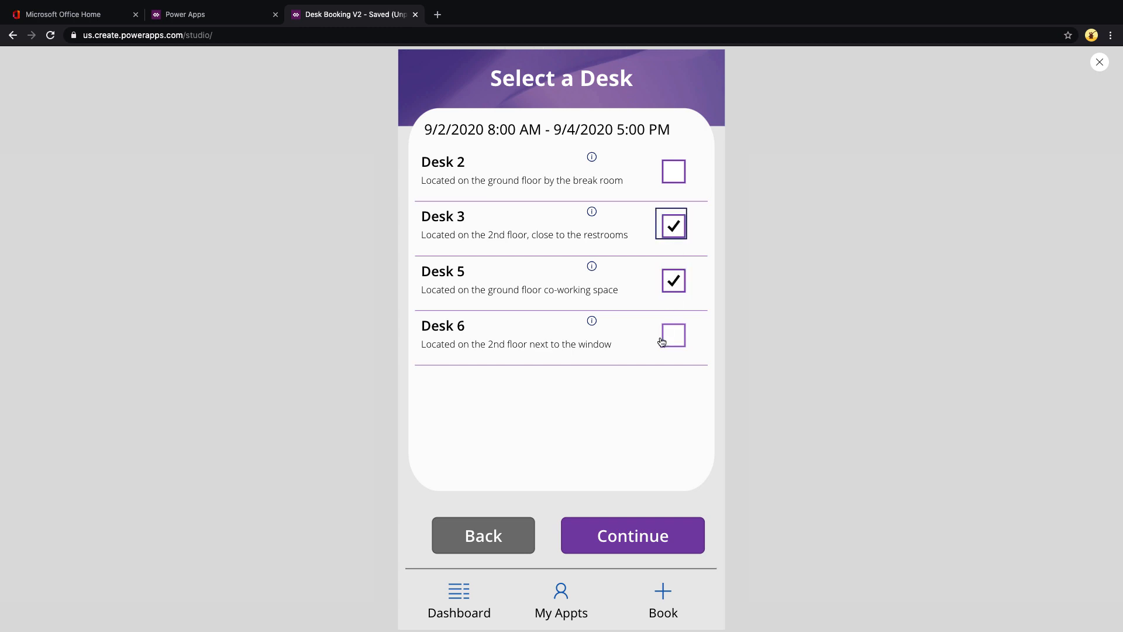
left_click(671, 333)
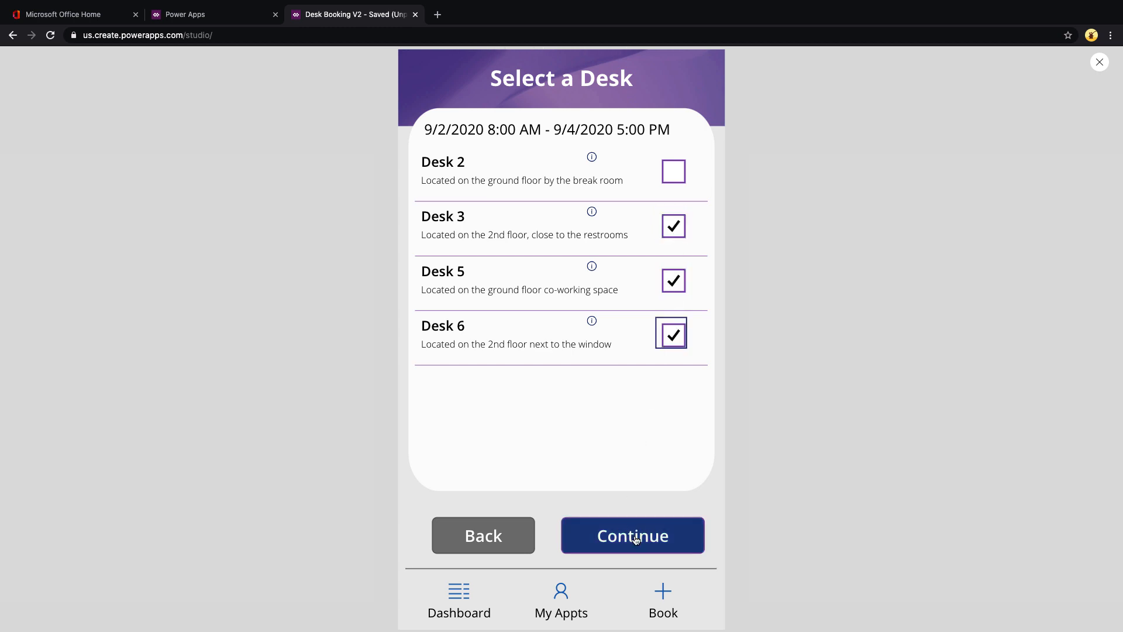
left_click(632, 535)
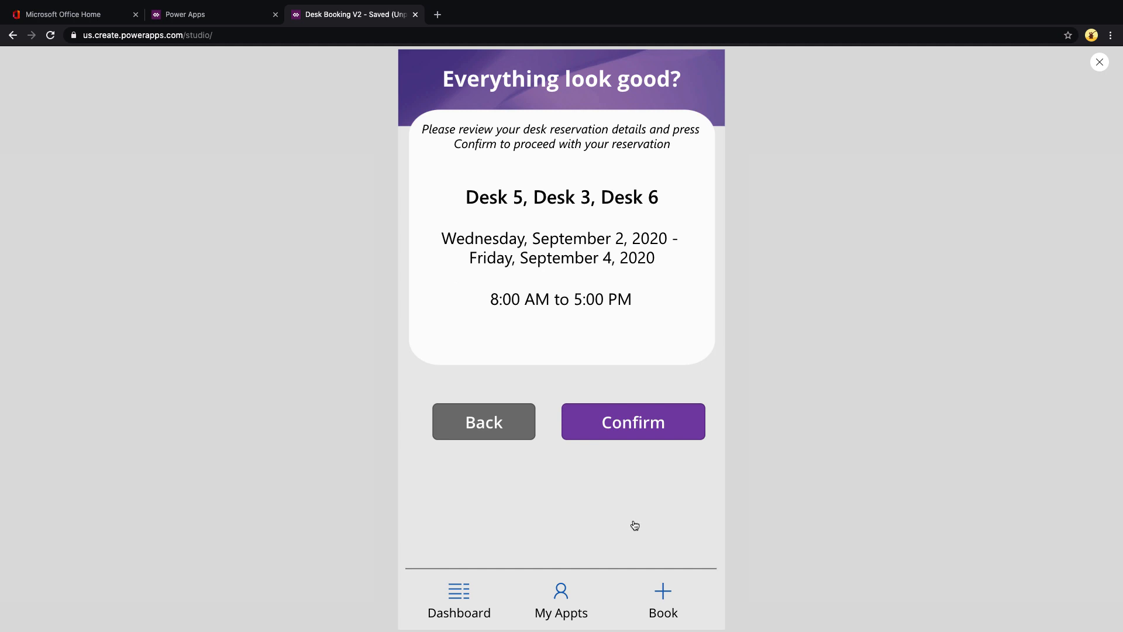
Step: Check the comma-separated desk names, confirm the reservation, and close the preview
double_click(562, 197)
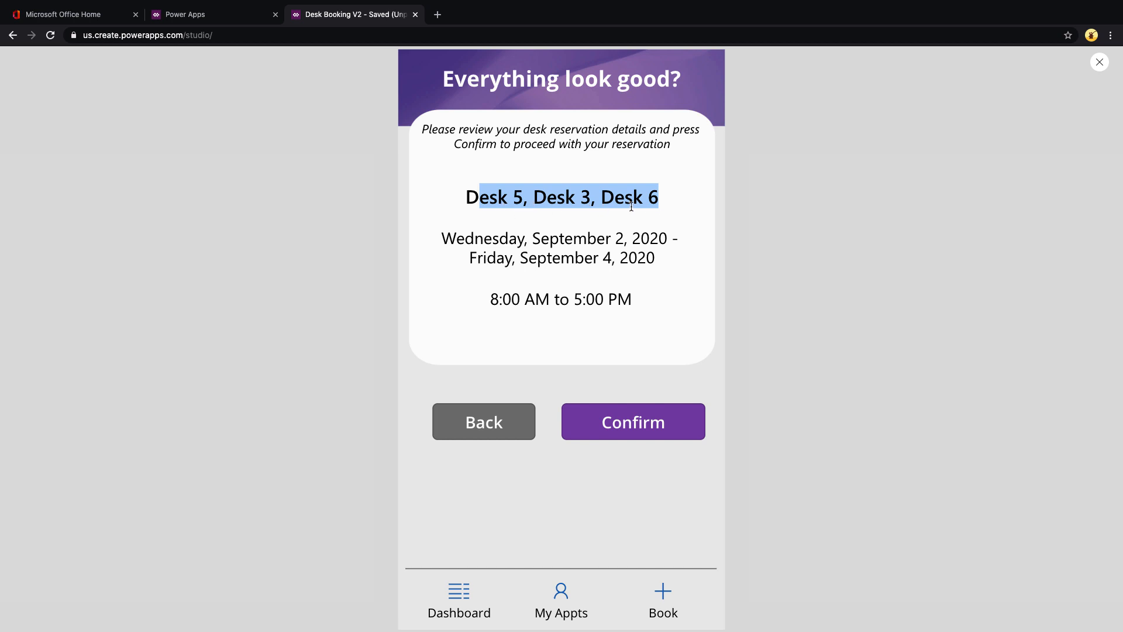
mouse_move(633, 421)
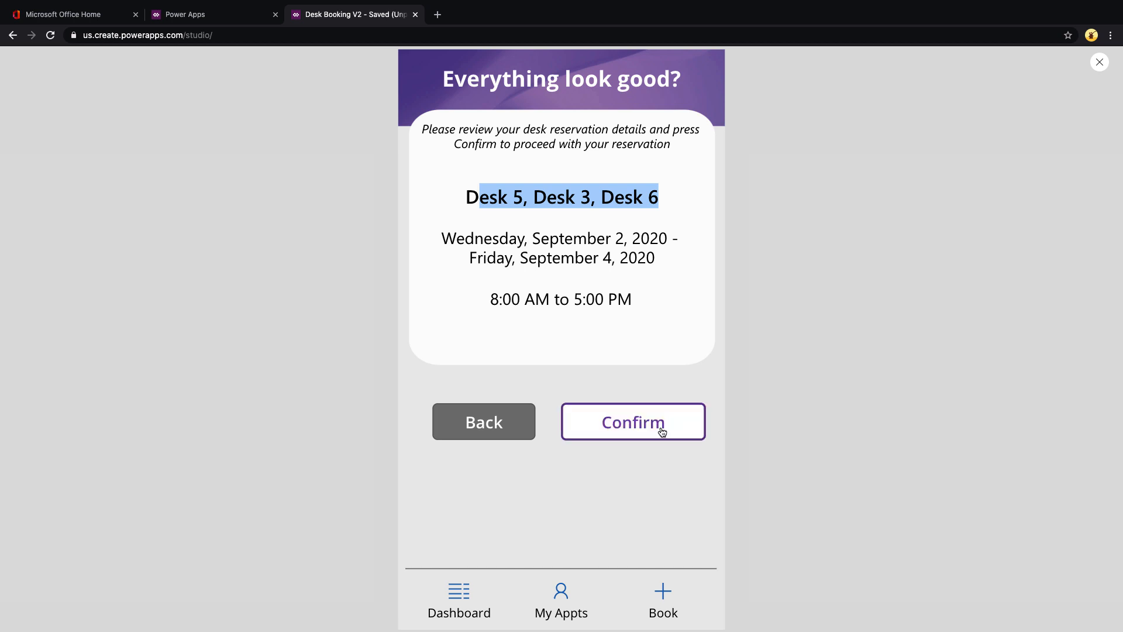
left_click(632, 421)
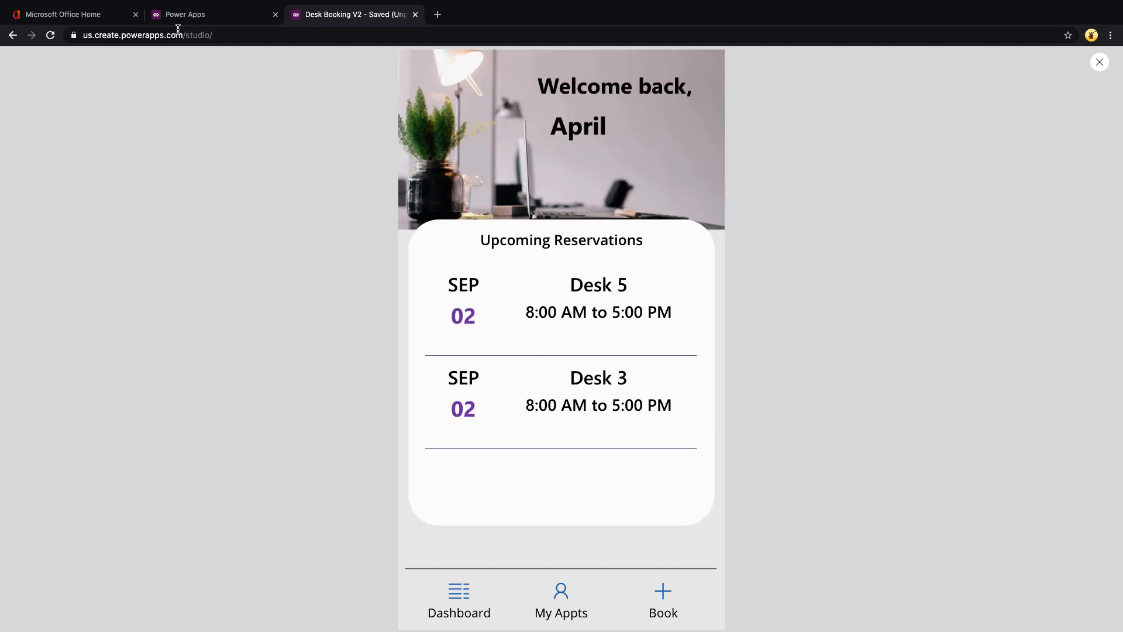
left_click(1100, 62)
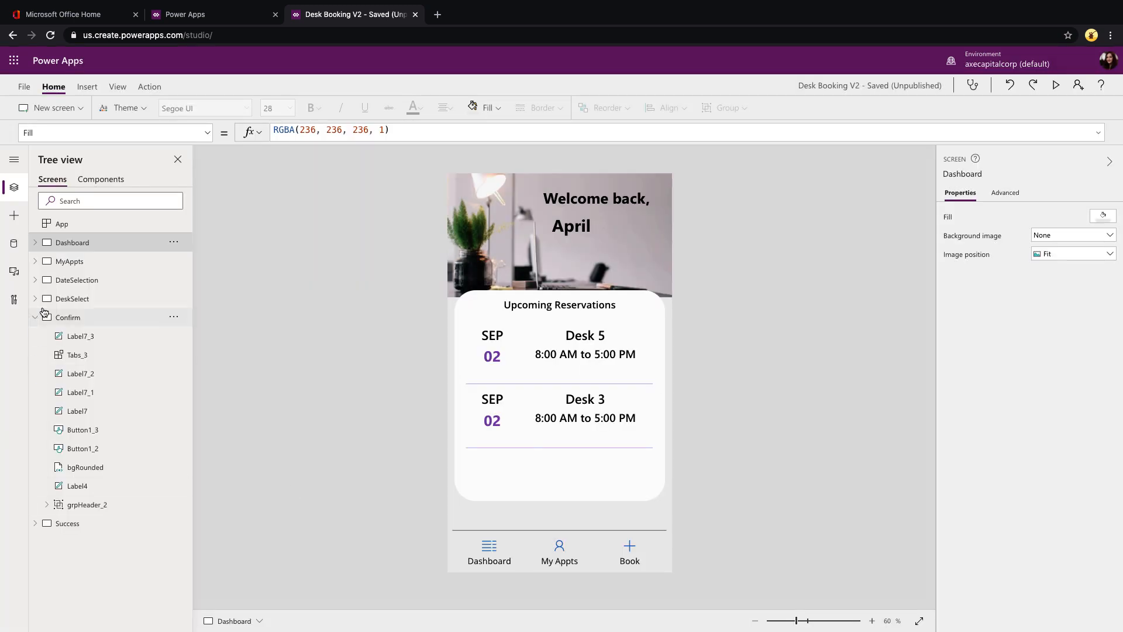
left_click(13, 243)
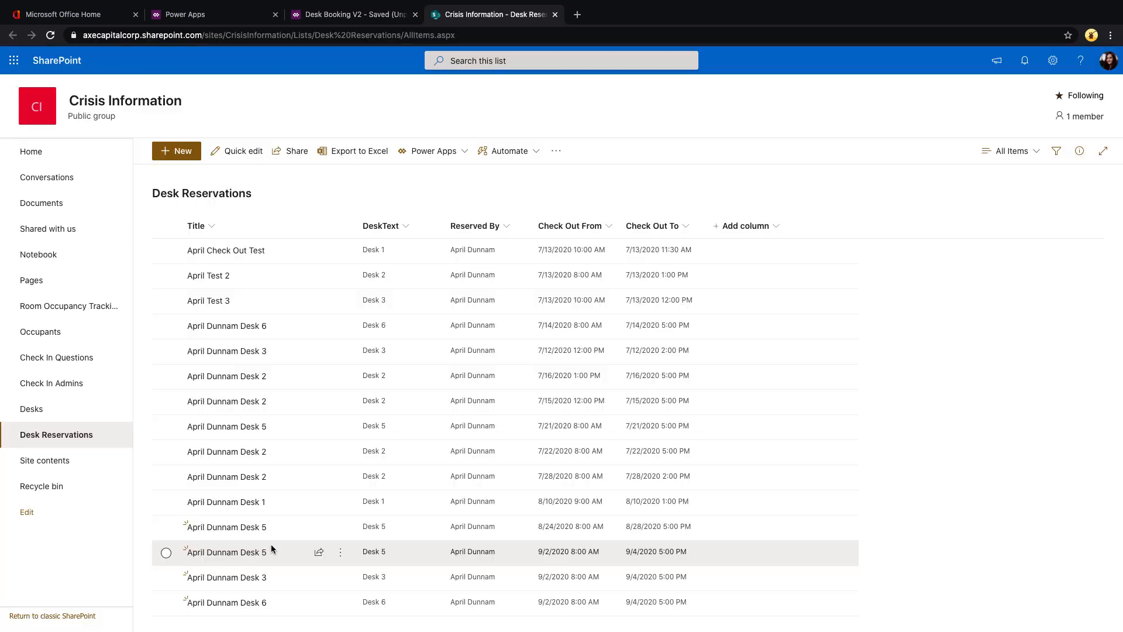
mouse_move(279, 602)
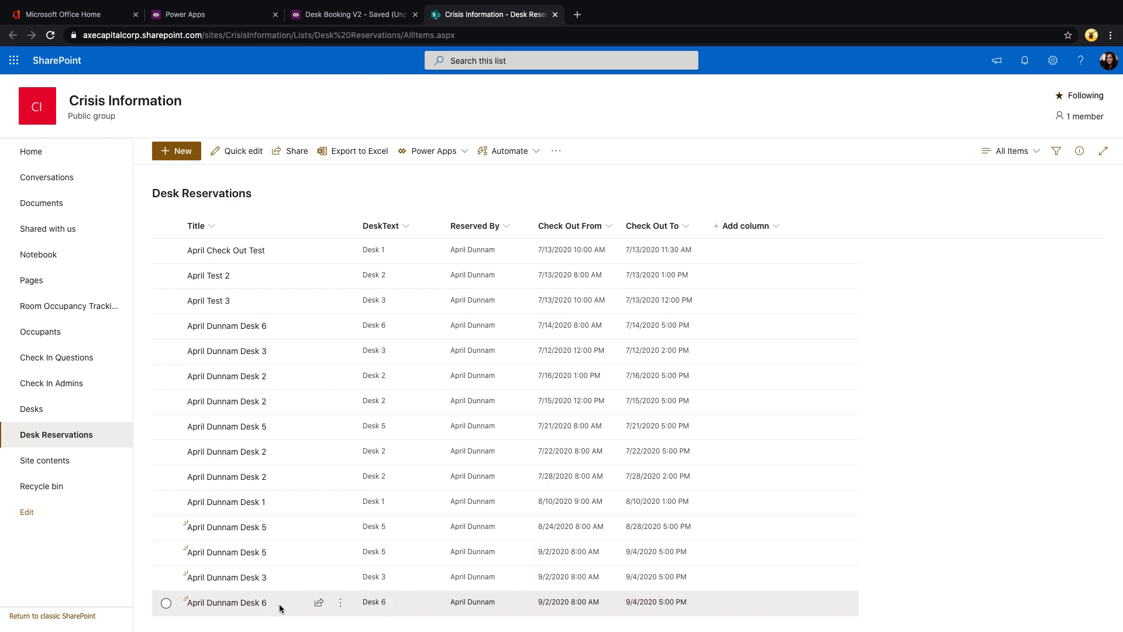
mouse_move(689, 560)
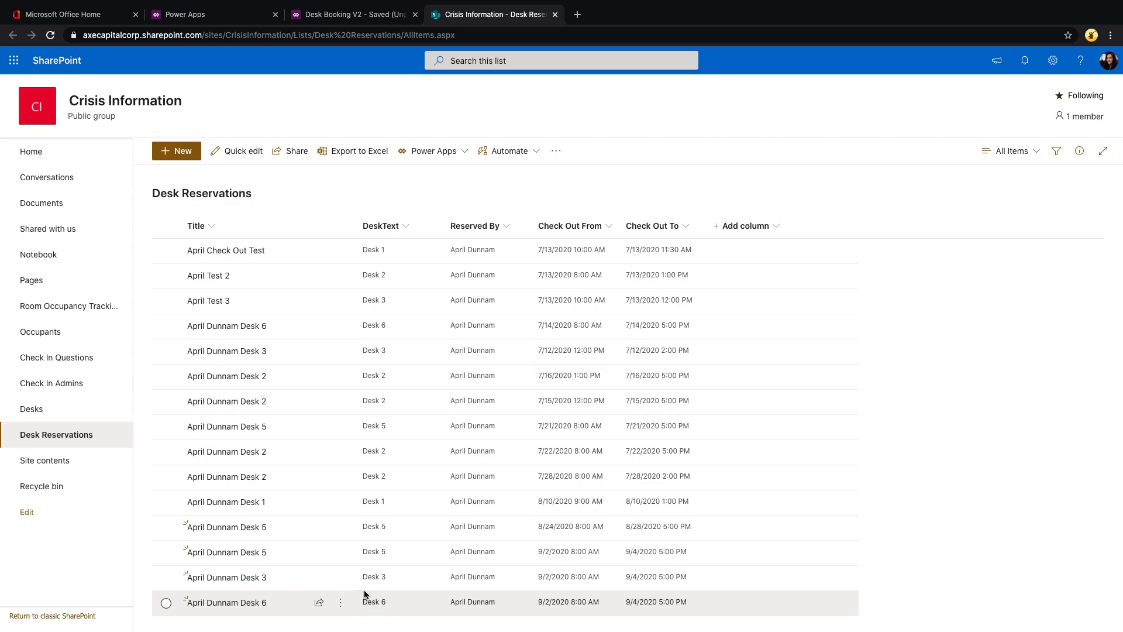
Step: Return to the Power Apps editor after checking the three new SharePoint reservations
left_click(352, 14)
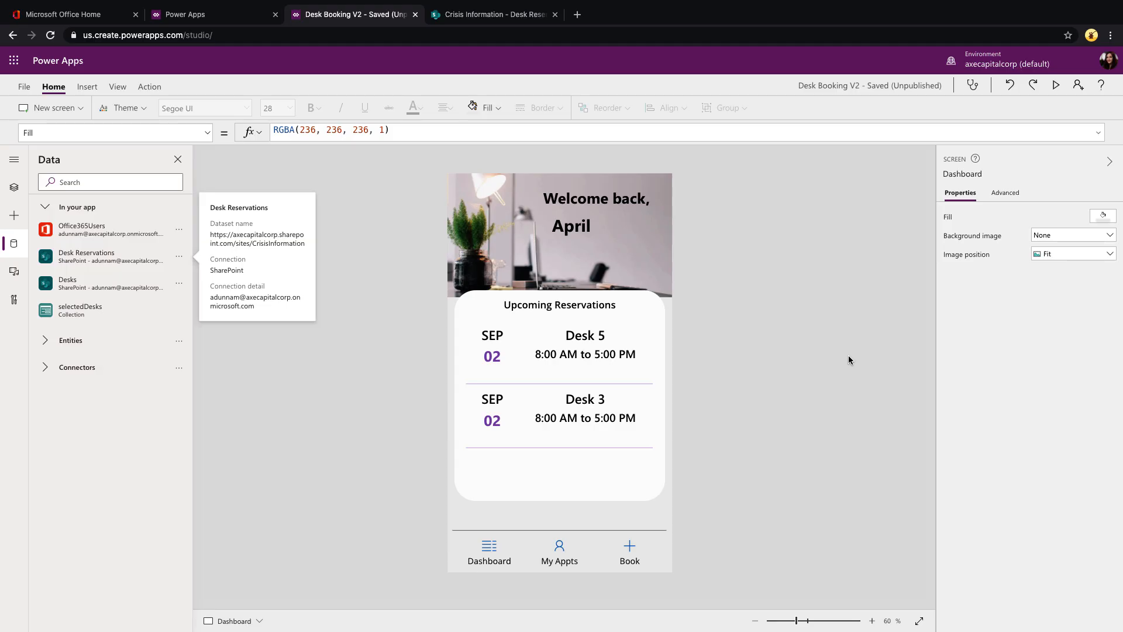